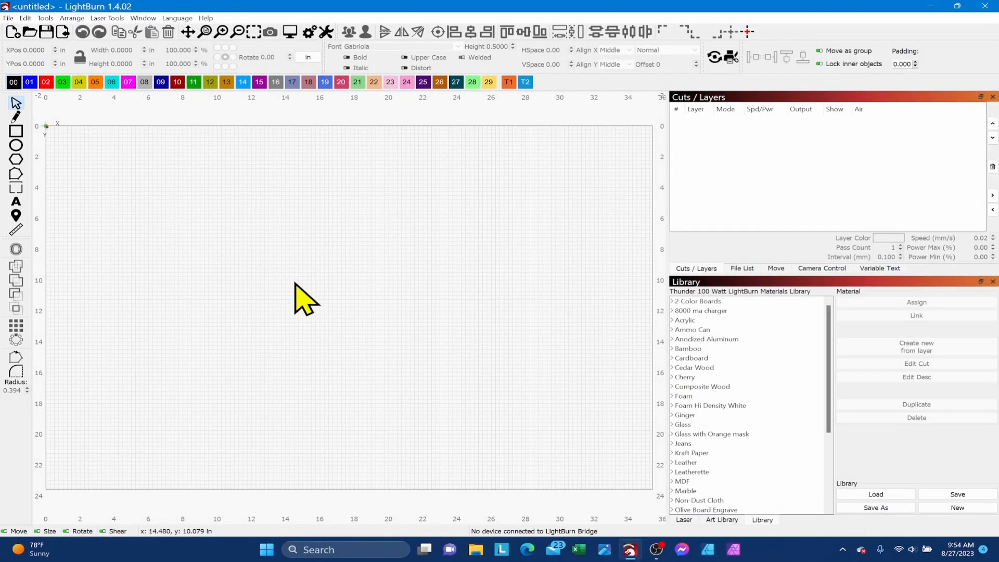
mouse_move(87, 96)
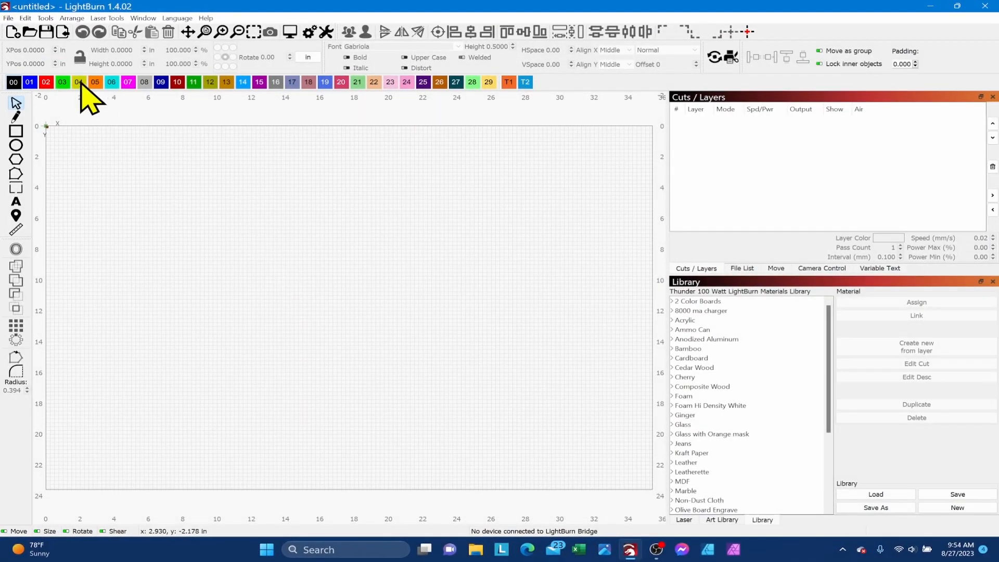
mouse_move(477, 388)
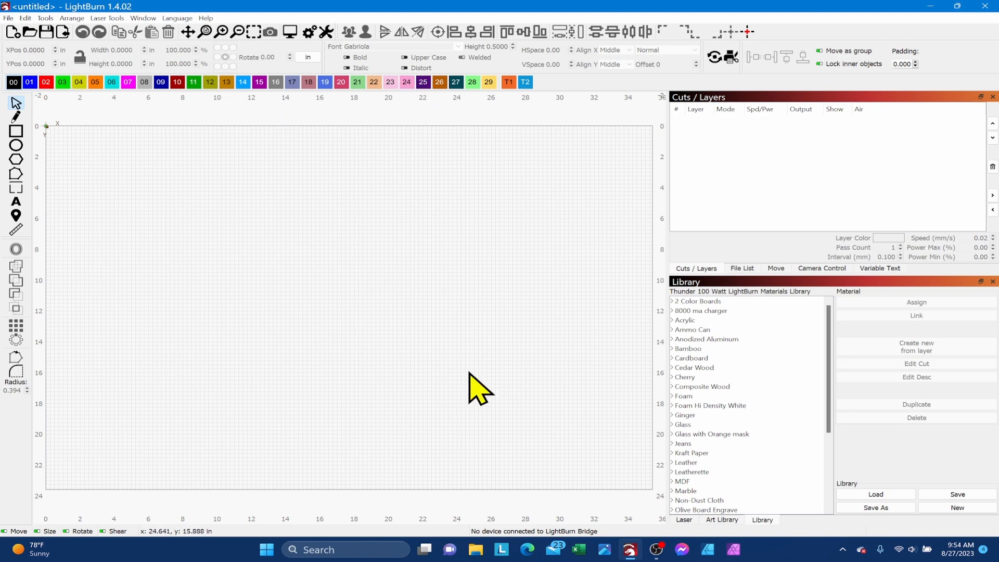
mouse_move(349, 348)
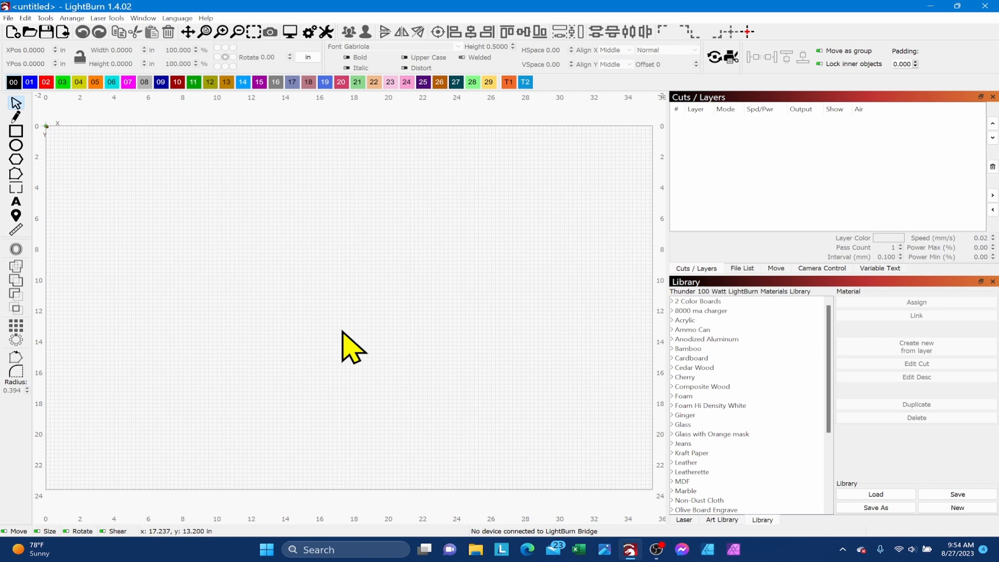
mouse_move(287, 268)
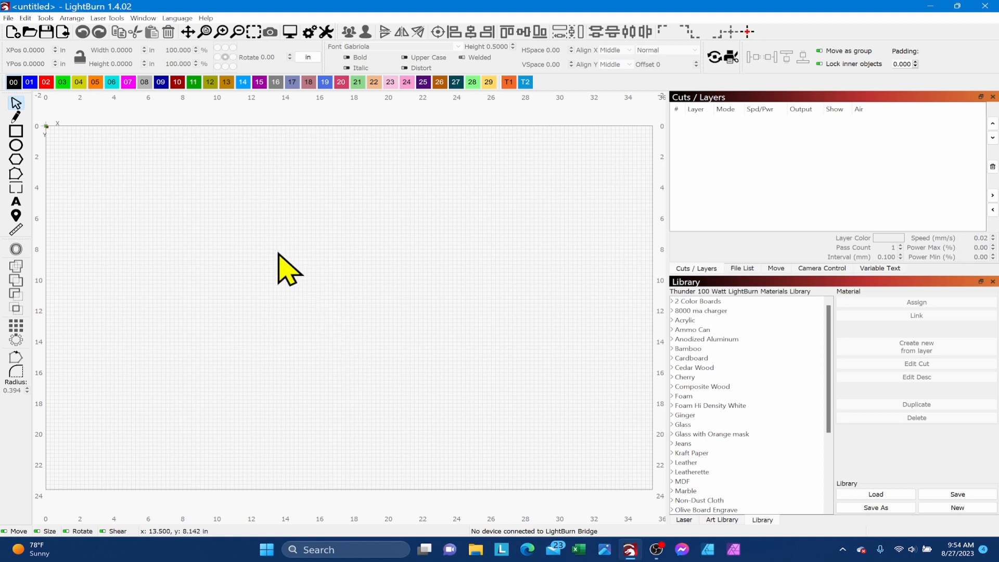
mouse_move(156, 185)
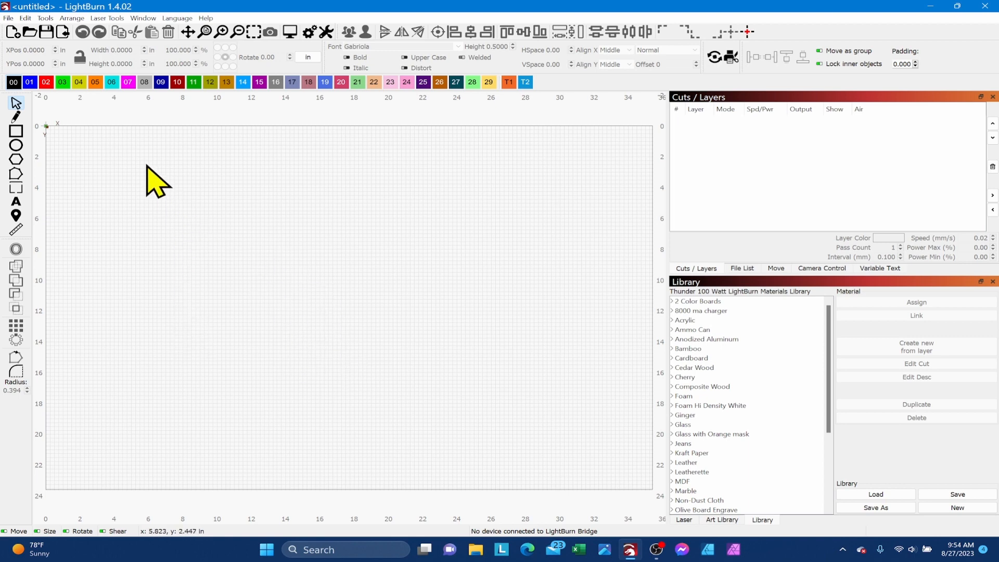
mouse_move(551, 382)
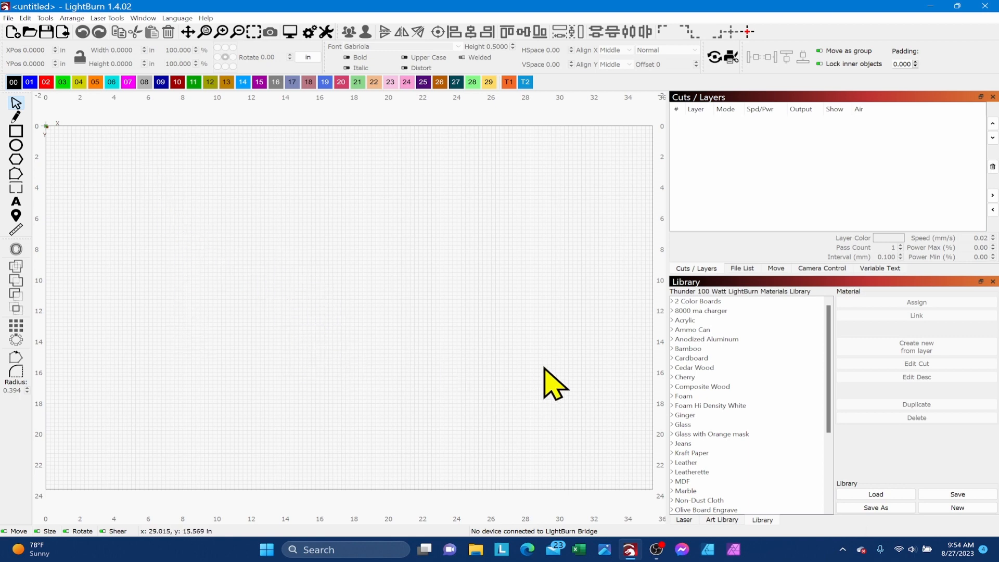
mouse_move(481, 265)
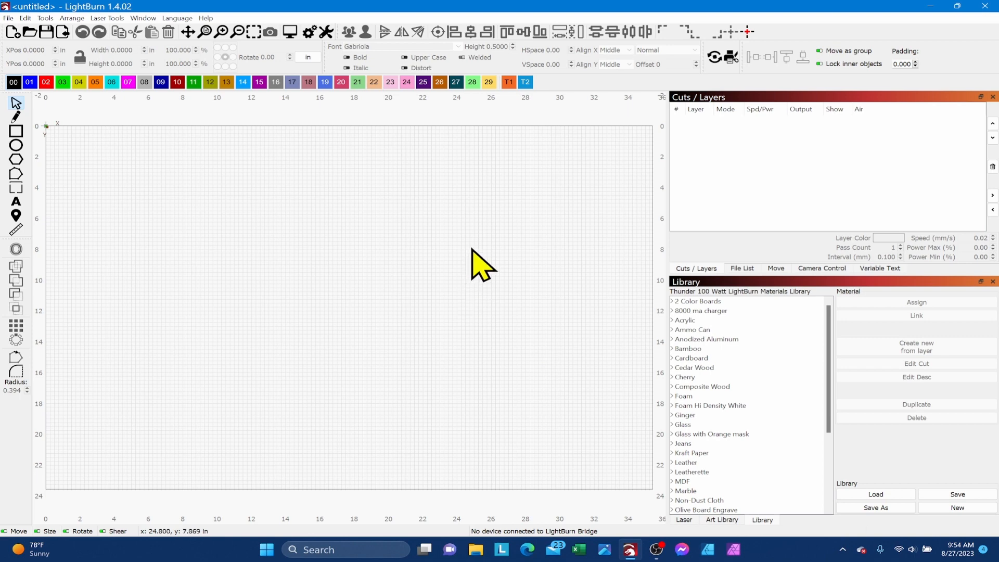
mouse_move(348, 262)
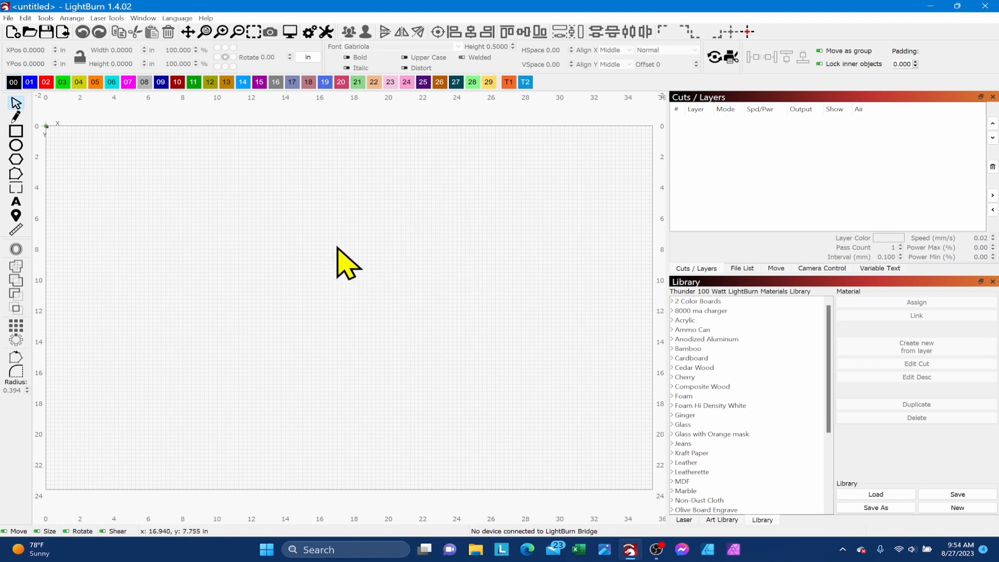
mouse_move(16, 102)
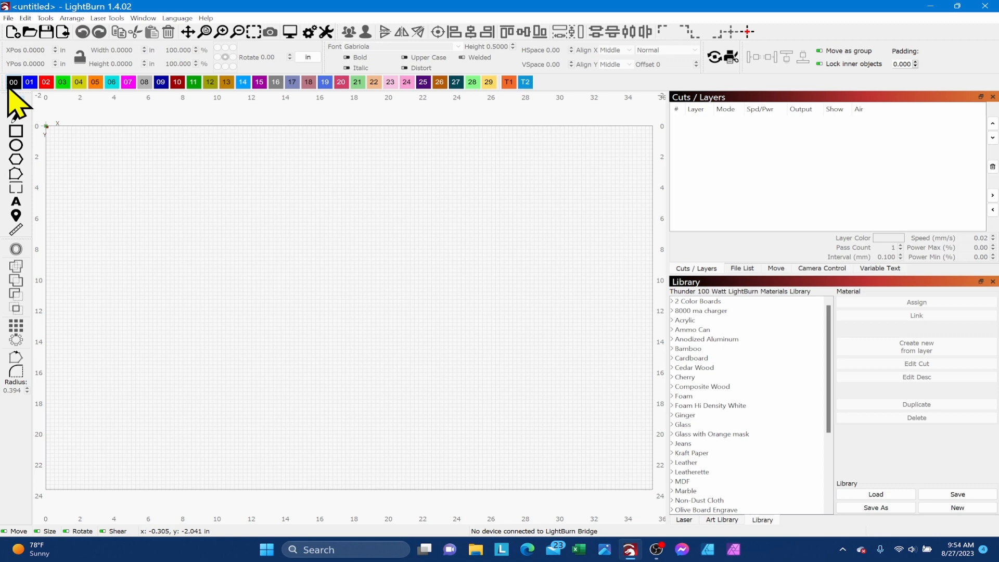
mouse_move(478, 99)
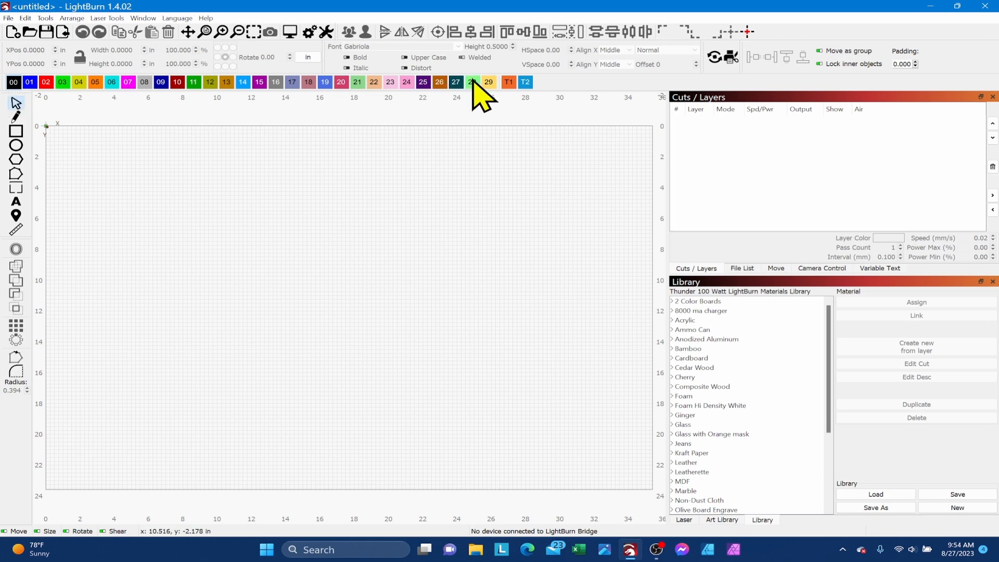
mouse_move(131, 181)
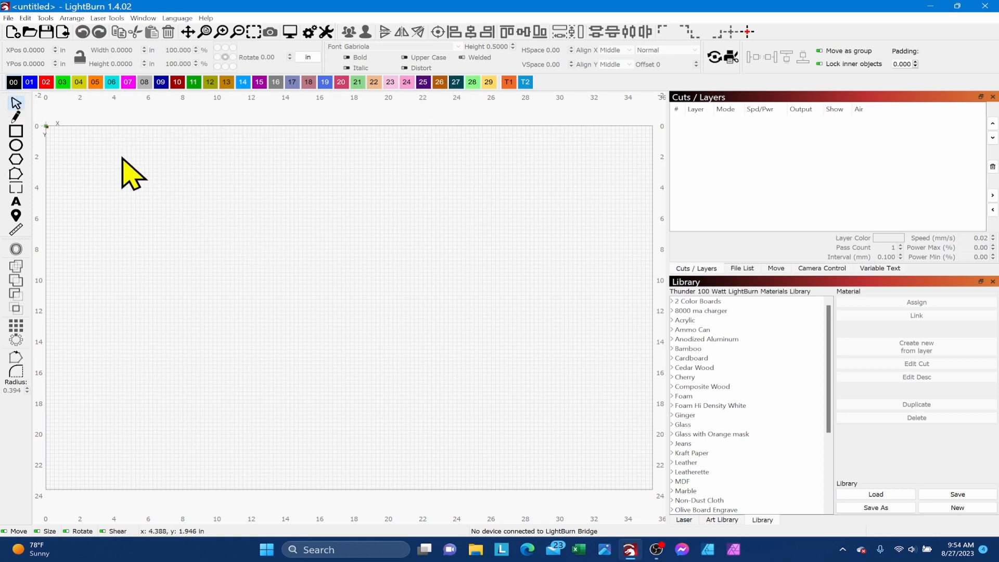
mouse_move(19, 99)
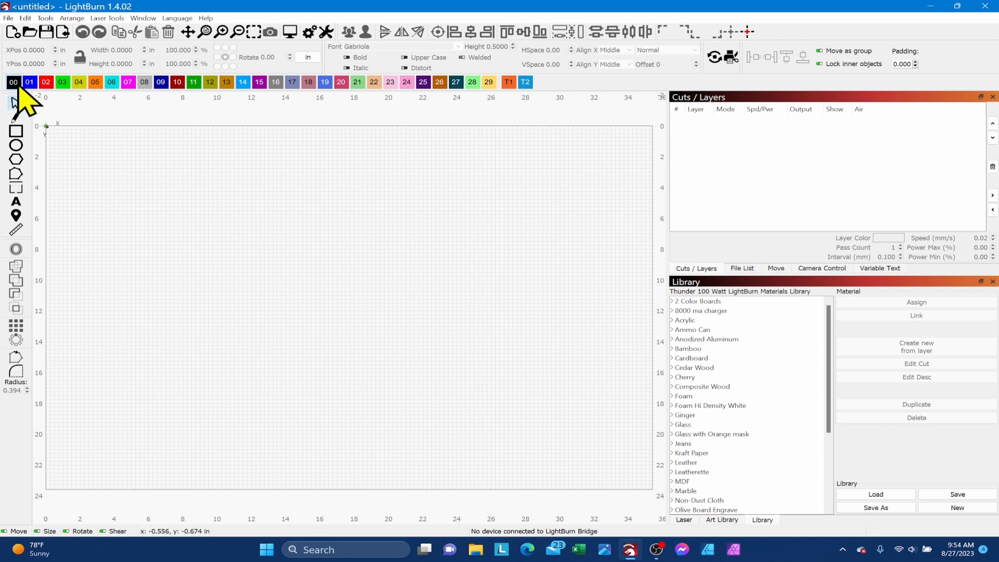
mouse_move(432, 194)
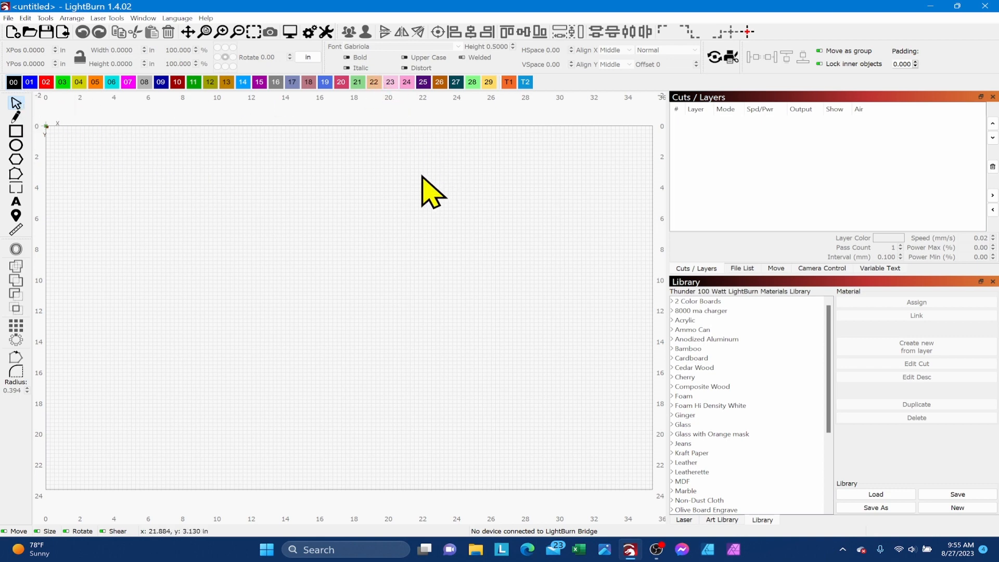
mouse_move(742, 213)
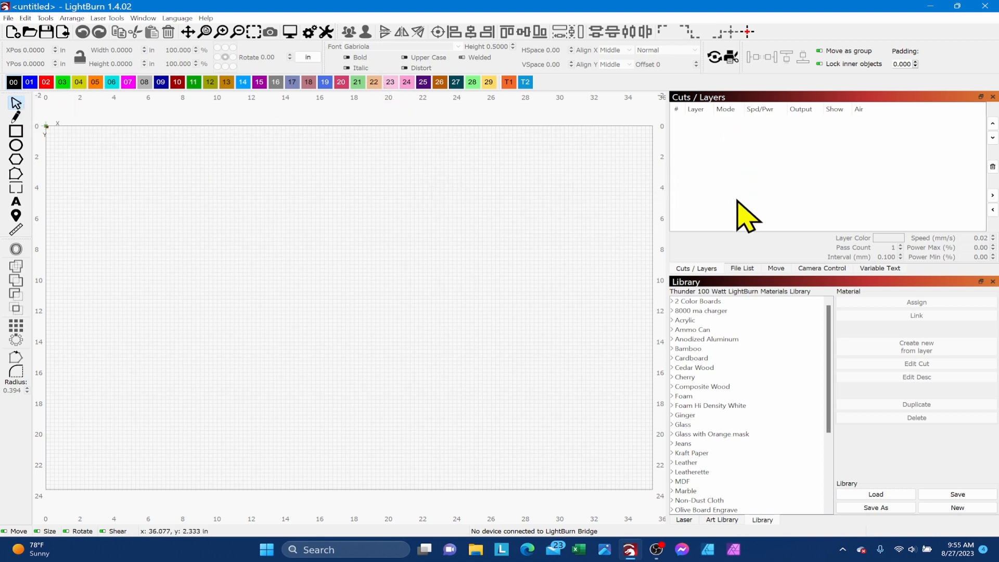
mouse_move(450, 274)
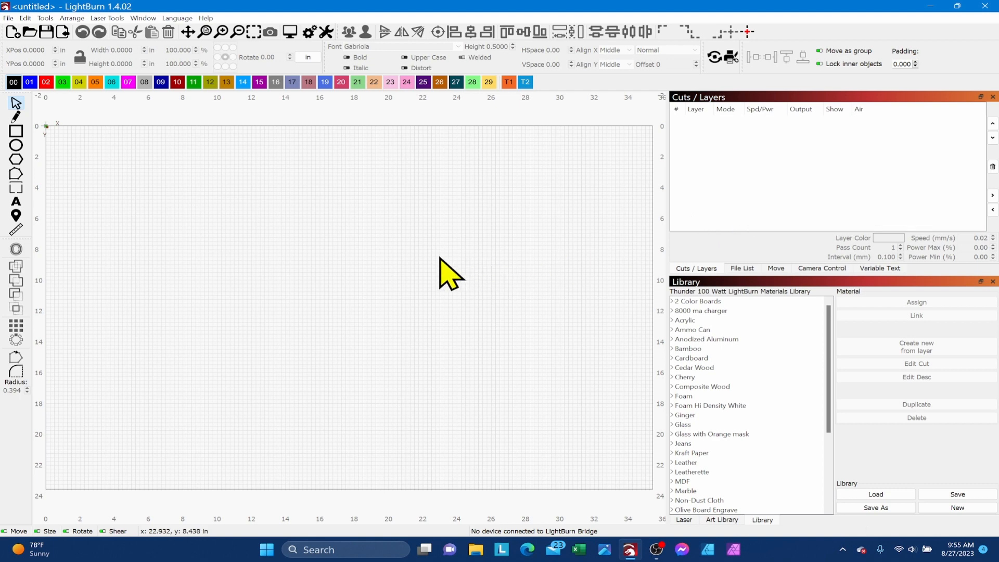
mouse_move(465, 264)
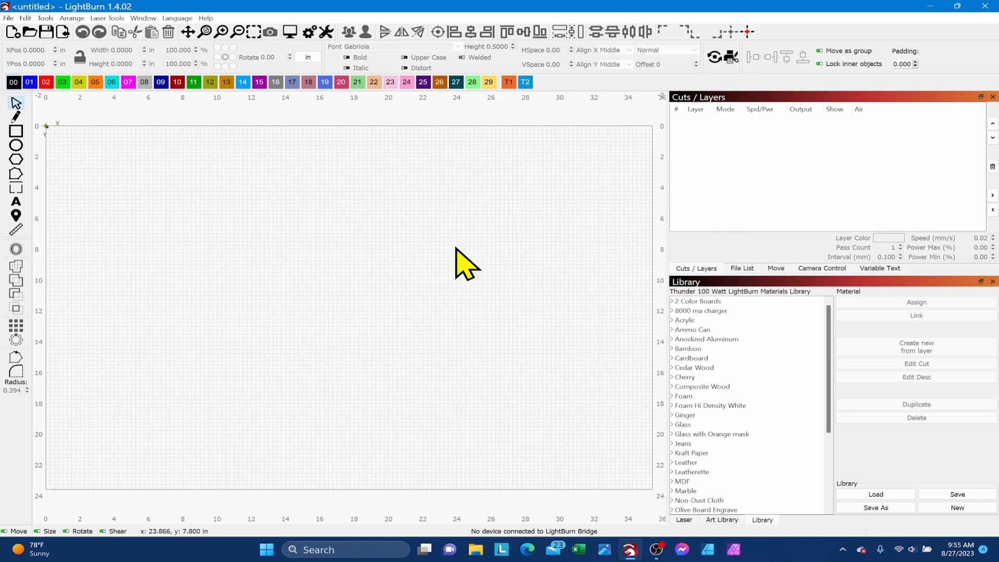
mouse_move(379, 258)
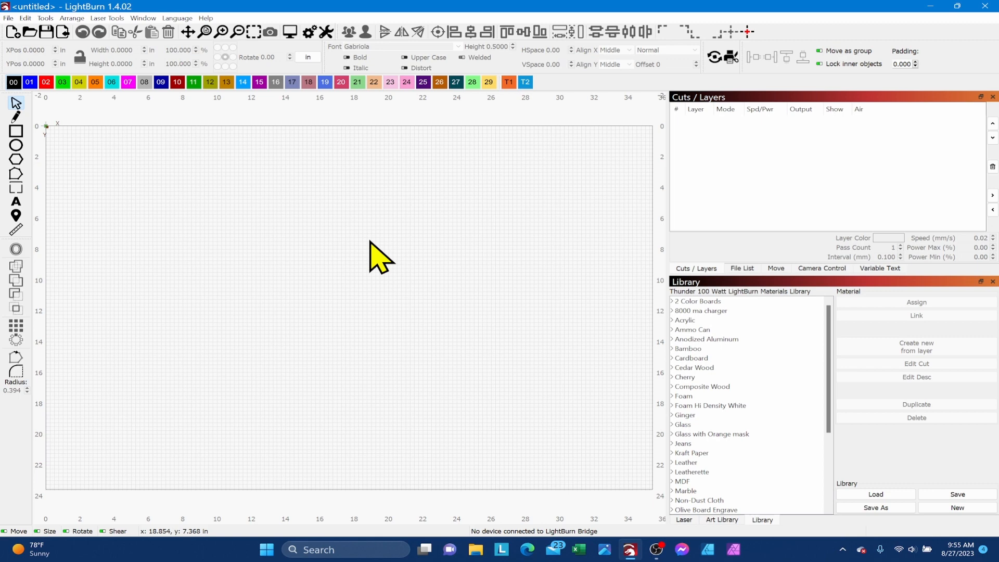
mouse_move(353, 264)
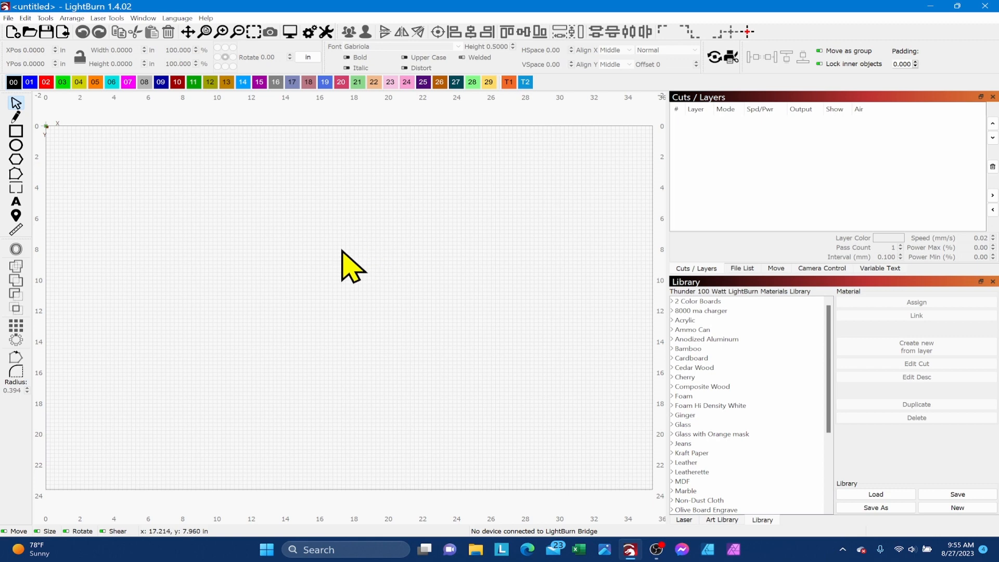
mouse_move(341, 271)
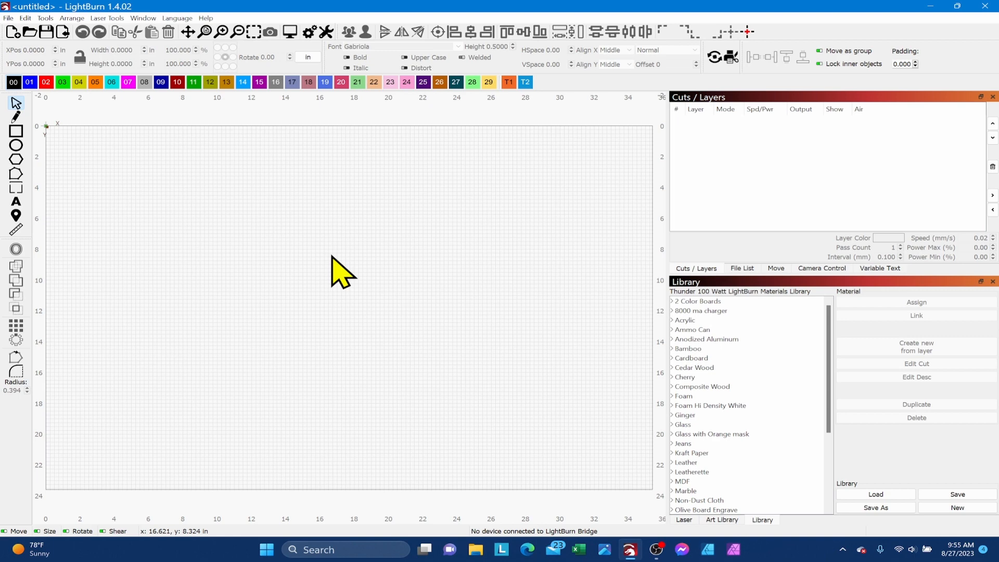
mouse_move(330, 282)
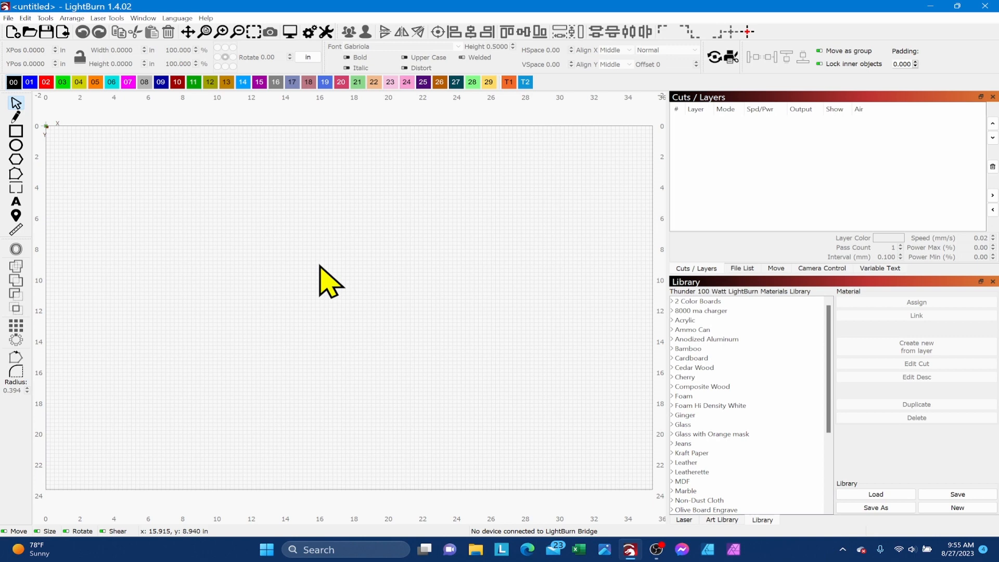
mouse_move(331, 282)
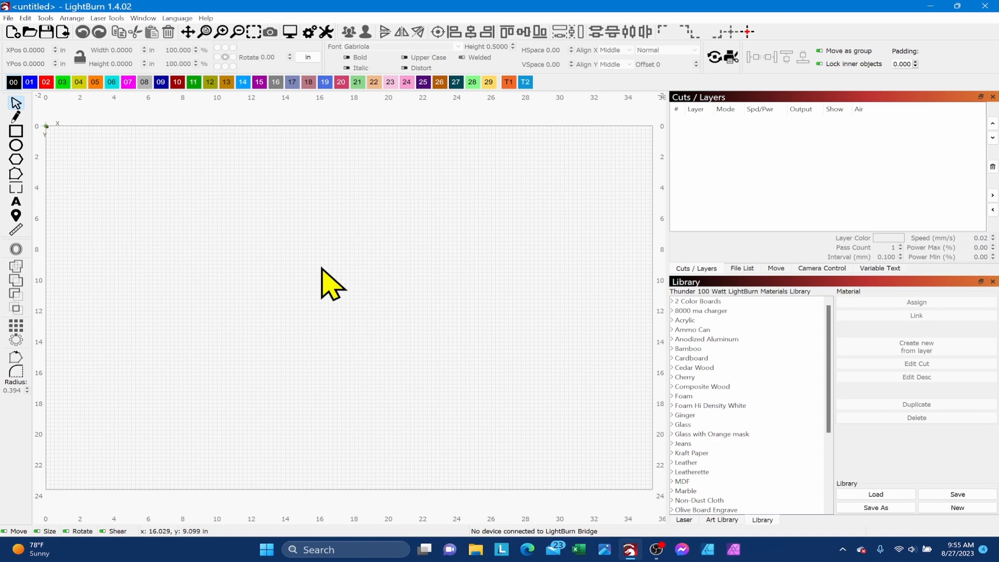
mouse_move(264, 315)
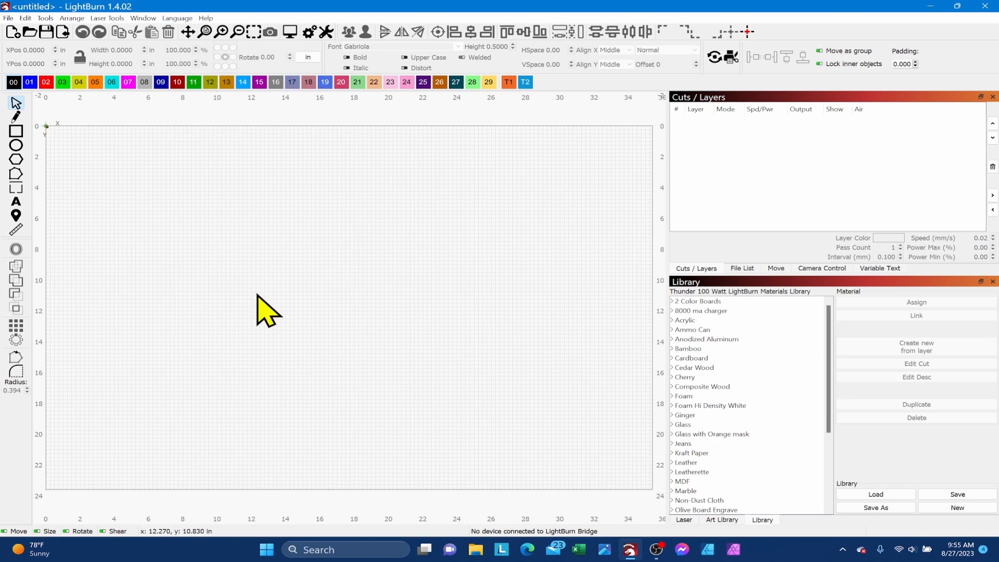
mouse_move(316, 306)
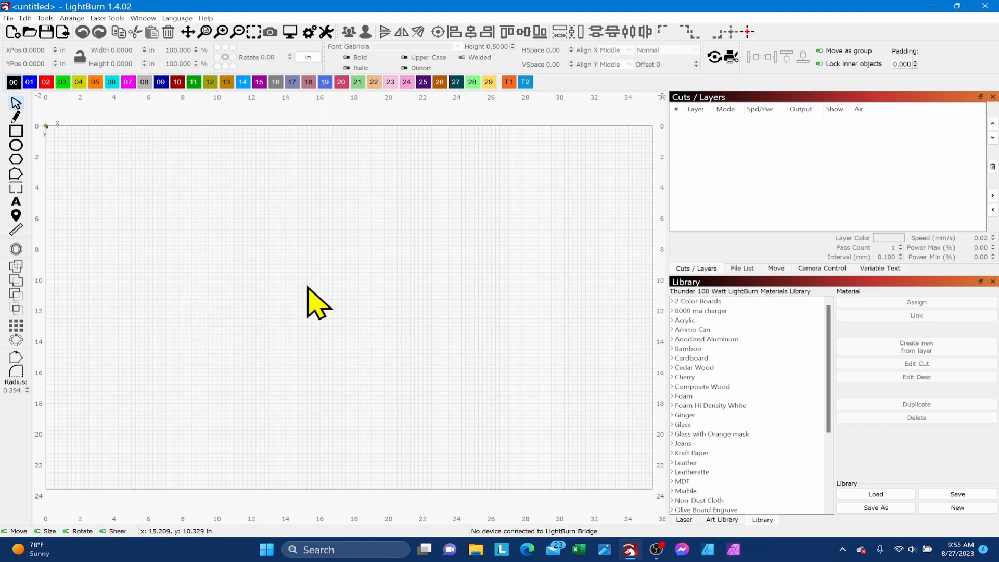
mouse_move(225, 280)
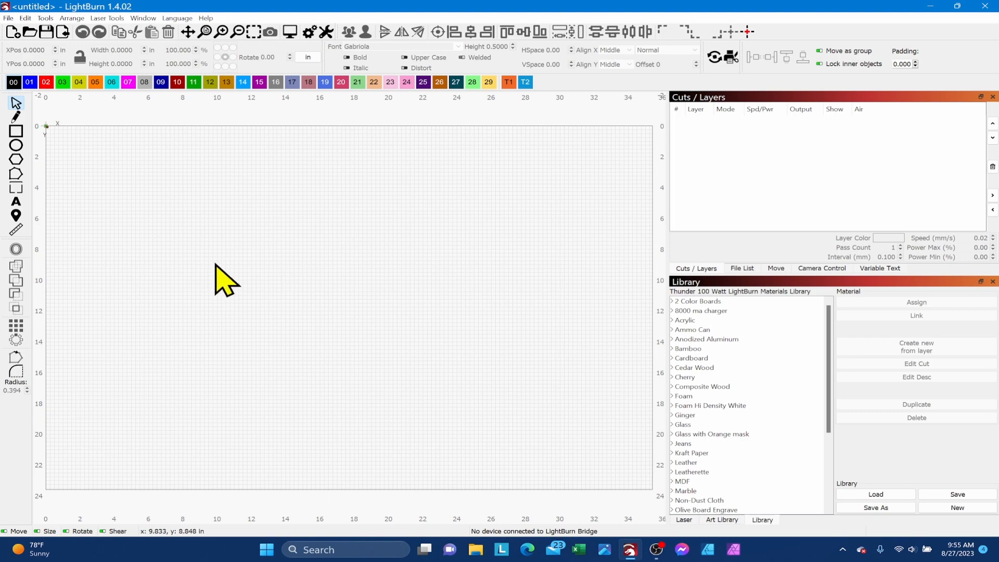
mouse_move(258, 270)
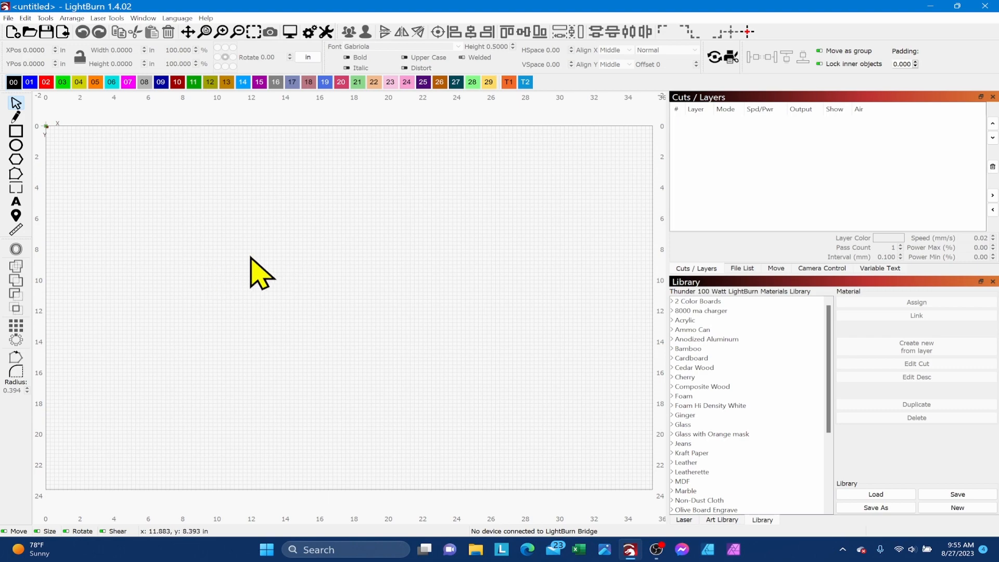
- Draw a 0.25 × 0.25 in square on the black layer 00
left_click_drag(159, 157, 190, 184)
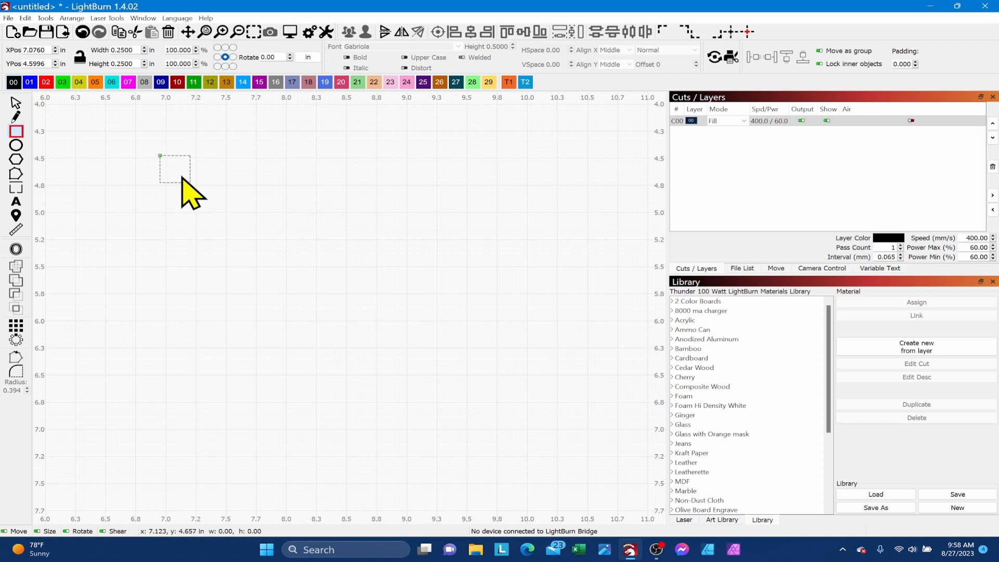
mouse_move(189, 192)
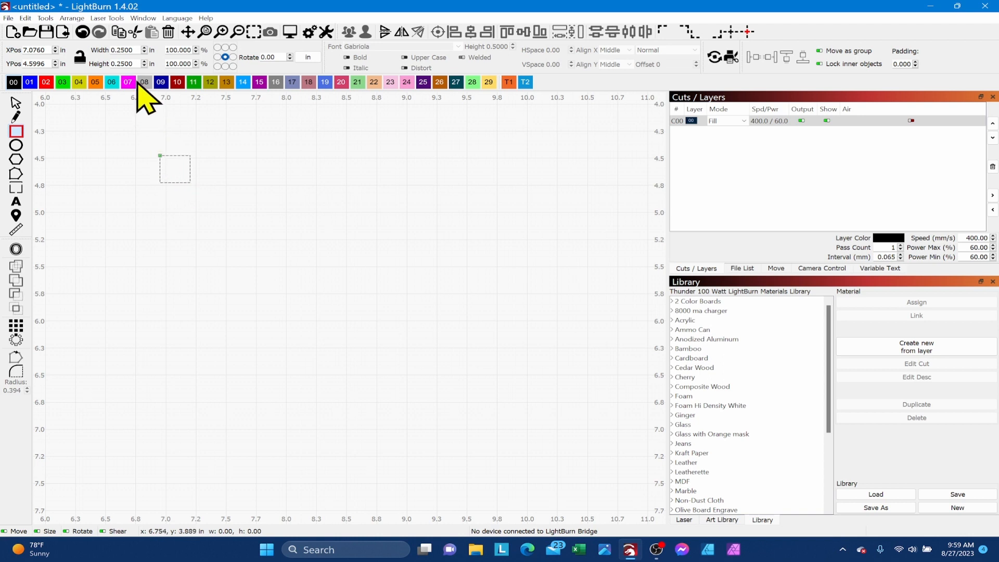
mouse_move(726, 147)
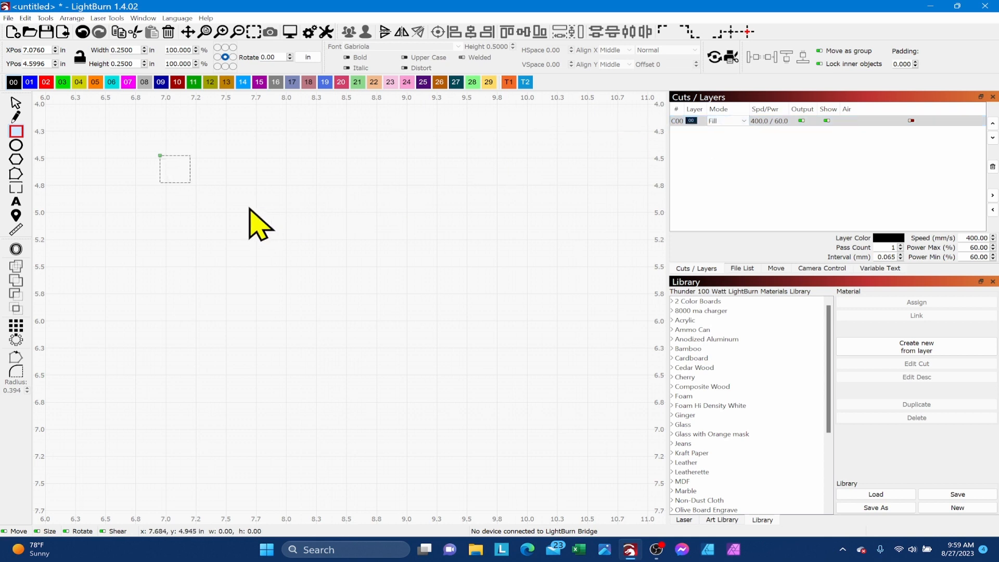
mouse_move(180, 212)
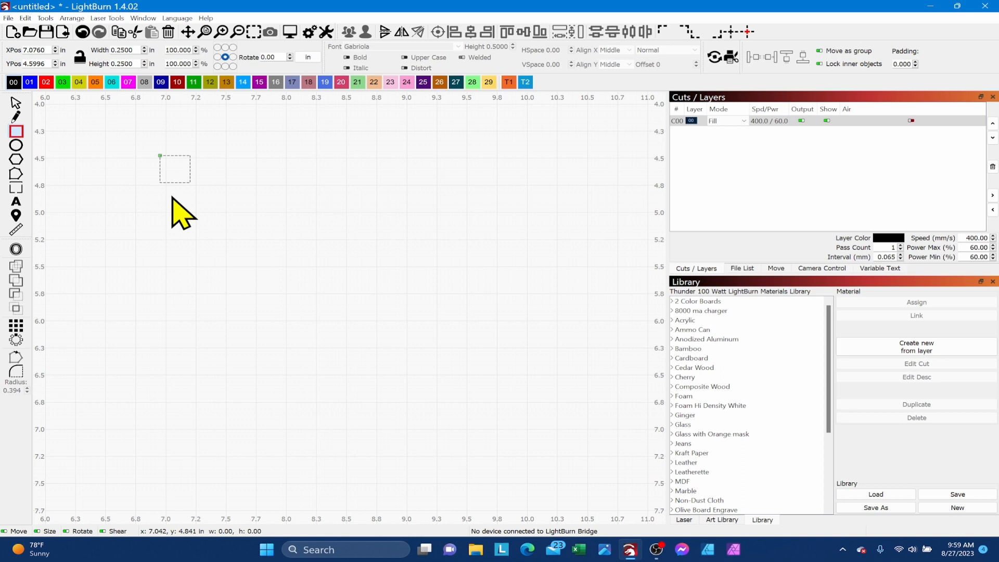
mouse_move(165, 175)
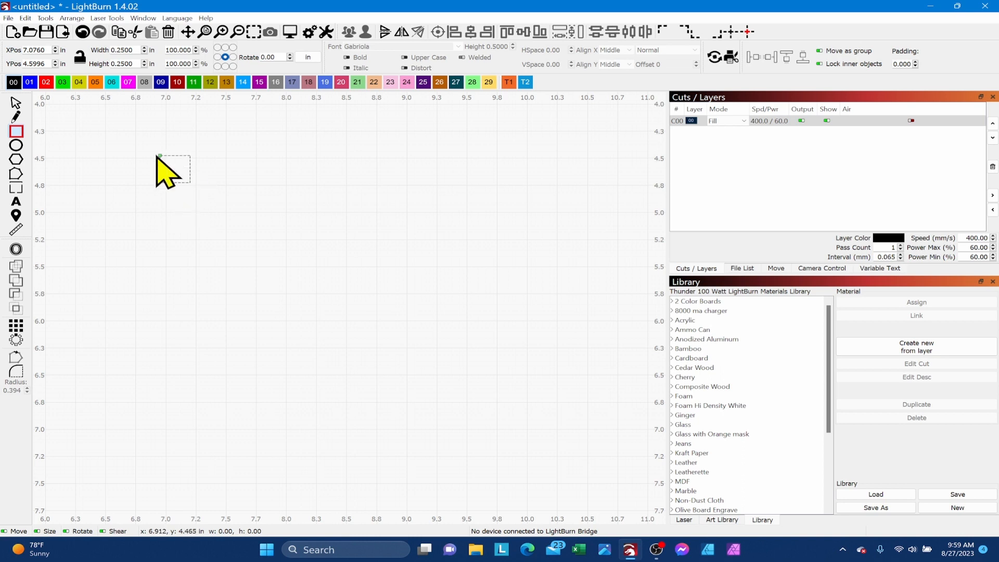
mouse_move(73, 348)
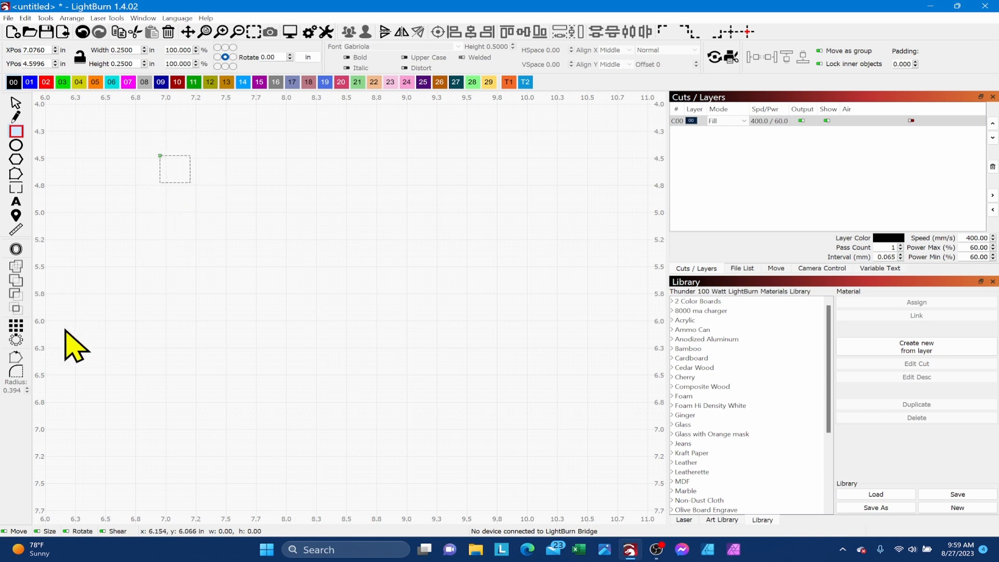
mouse_move(15, 327)
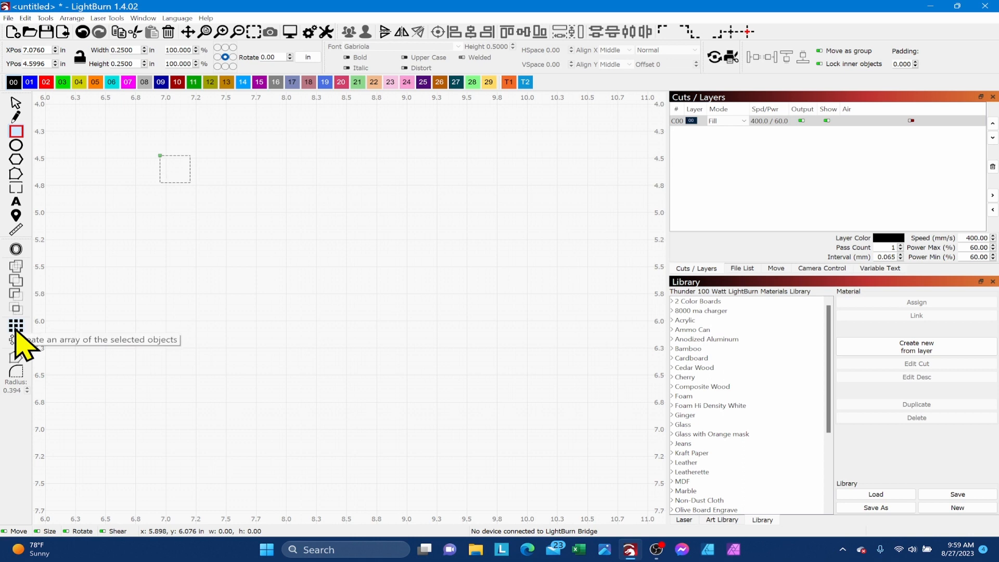
- Configure a grid array of the square with 5 columns and 6 rows (30 copies)
left_click(15, 327)
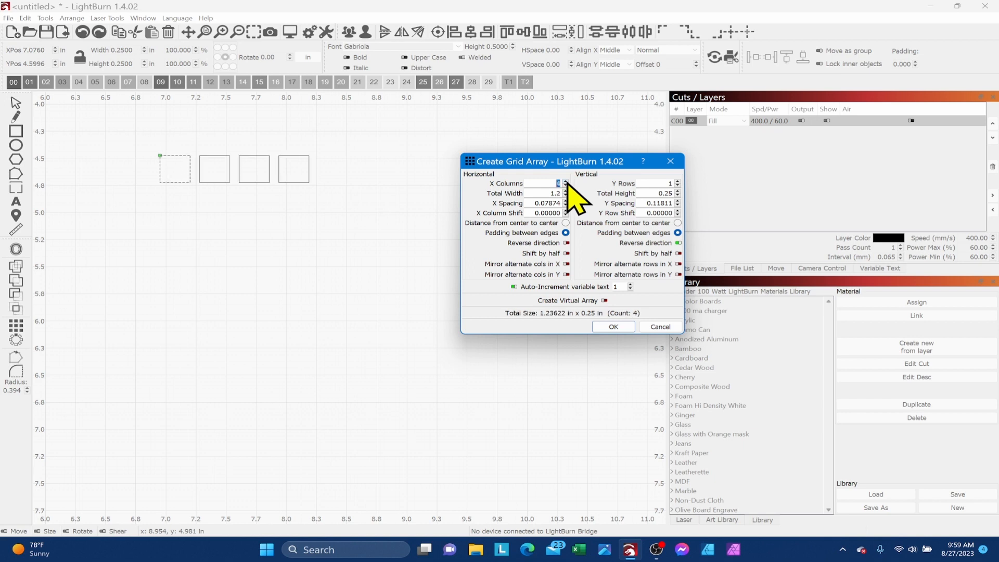
left_click(564, 181)
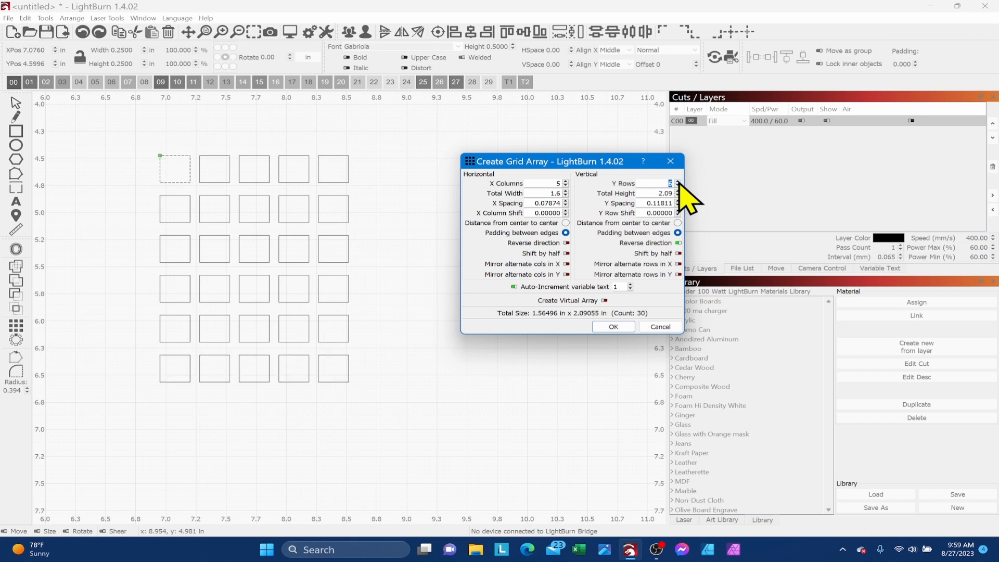
mouse_move(624, 338)
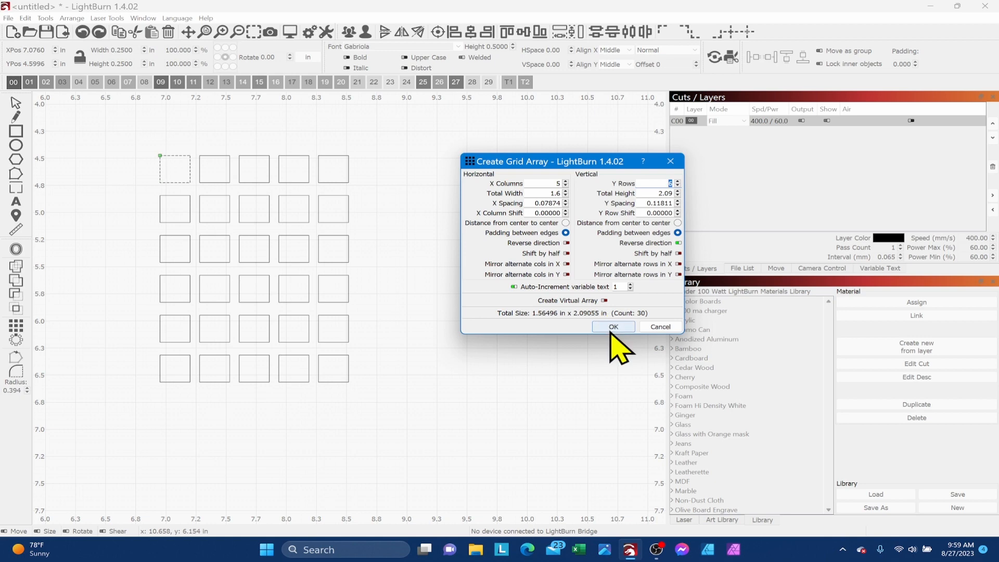
- Confirm the thirty-square array and move top-row squares onto the blue, red and green layers
left_click(612, 327)
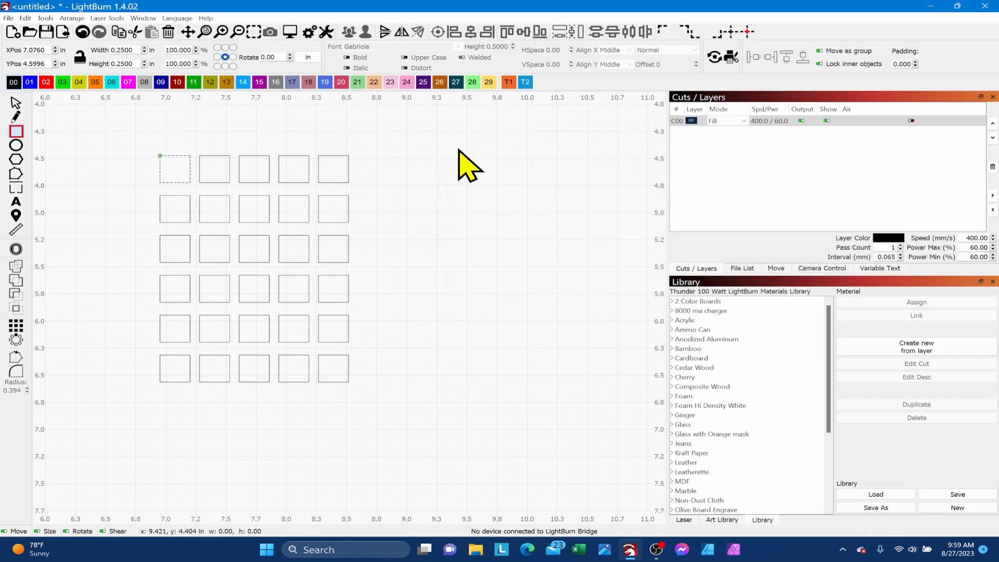
mouse_move(514, 172)
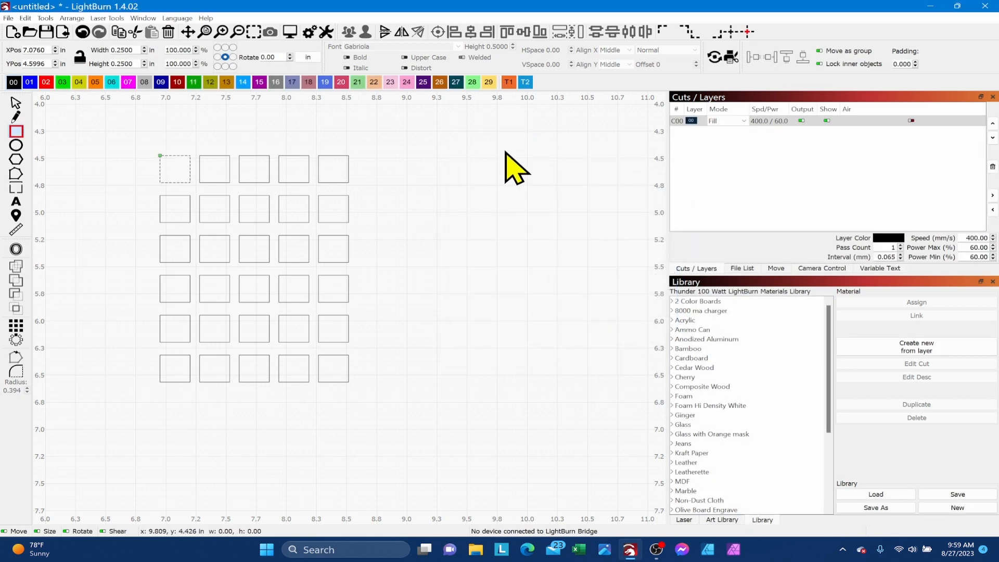
mouse_move(374, 143)
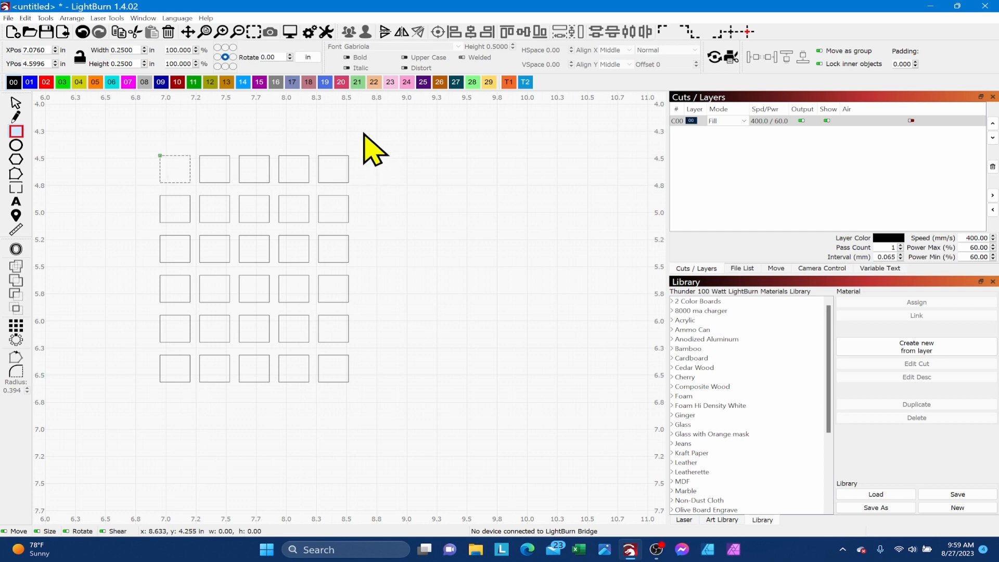
mouse_move(84, 134)
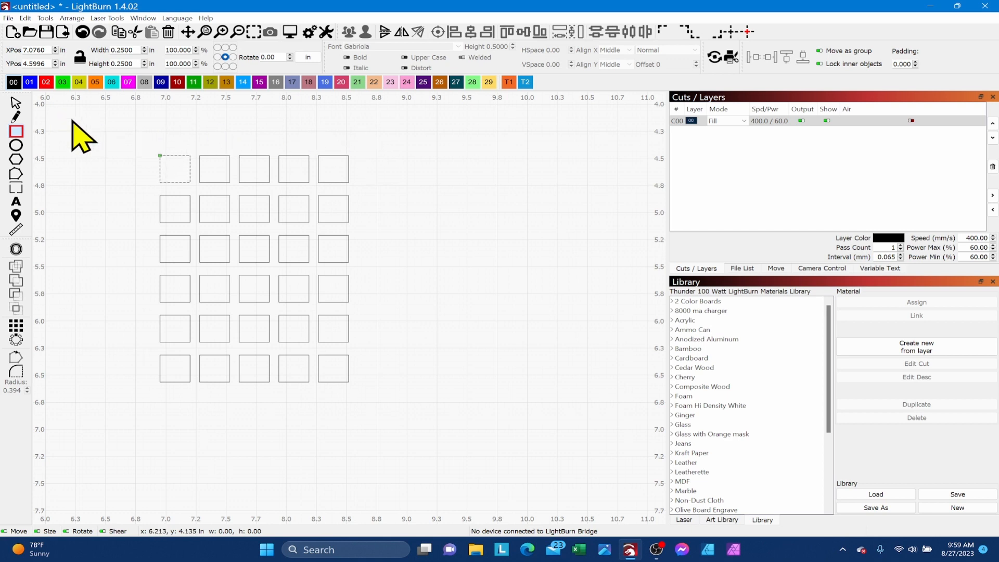
mouse_move(144, 163)
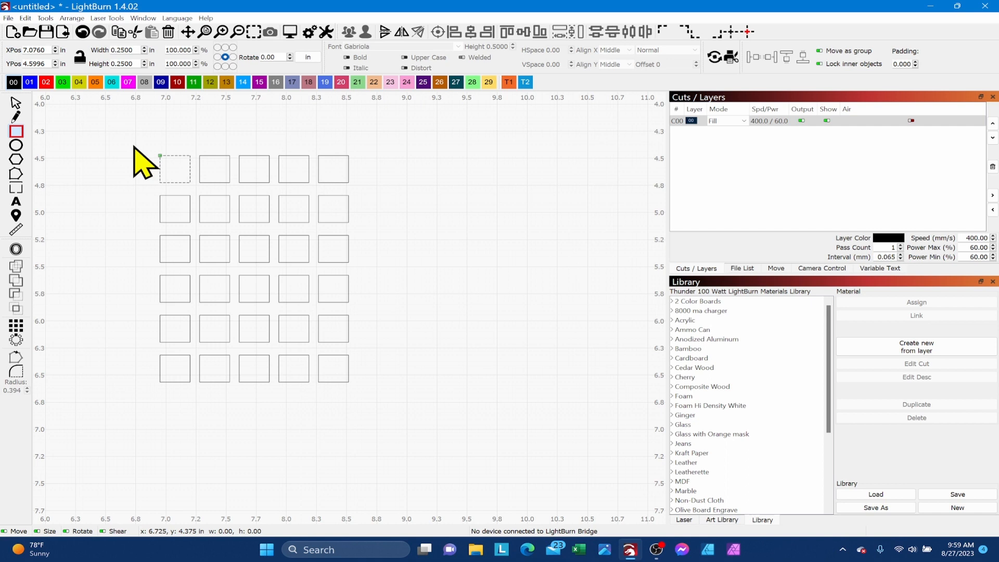
mouse_move(45, 121)
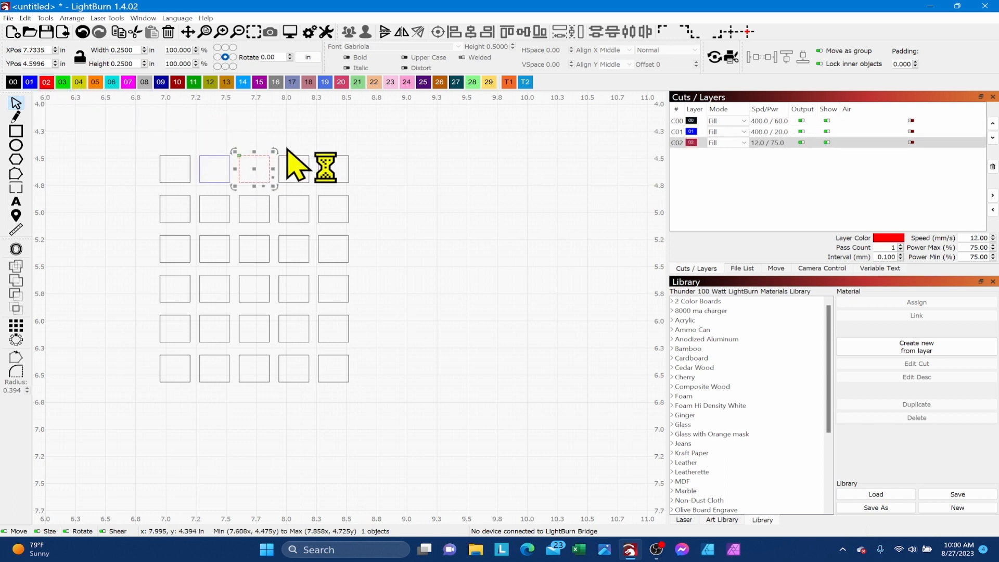
left_click(12, 81)
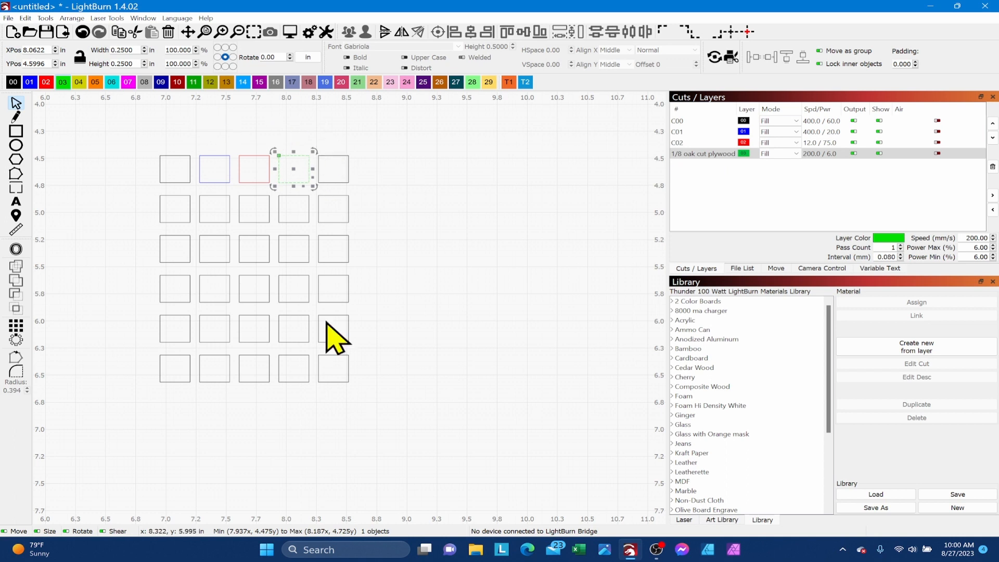
mouse_move(392, 328)
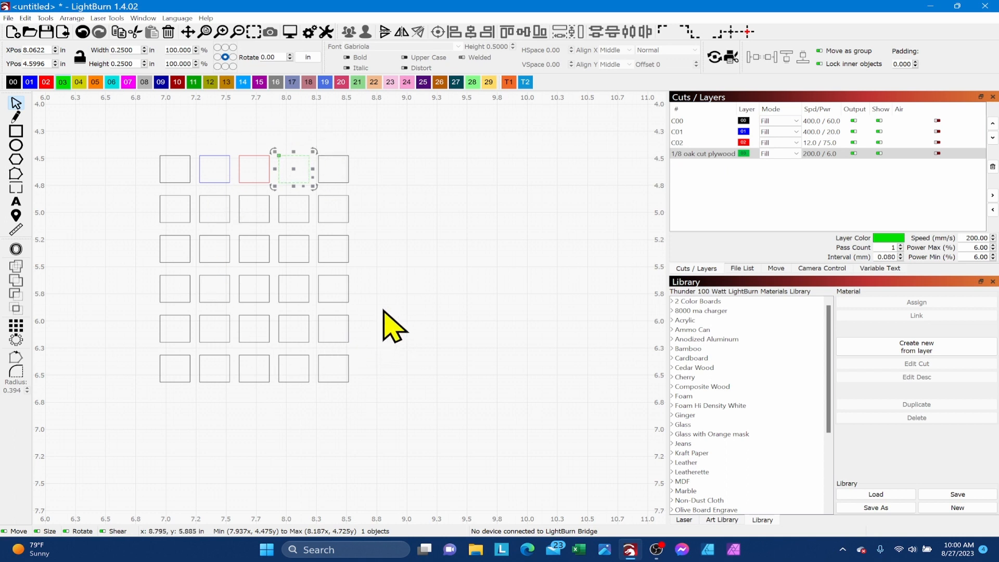
mouse_move(418, 303)
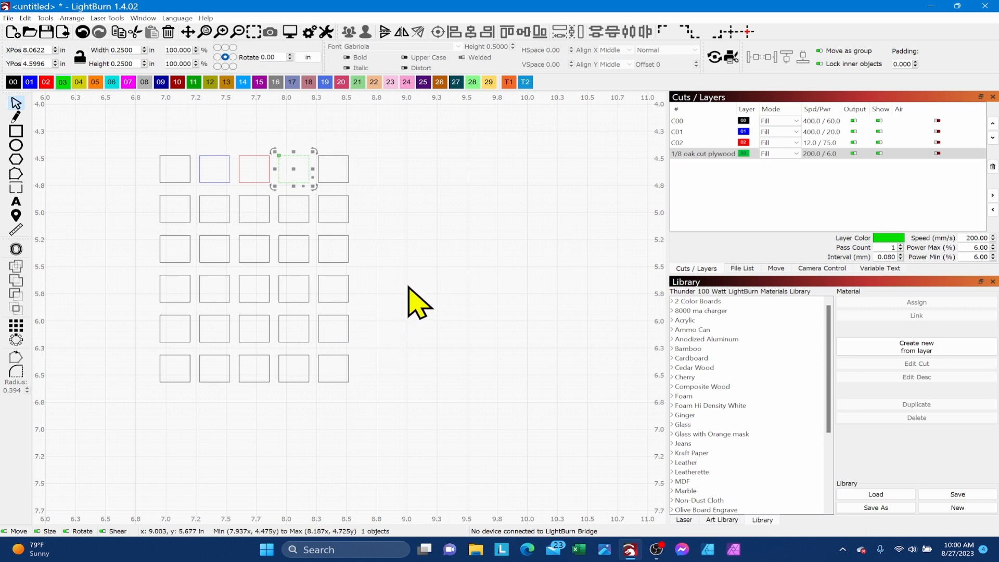
mouse_move(95, 181)
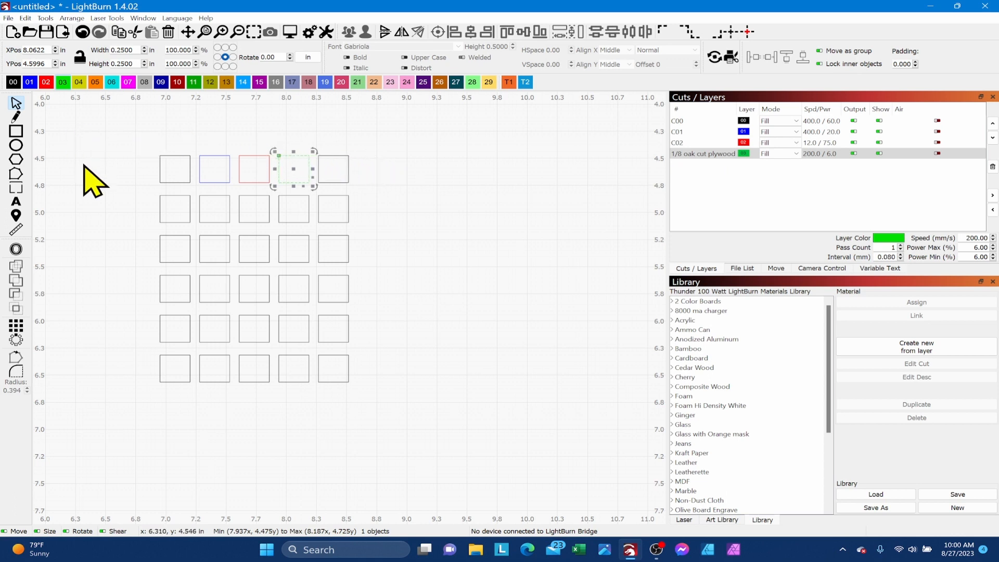
mouse_move(121, 210)
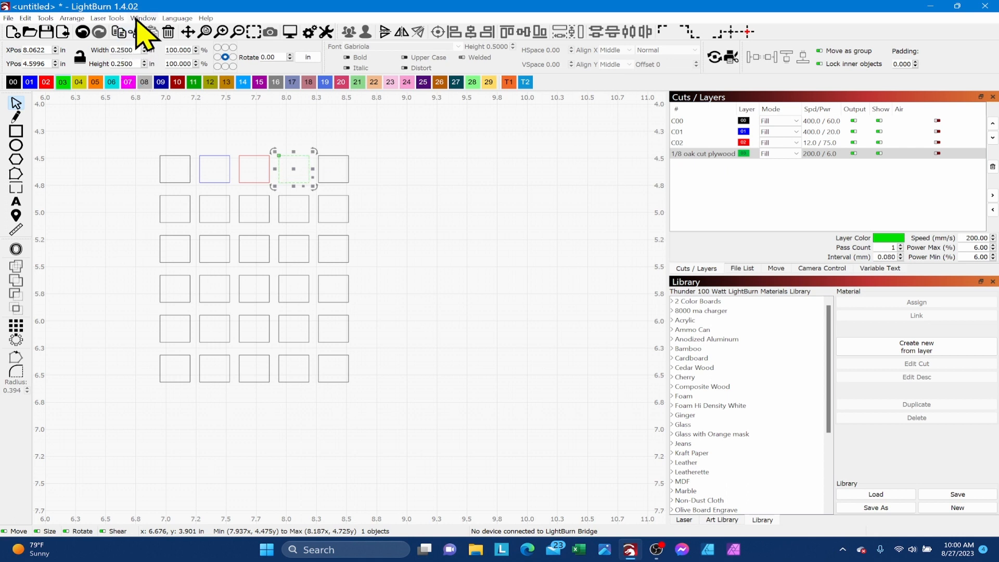
- Switch the display from wireframe to filled shapes via Window > Toggle Wireframe / Filled
left_click(144, 18)
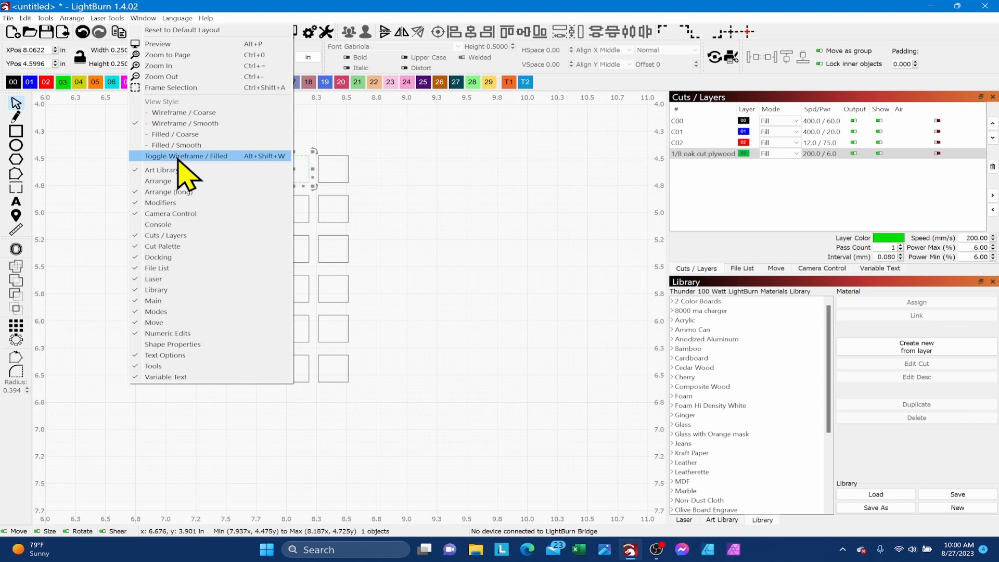
left_click(186, 155)
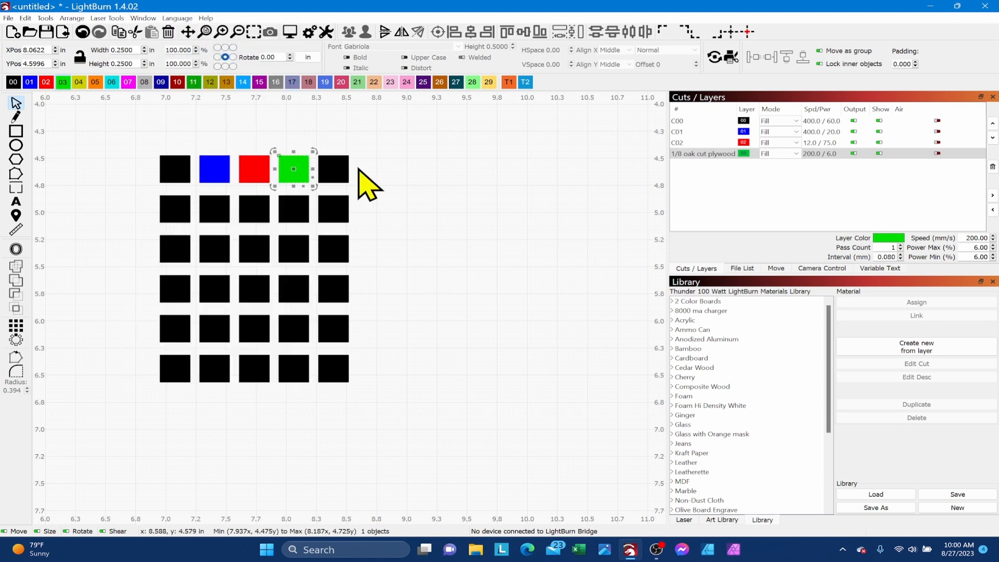
left_click(350, 198)
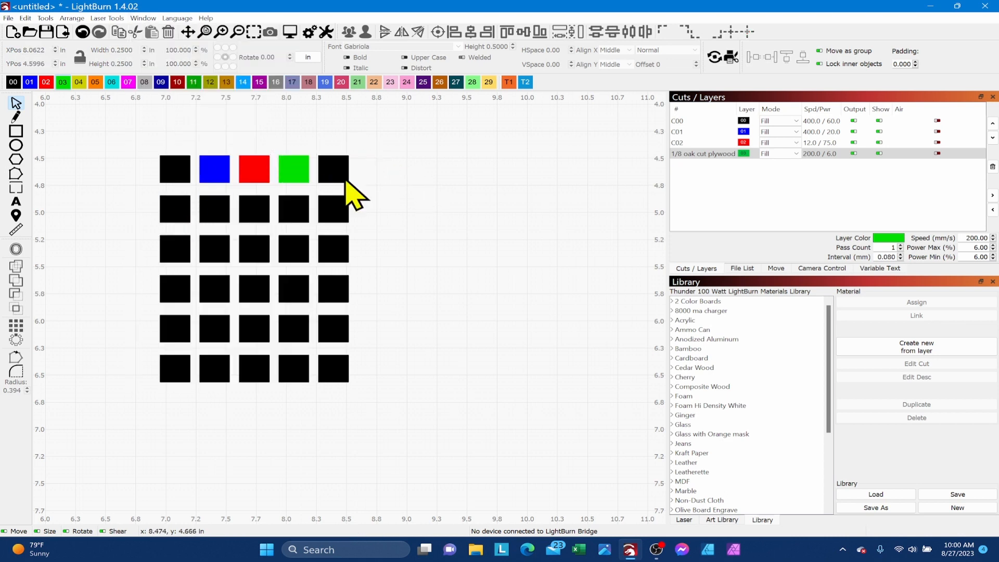
- Put the fifth top square on yellow layer C04 set to Fill mode and start on the second row
left_click(332, 169)
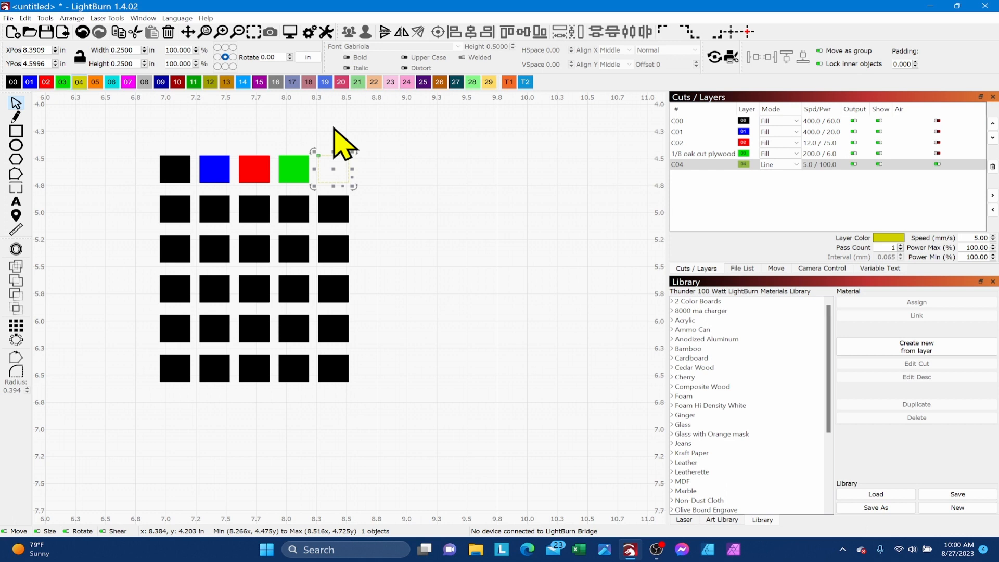
left_click(796, 164)
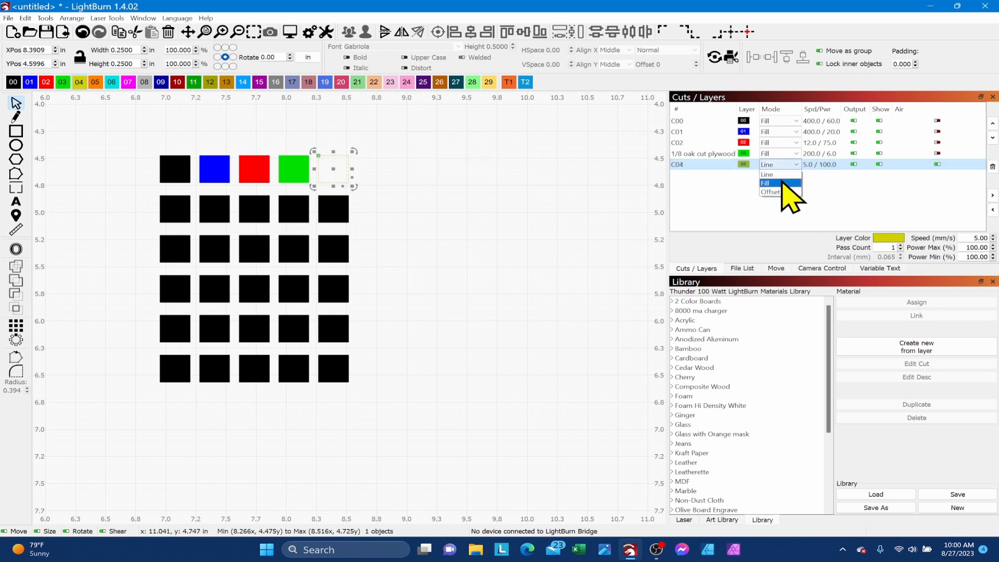
left_click(767, 183)
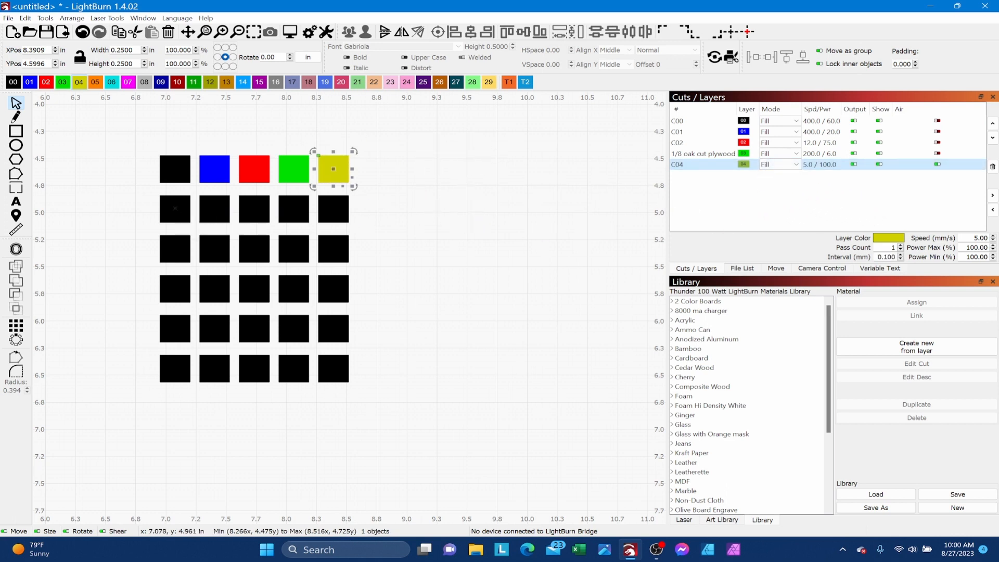
left_click(174, 209)
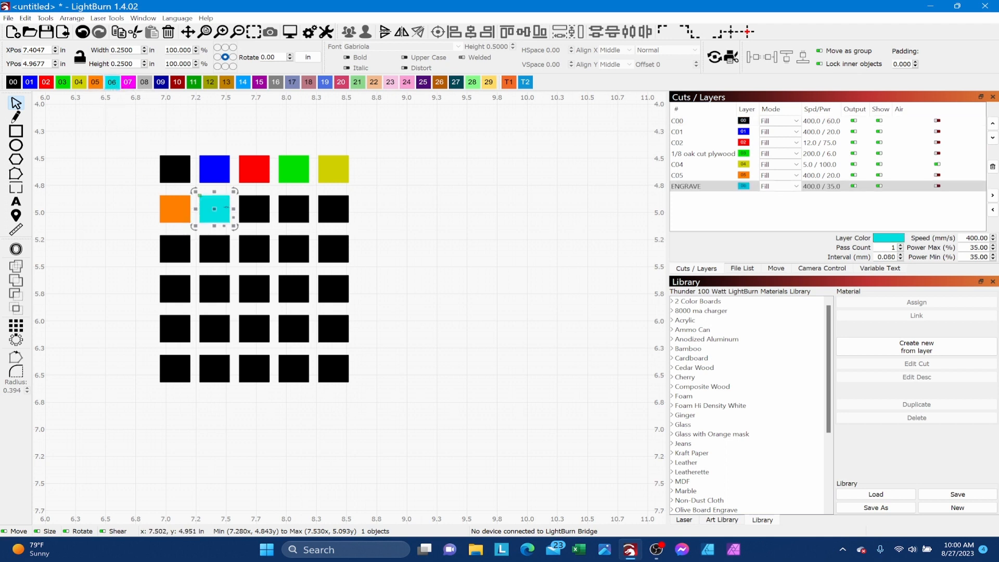
mouse_move(427, 351)
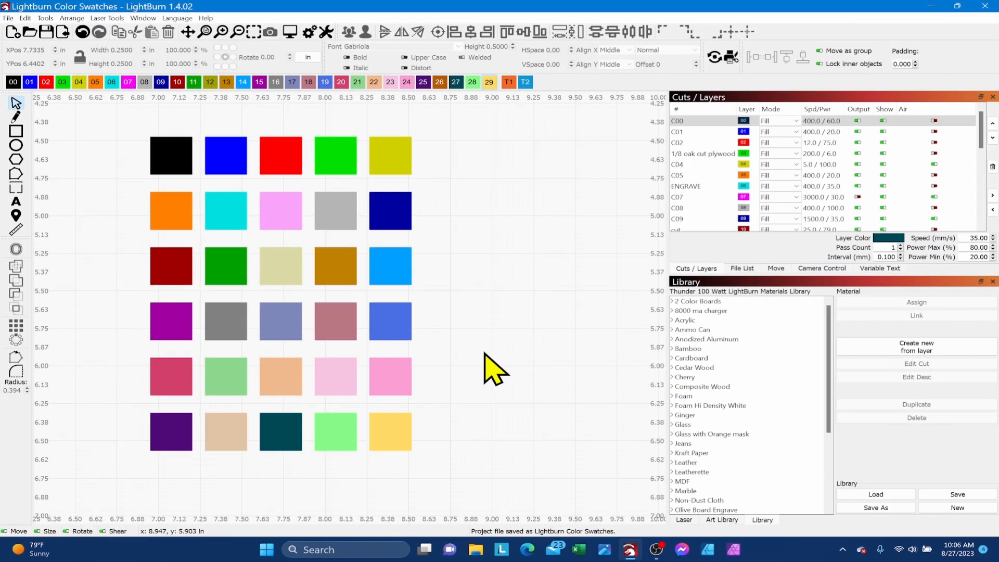
mouse_move(328, 497)
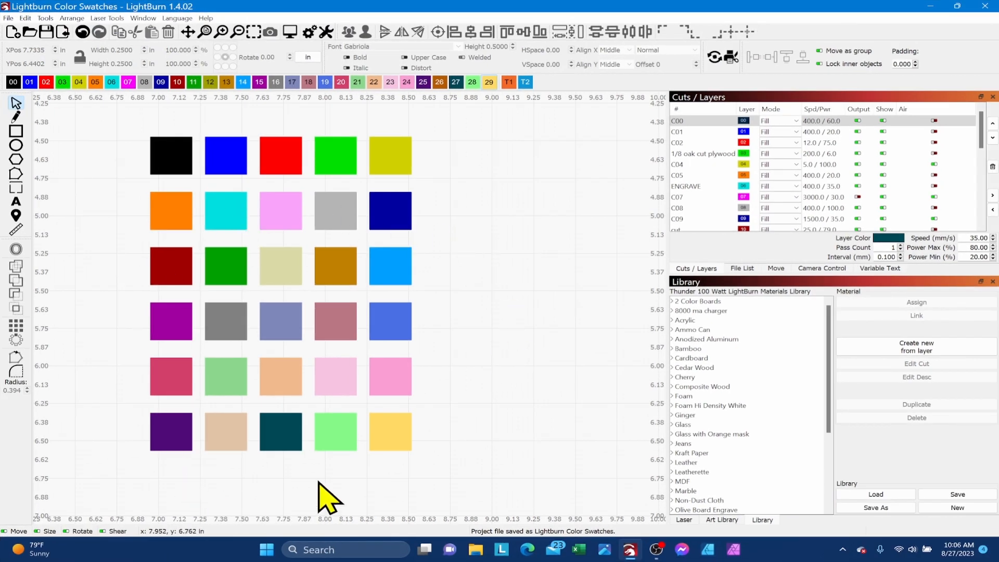
mouse_move(328, 385)
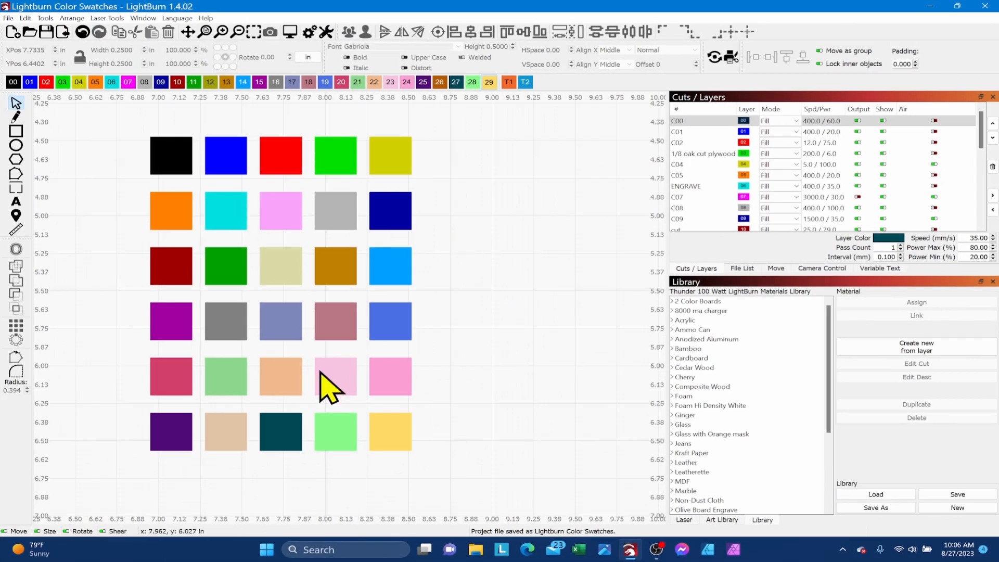
mouse_move(255, 105)
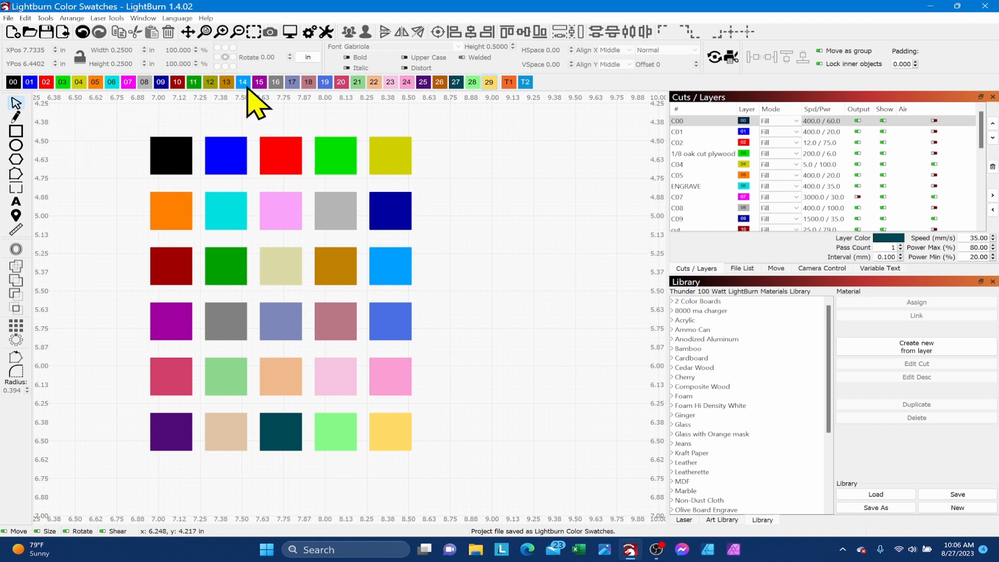
mouse_move(513, 108)
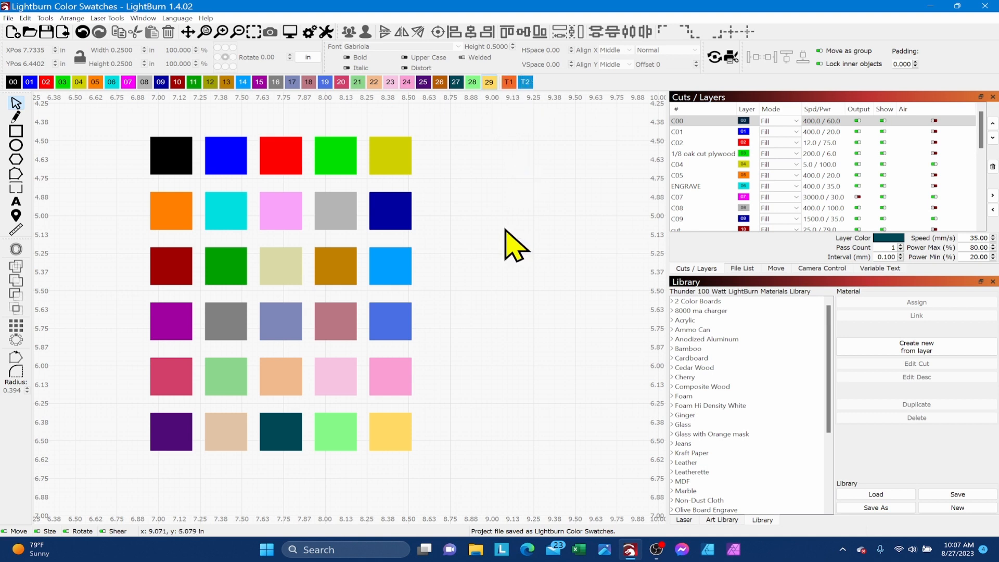
mouse_move(481, 280)
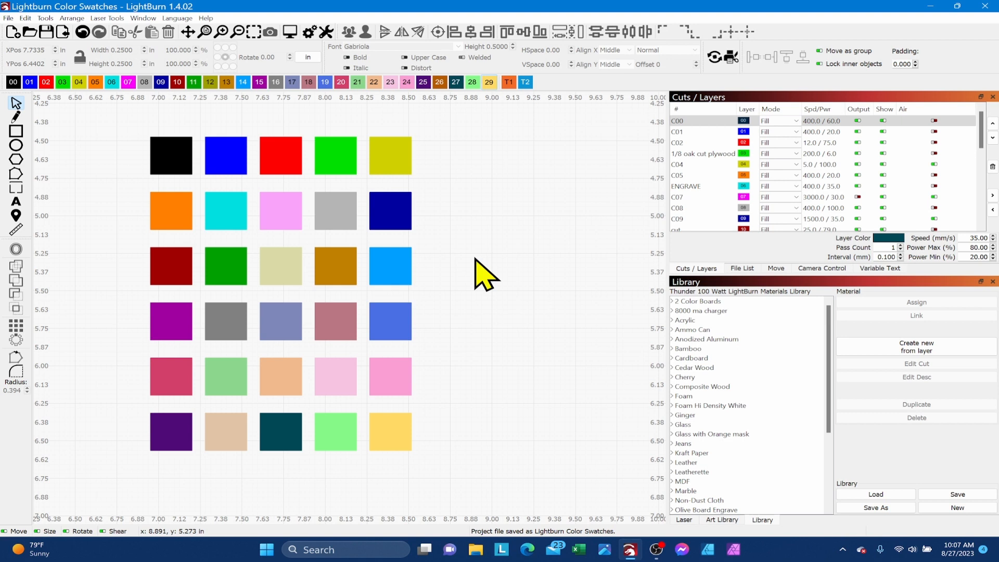
mouse_move(195, 291)
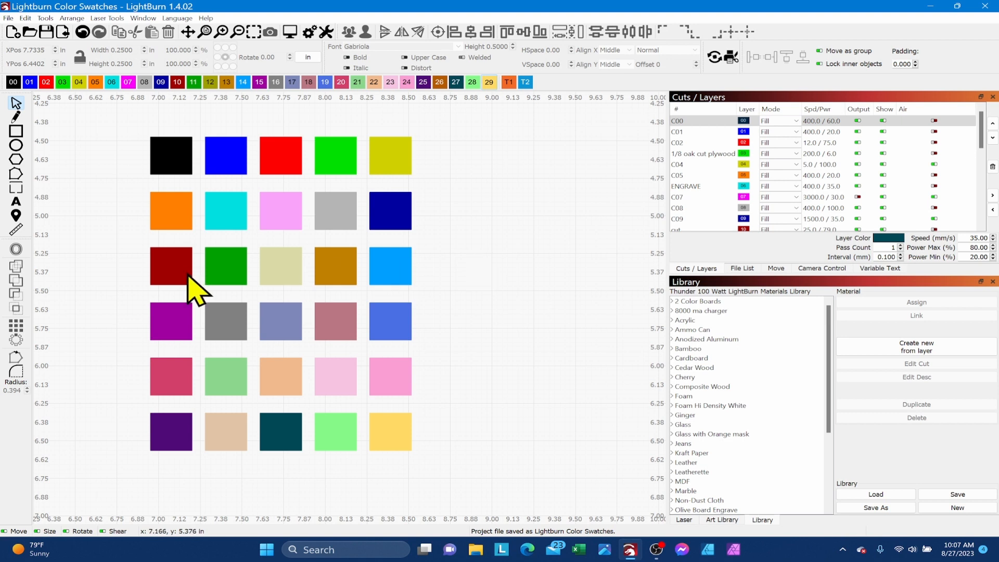
mouse_move(137, 294)
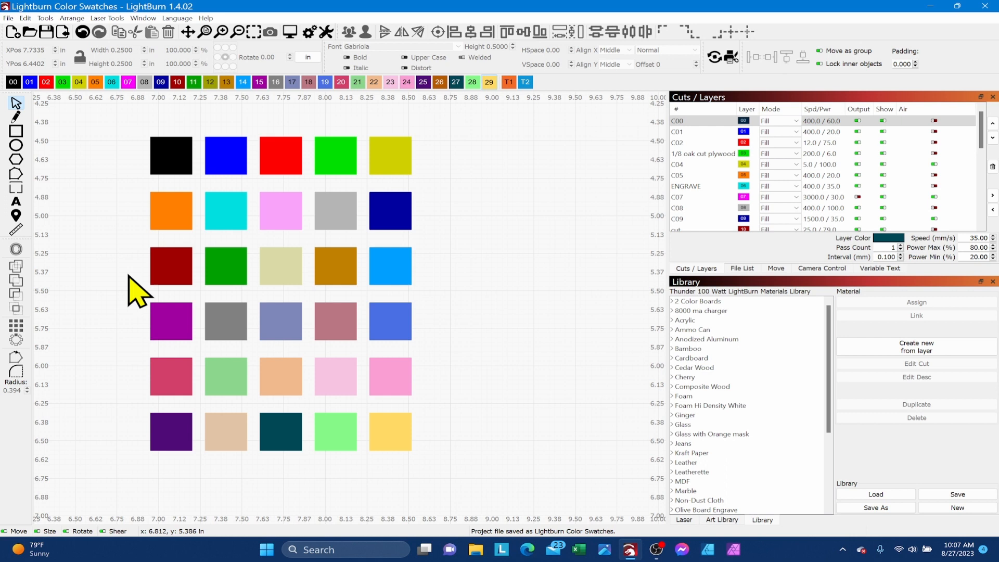
mouse_move(139, 290)
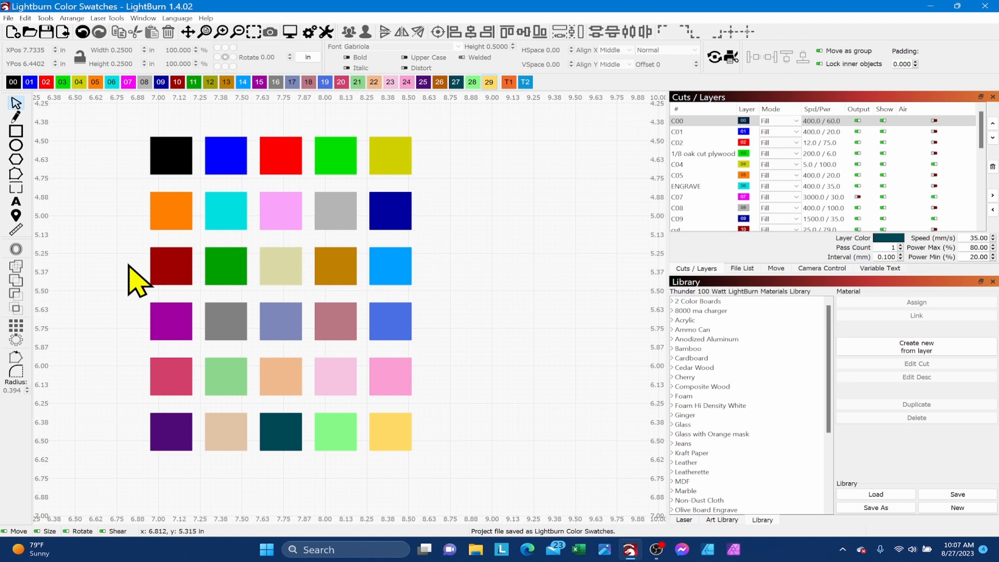
mouse_move(141, 295)
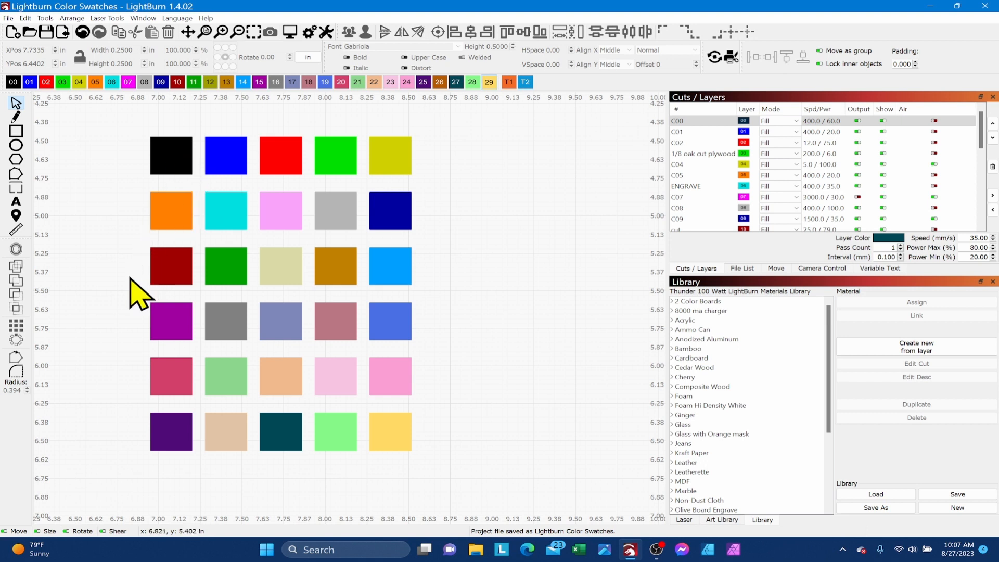
mouse_move(136, 293)
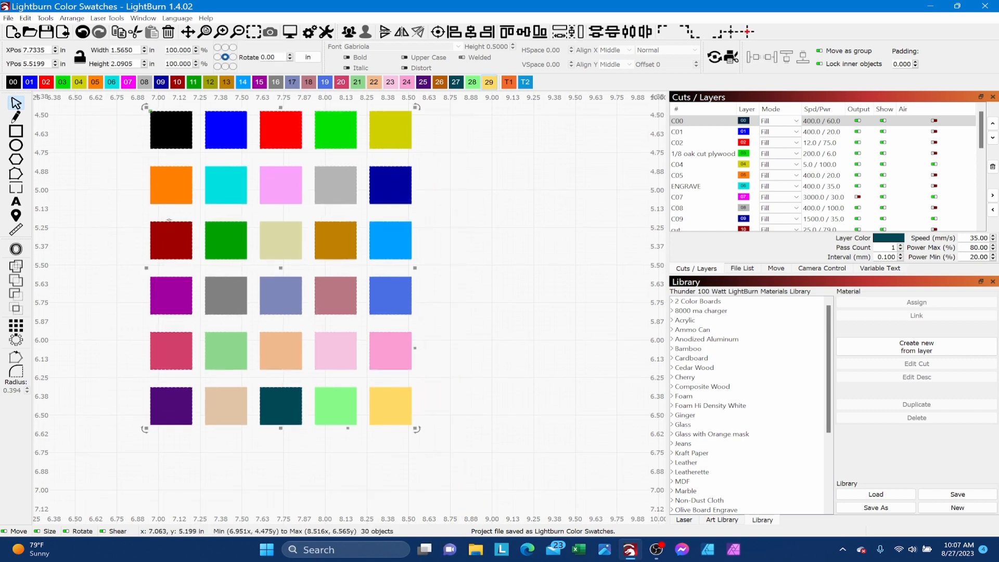
- Export the squares via File > Export as an SVG named 'Lightbu…' in Downloads
left_click(9, 17)
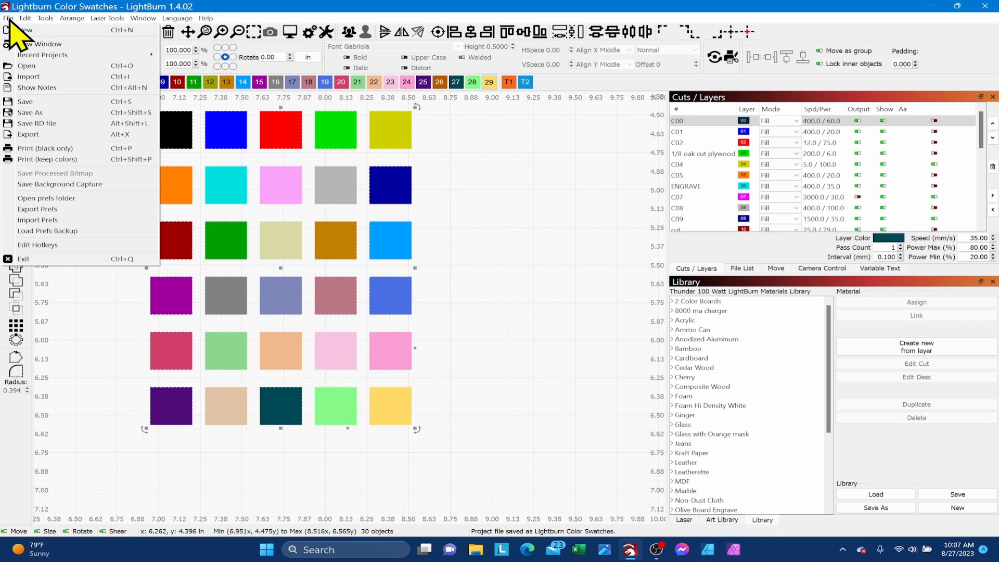
left_click(27, 135)
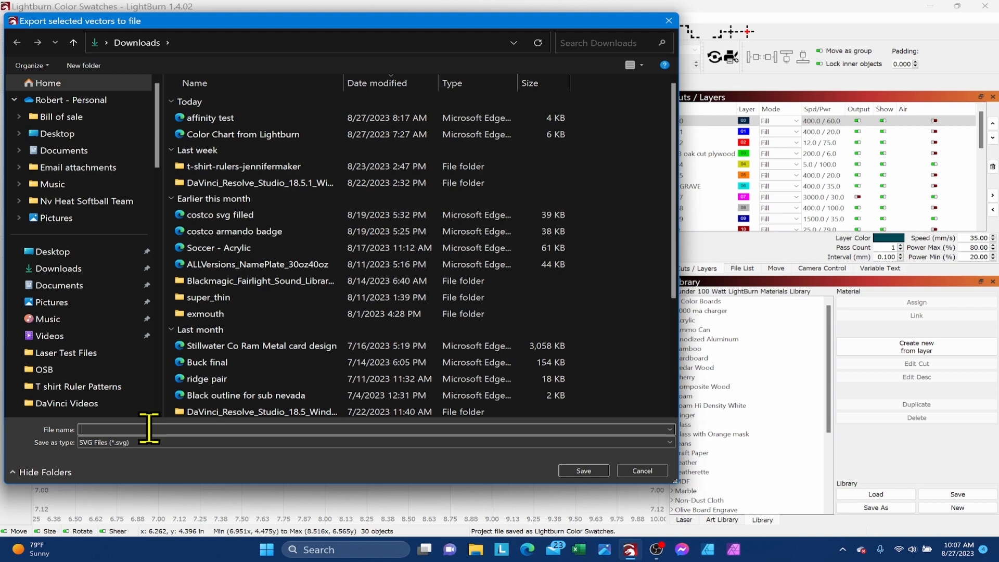
type("Lightbu")
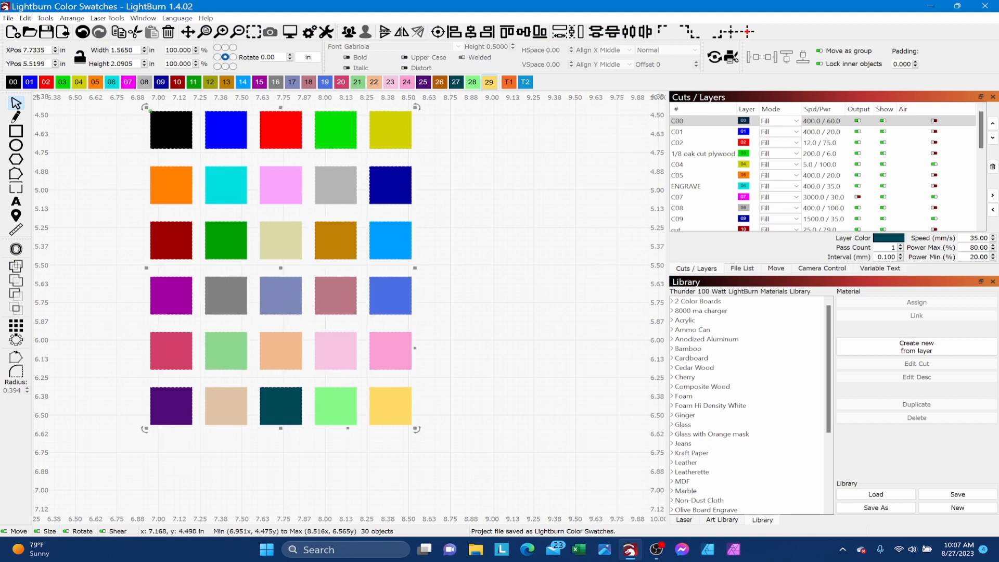
mouse_move(192, 153)
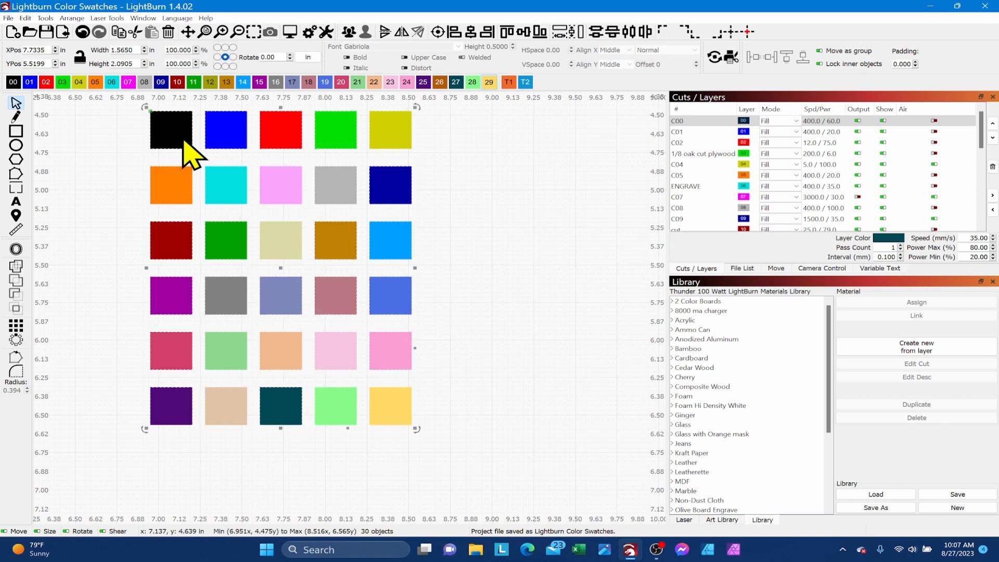
mouse_move(435, 240)
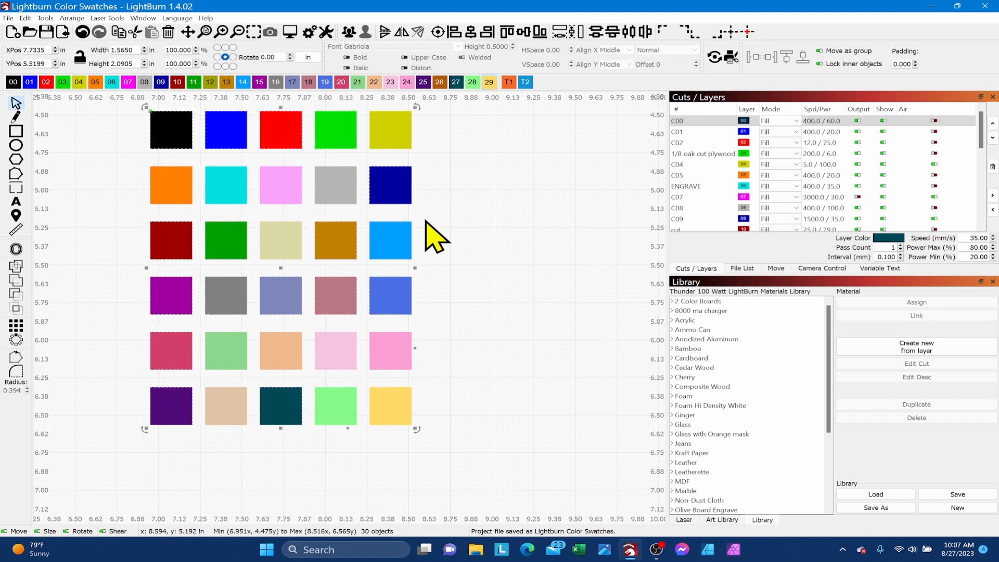
mouse_move(287, 217)
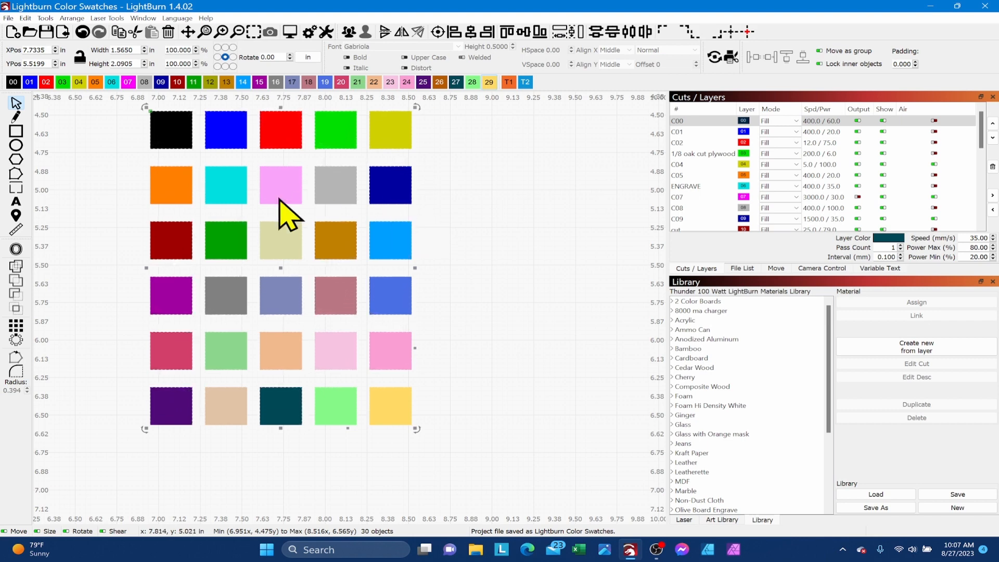
mouse_move(268, 214)
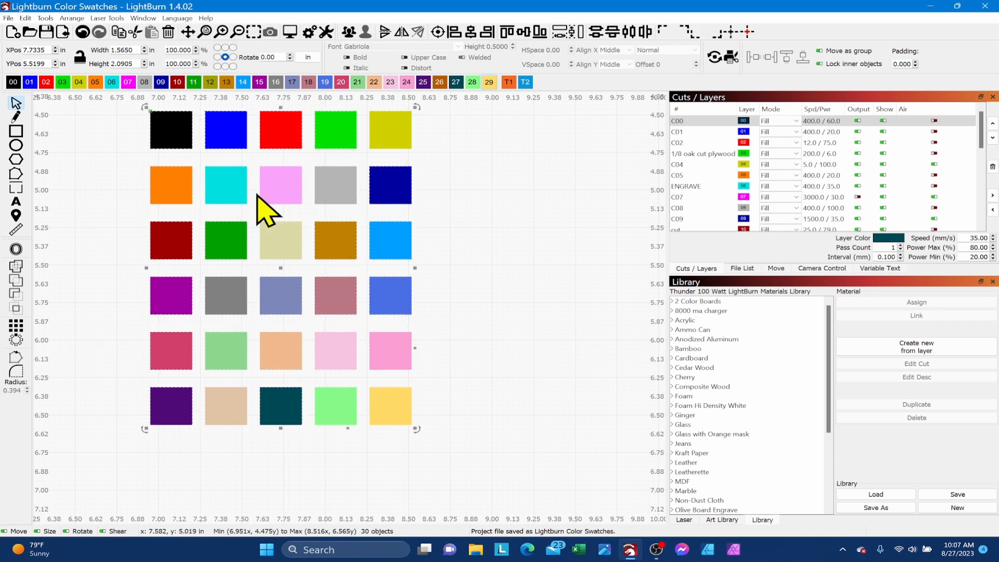
mouse_move(348, 321)
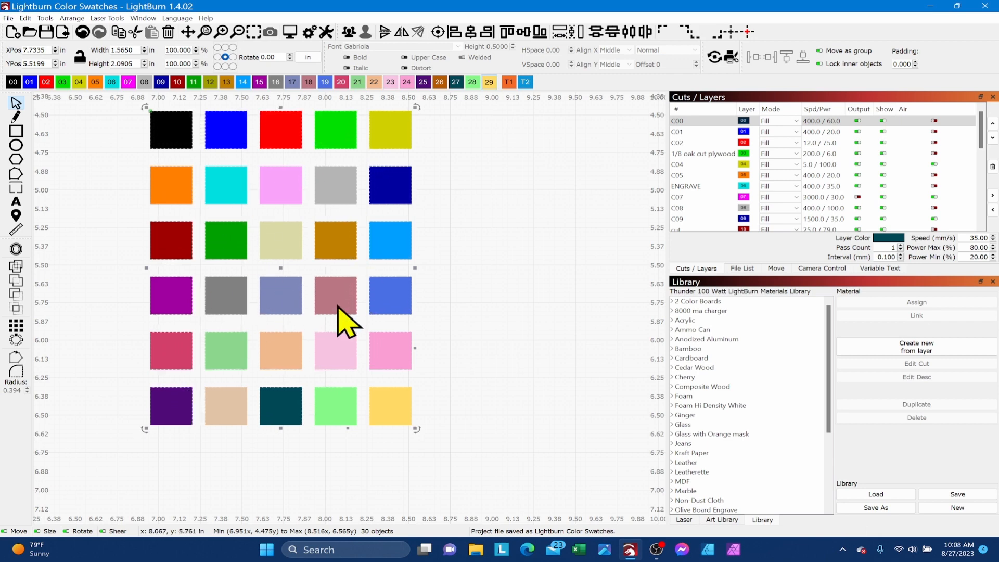
mouse_move(541, 291)
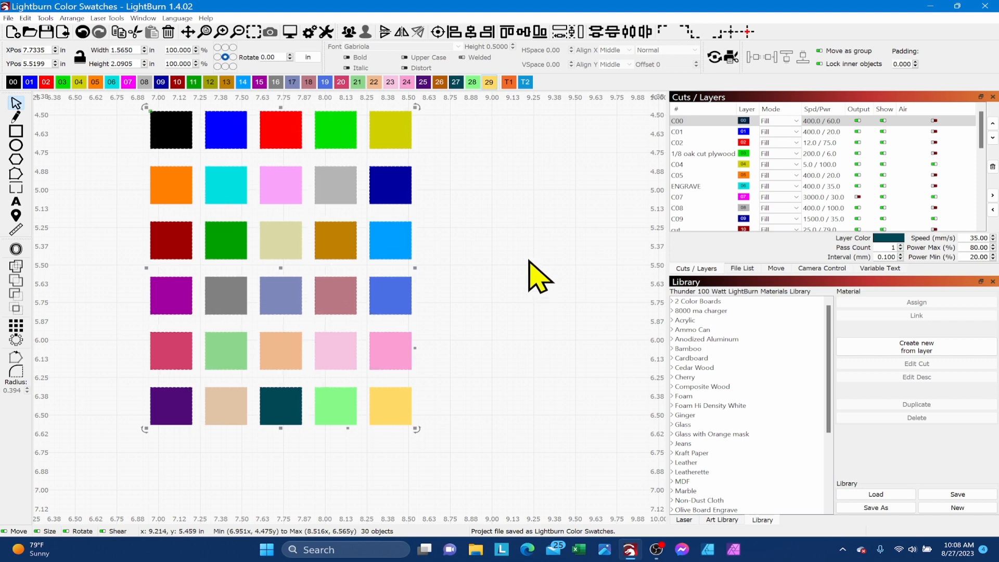
mouse_move(518, 277)
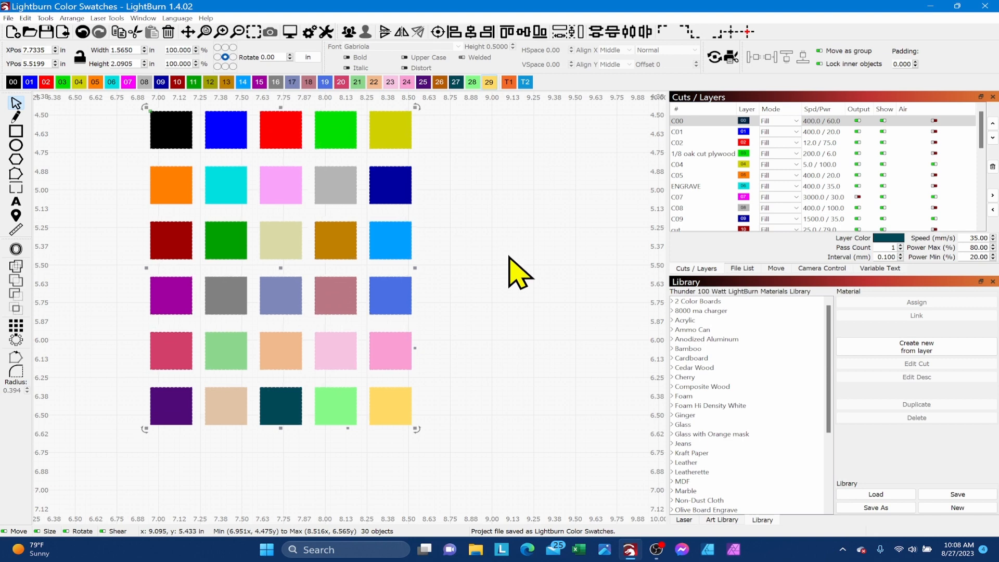
mouse_move(519, 280)
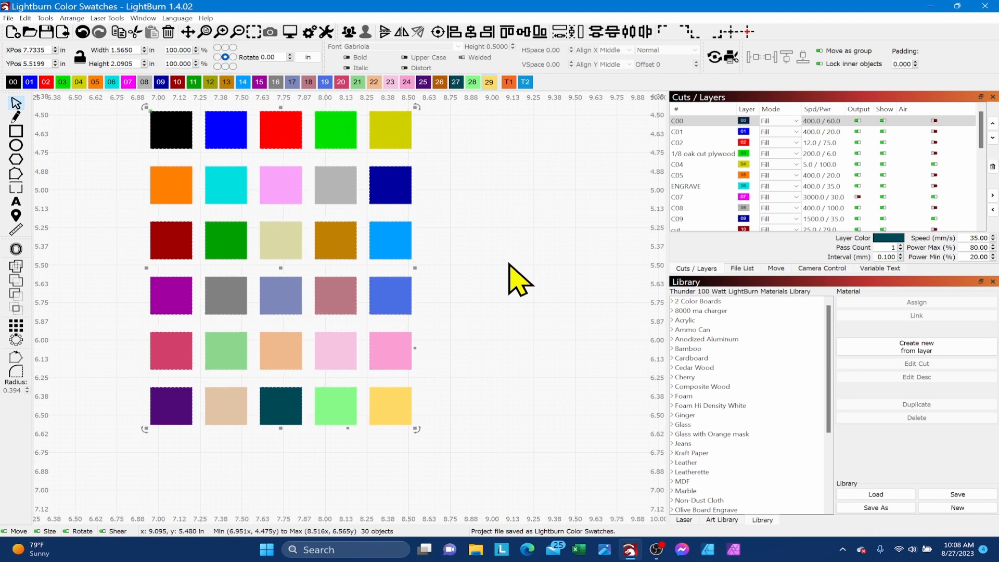
mouse_move(522, 273)
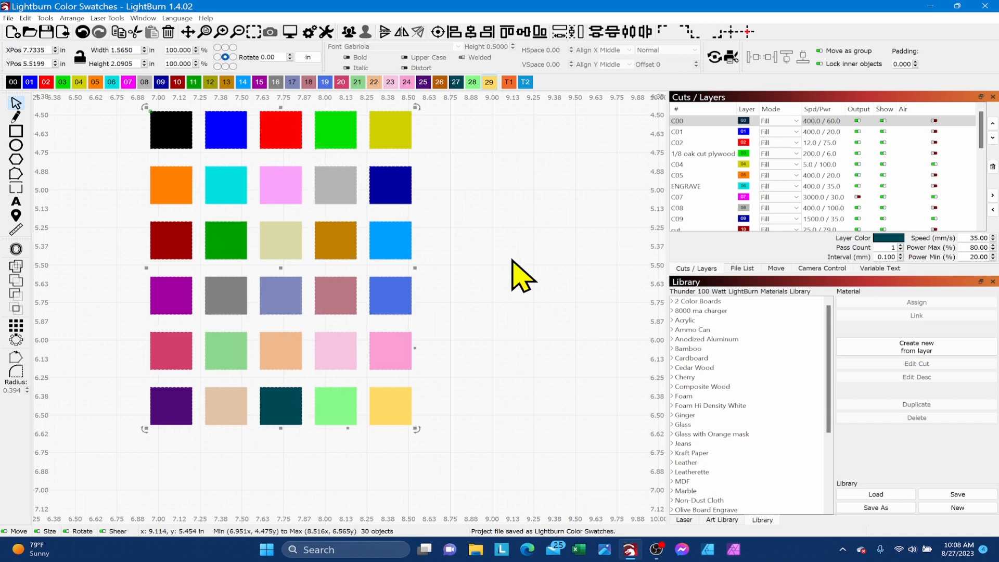
mouse_move(519, 284)
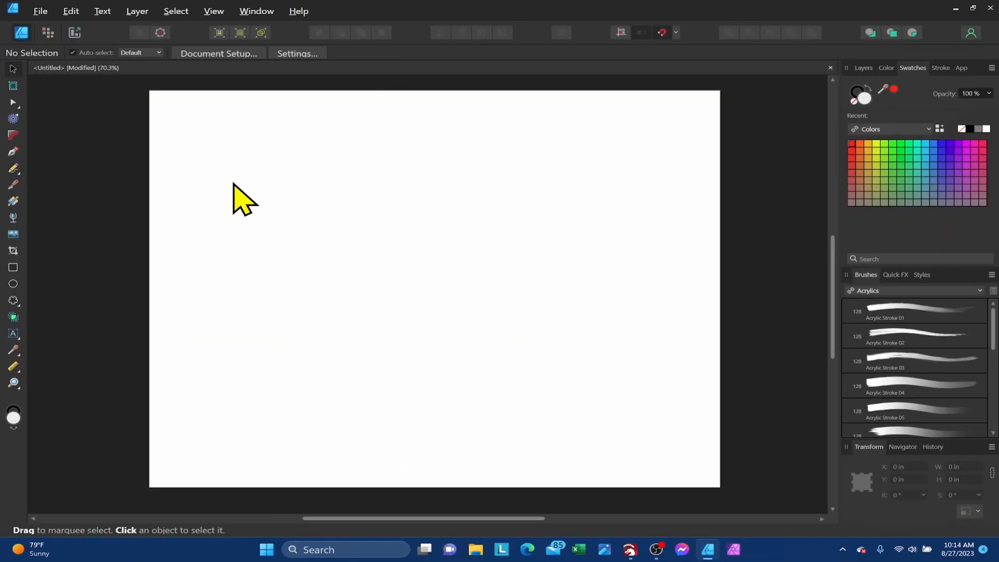
mouse_move(249, 220)
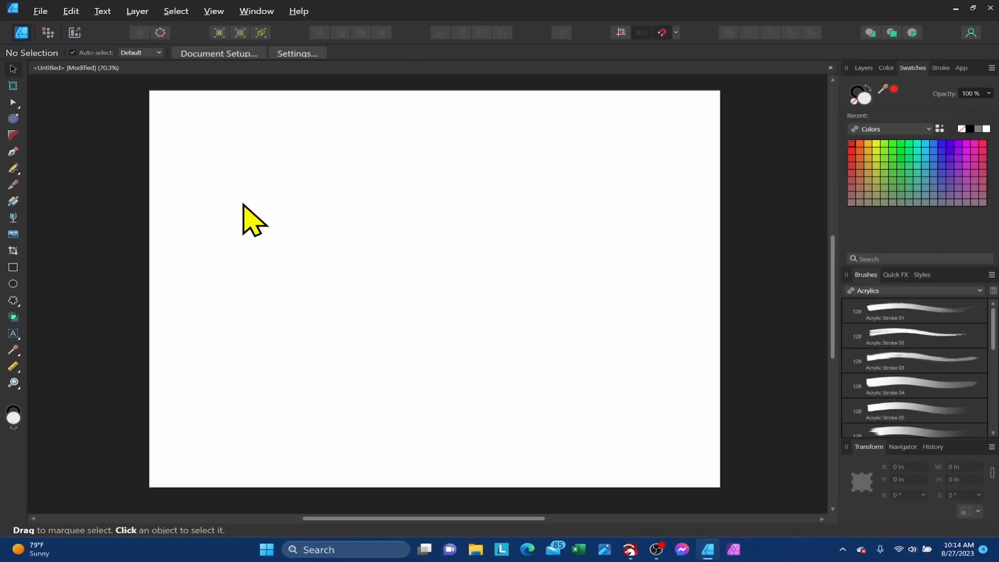
mouse_move(391, 228)
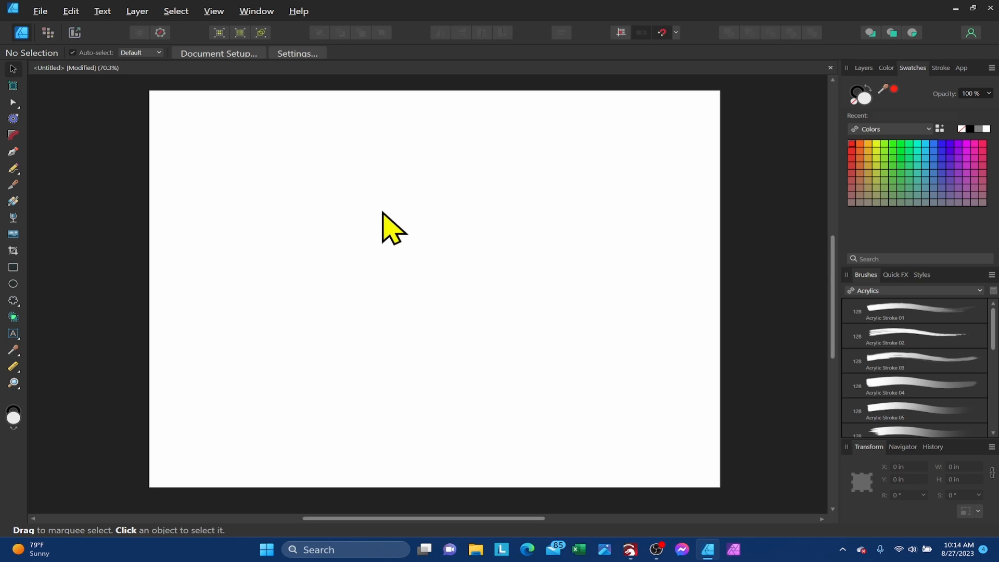
mouse_move(388, 232)
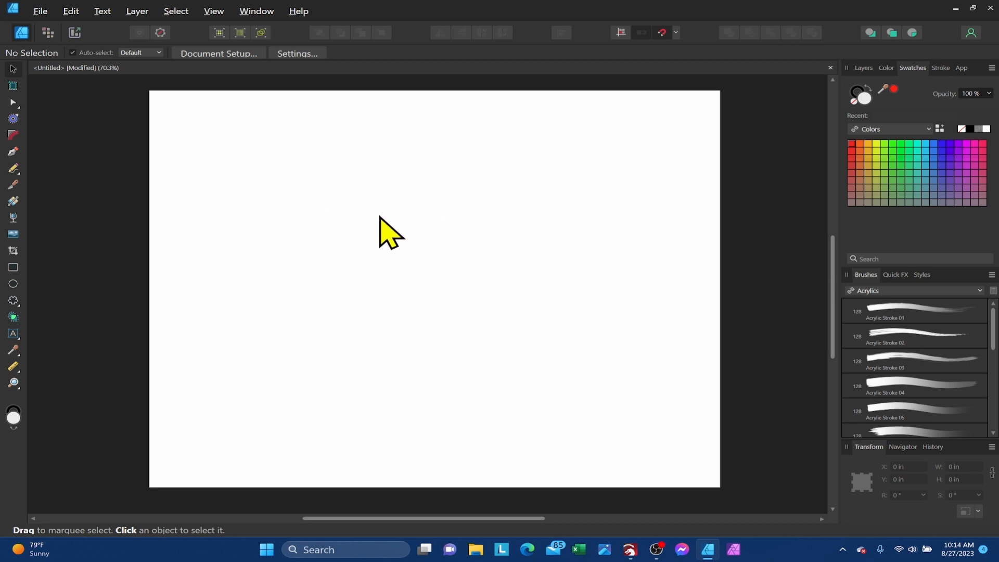
mouse_move(719, 138)
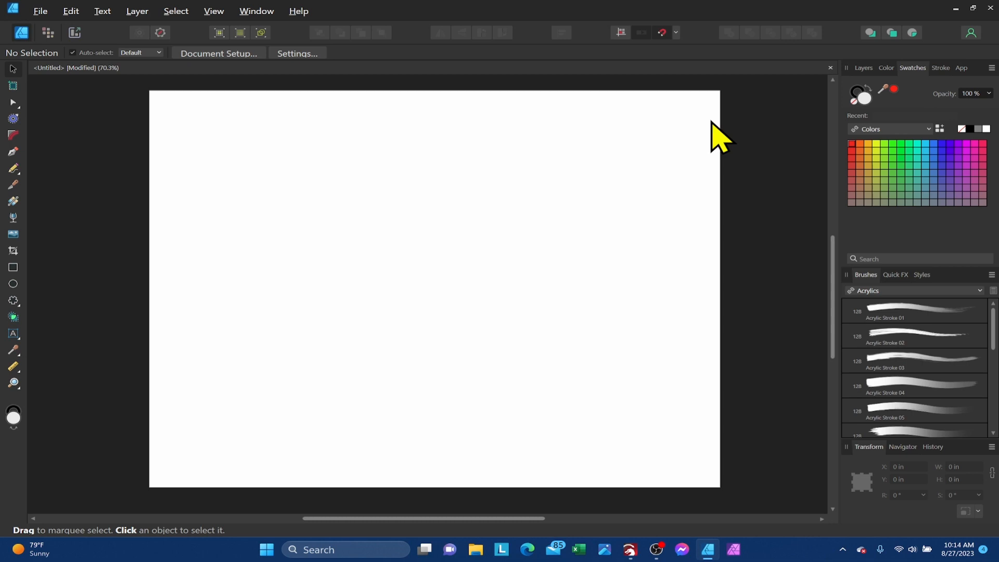
mouse_move(924, 81)
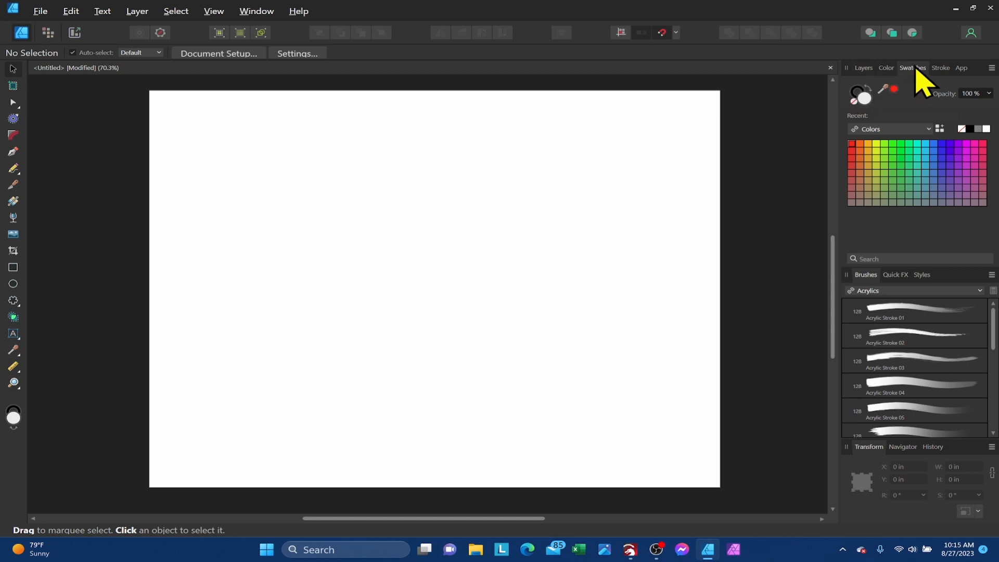
mouse_move(912, 144)
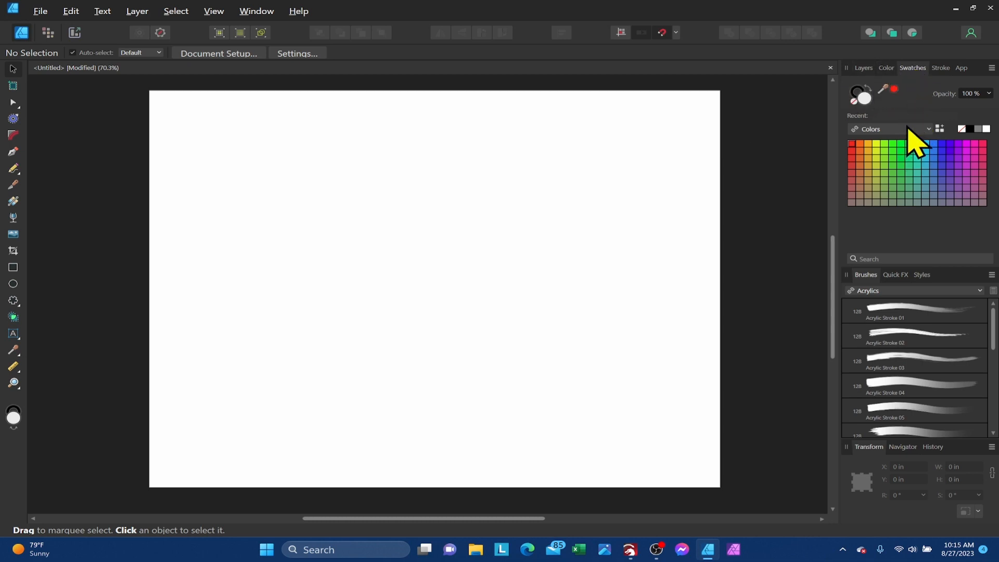
mouse_move(482, 186)
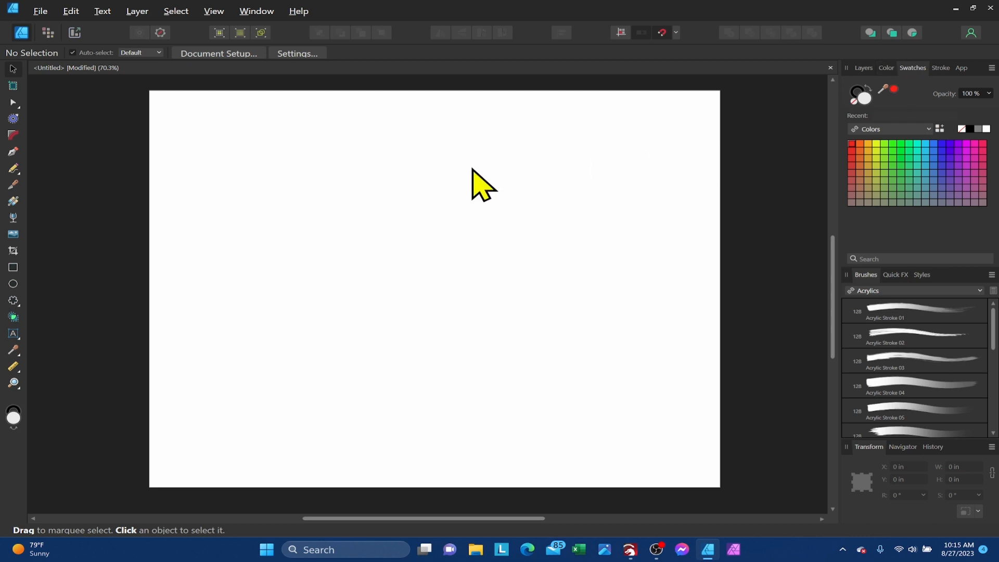
left_click(256, 11)
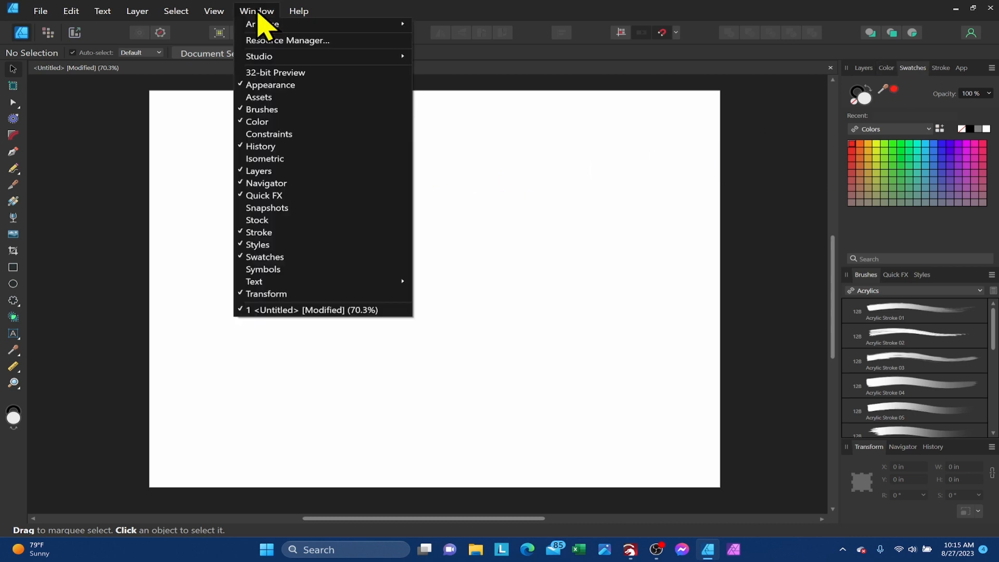
mouse_move(264, 69)
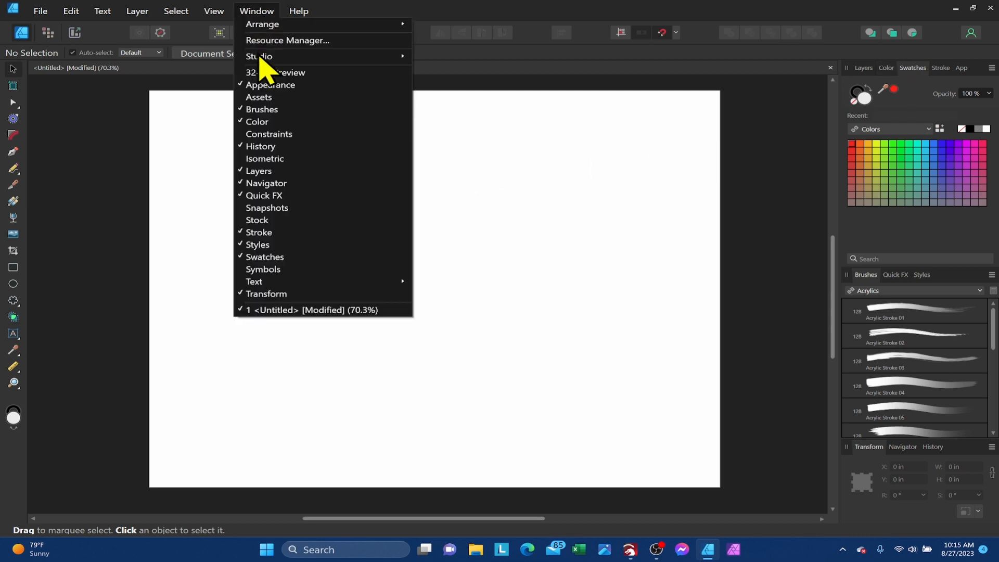
mouse_move(263, 256)
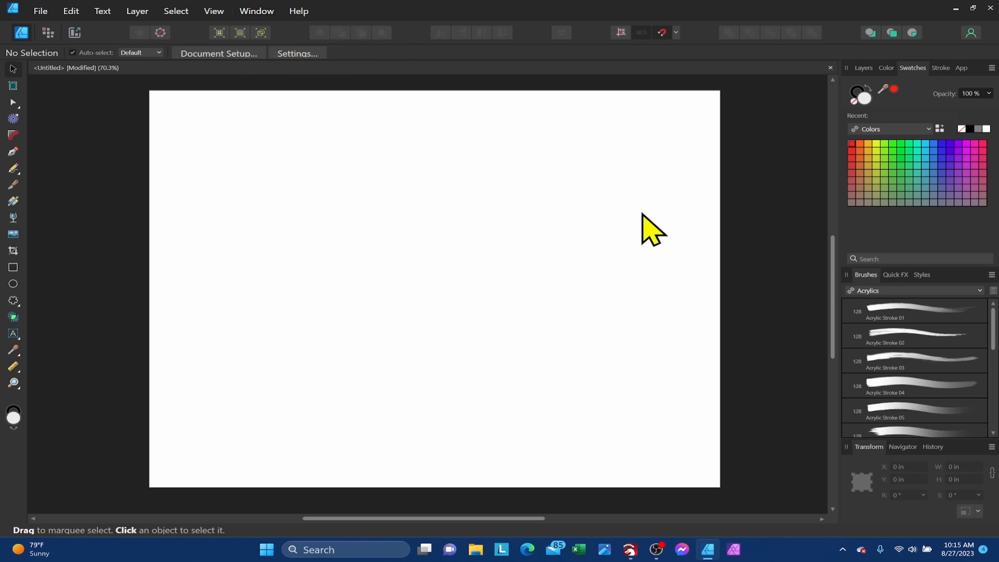
mouse_move(401, 252)
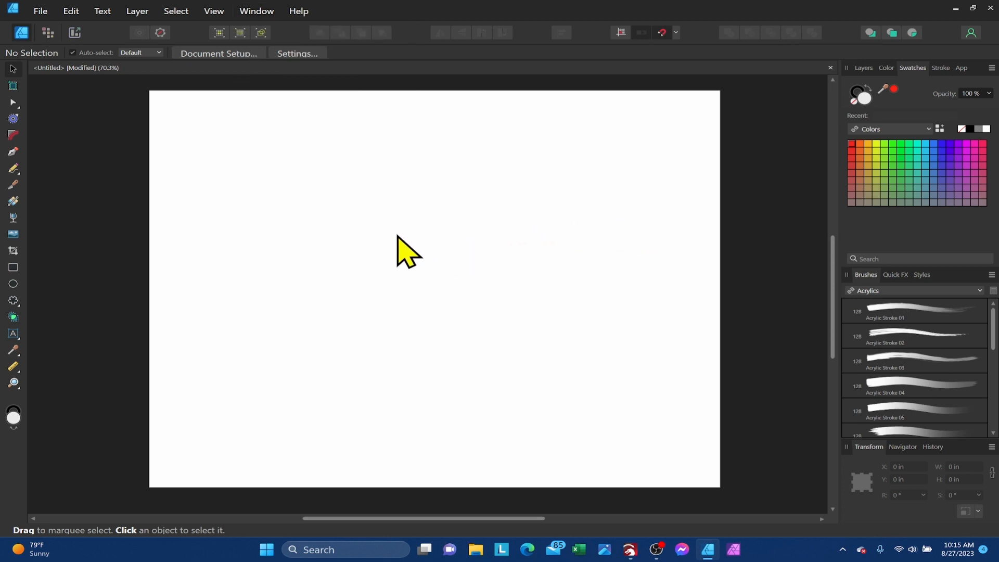
mouse_move(415, 268)
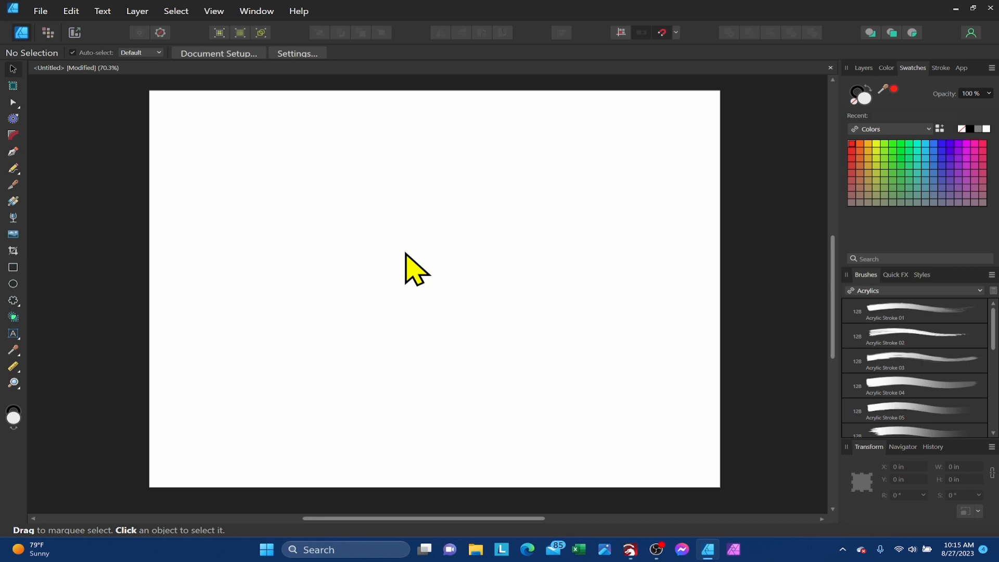
mouse_move(18, 249)
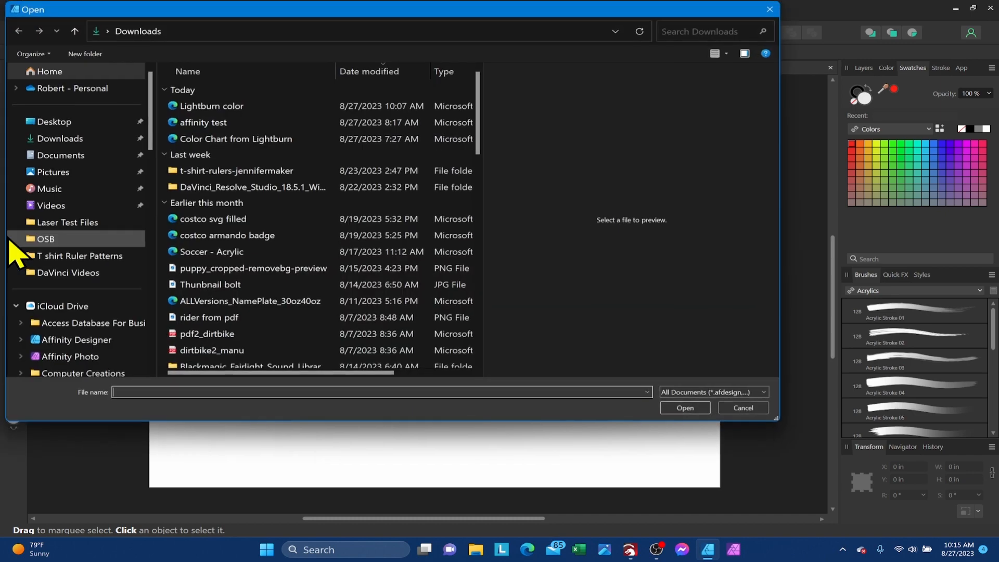
- Choose the Lightburn color SVG in the Downloads file picker
left_click(209, 105)
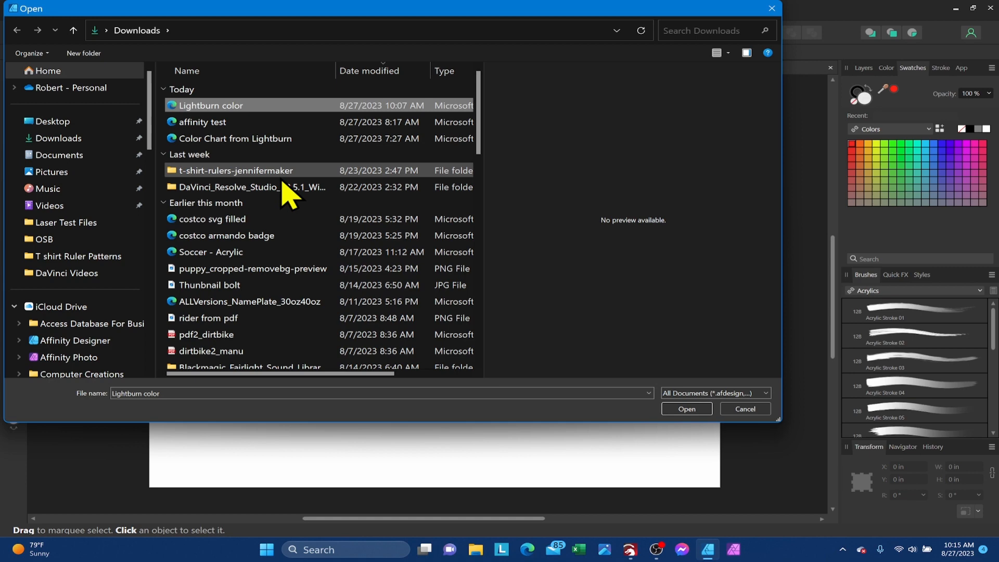
mouse_move(678, 439)
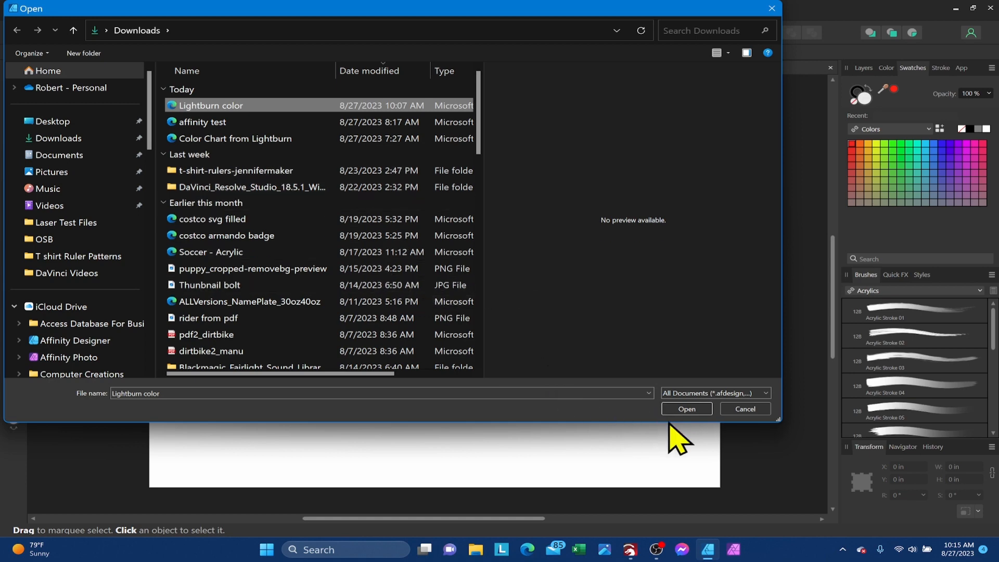
- Place the Lightburn color grid on the page at default size and show the Layers panel
left_click(686, 408)
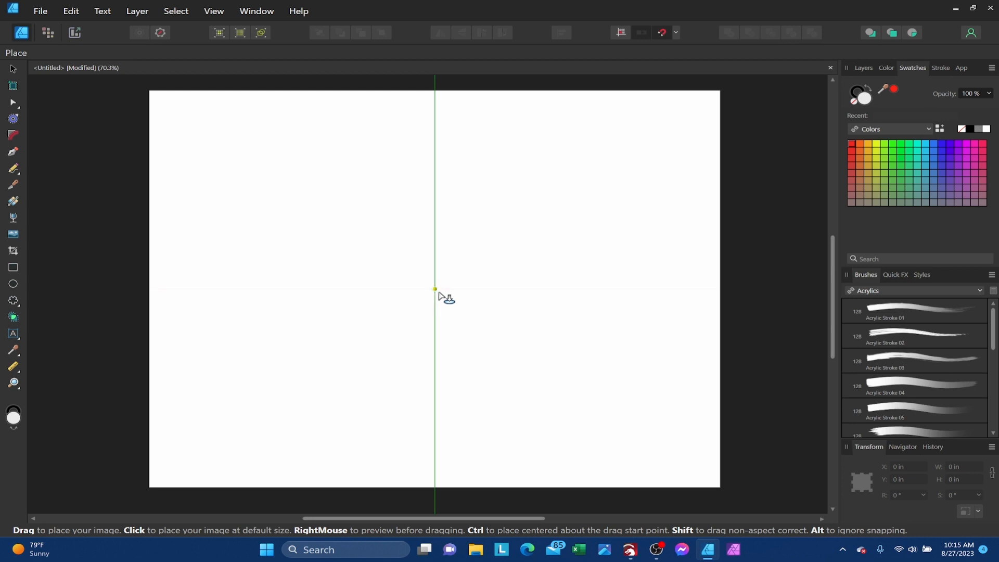
left_click(435, 288)
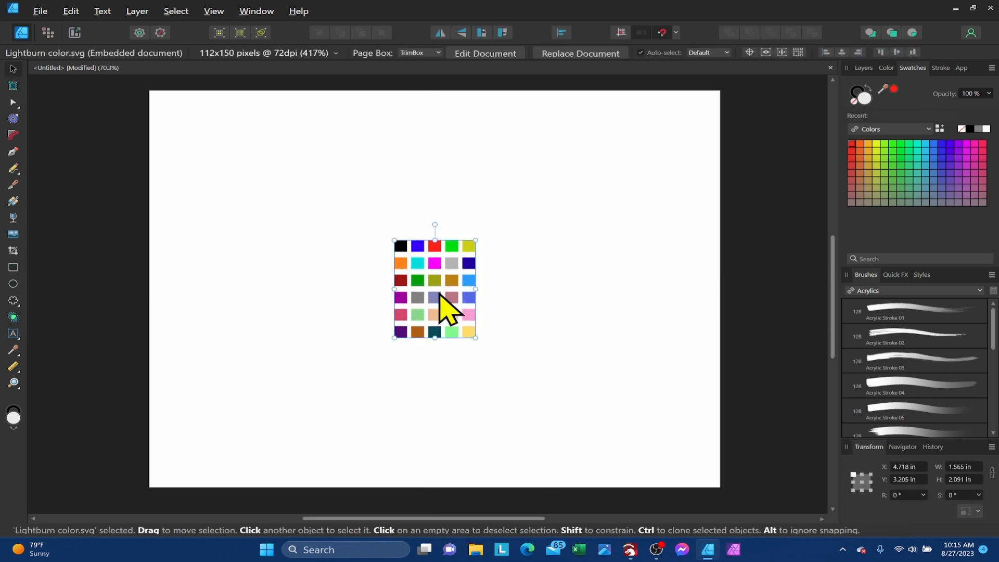
scroll("down", 3)
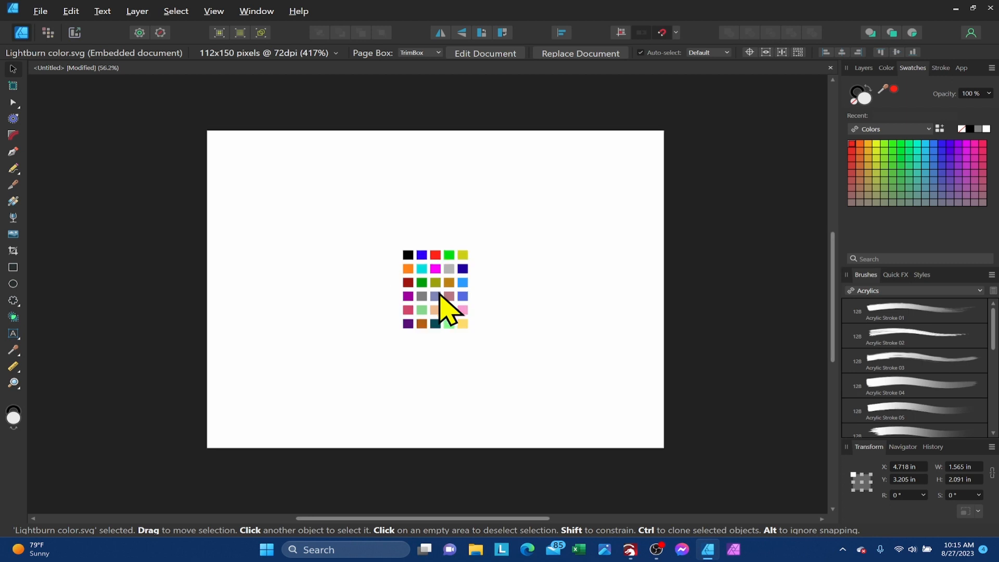
scroll("up", 3)
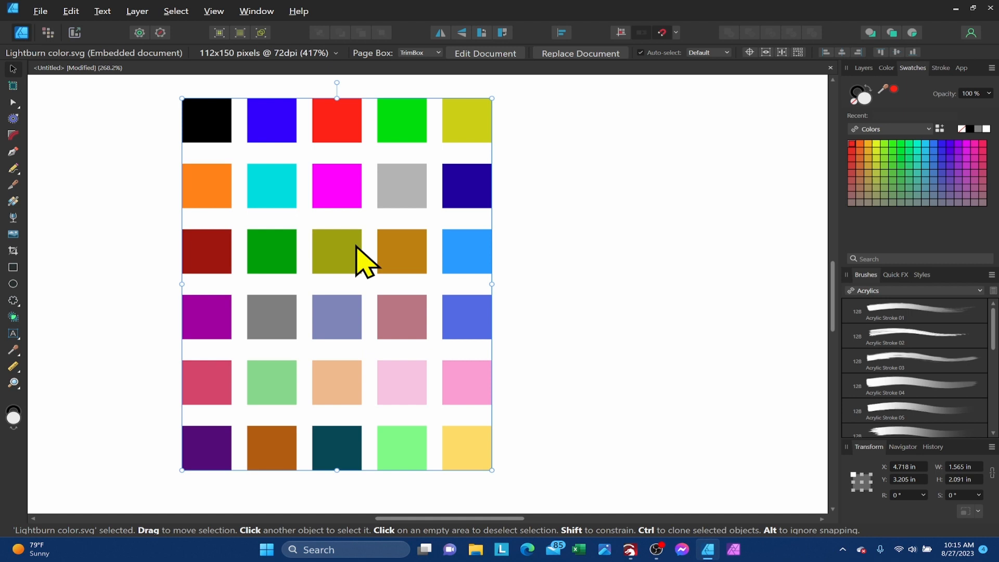
mouse_move(402, 283)
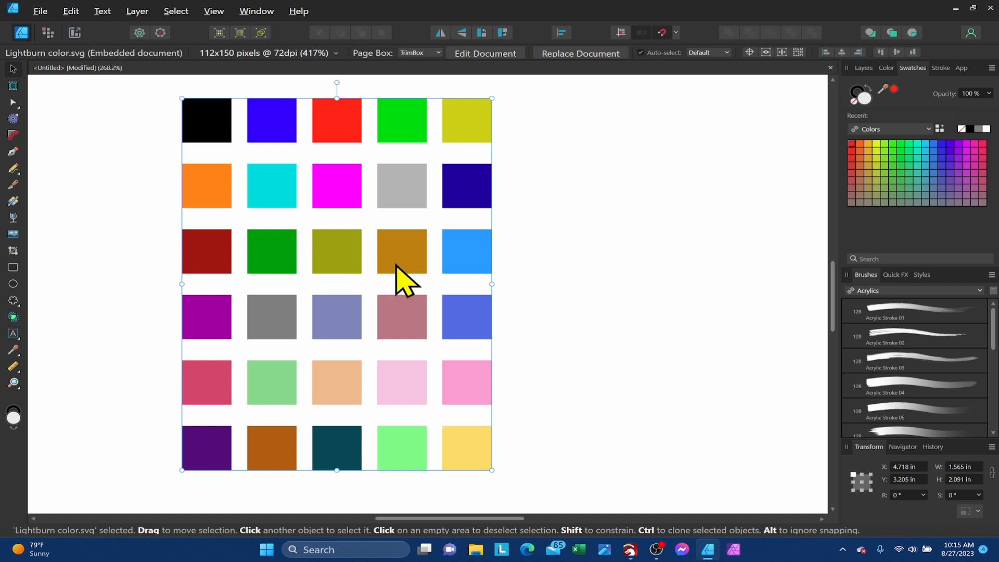
mouse_move(566, 269)
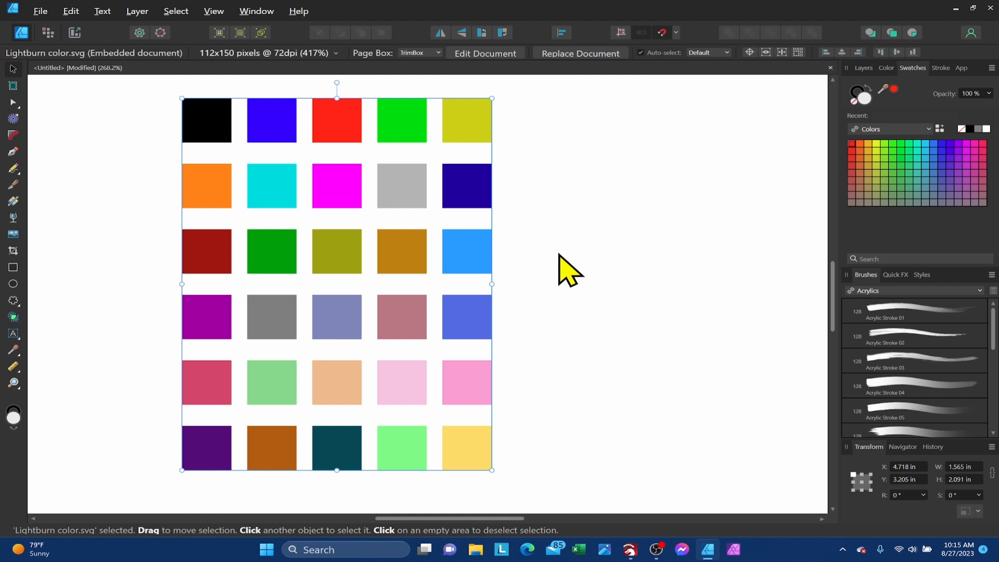
mouse_move(752, 171)
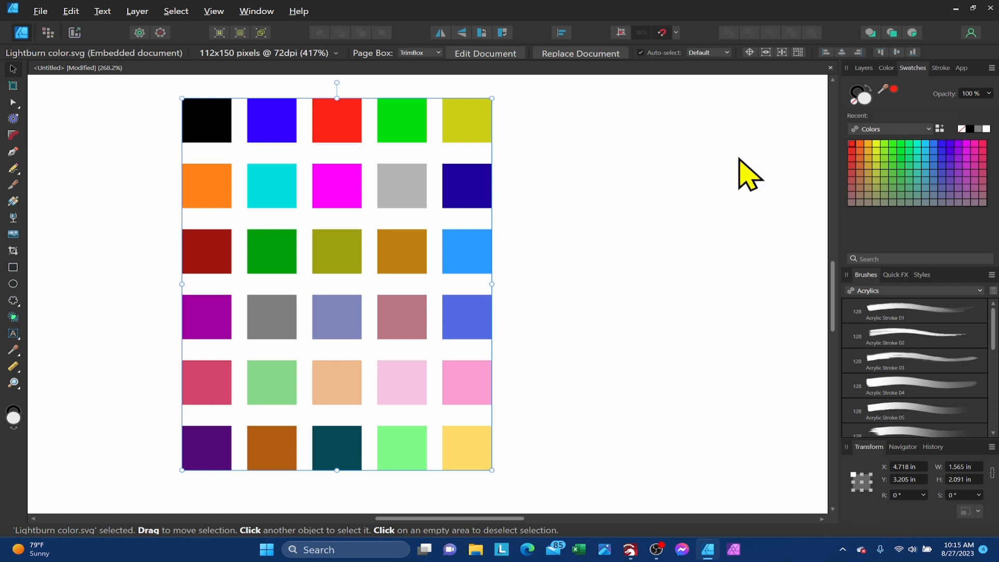
left_click(864, 68)
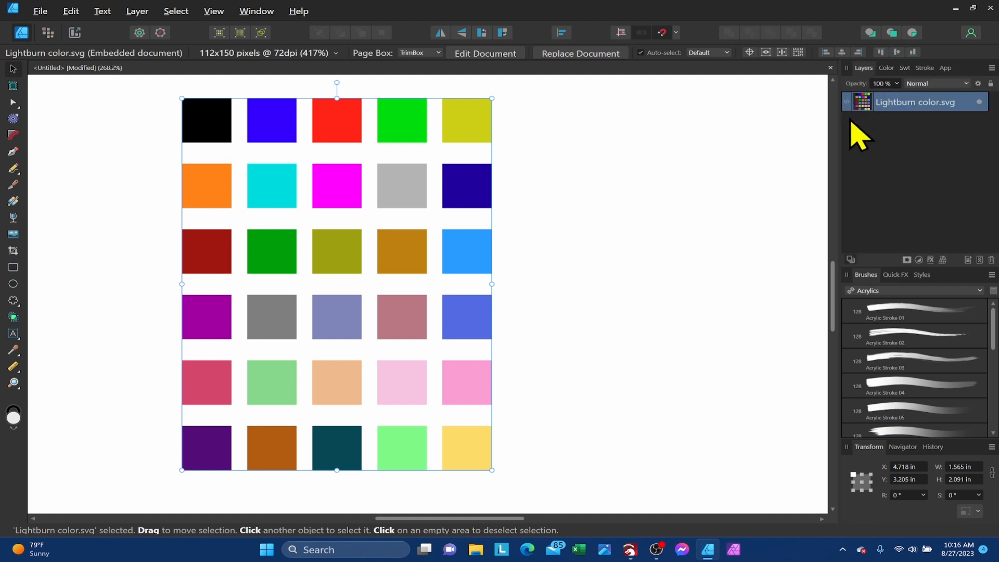
mouse_move(458, 194)
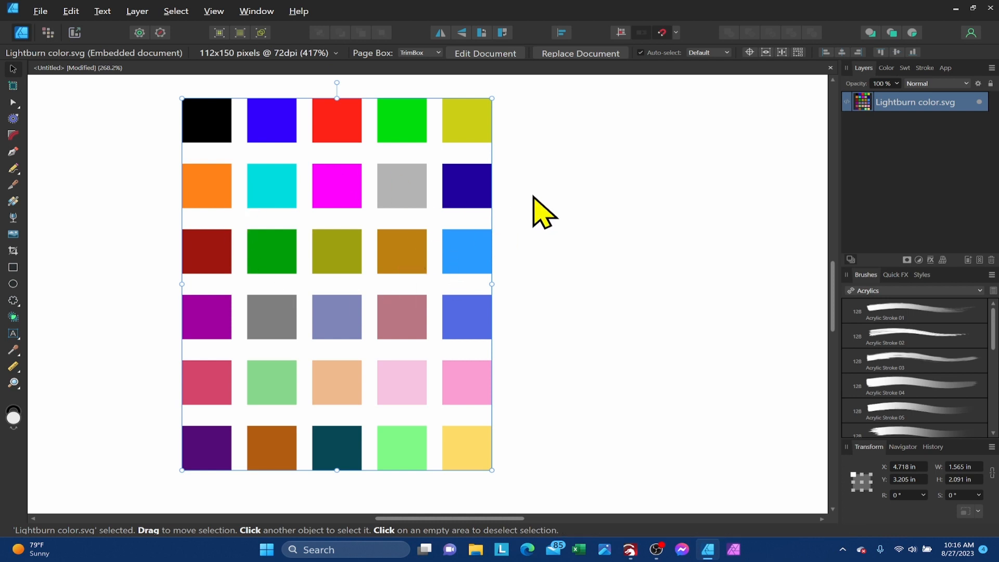
mouse_move(490, 69)
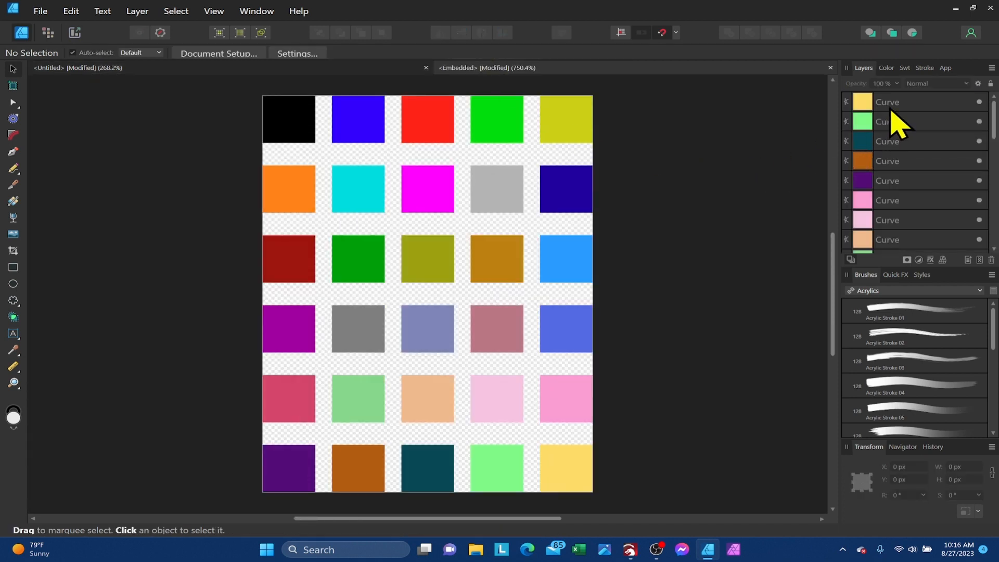
mouse_move(912, 273)
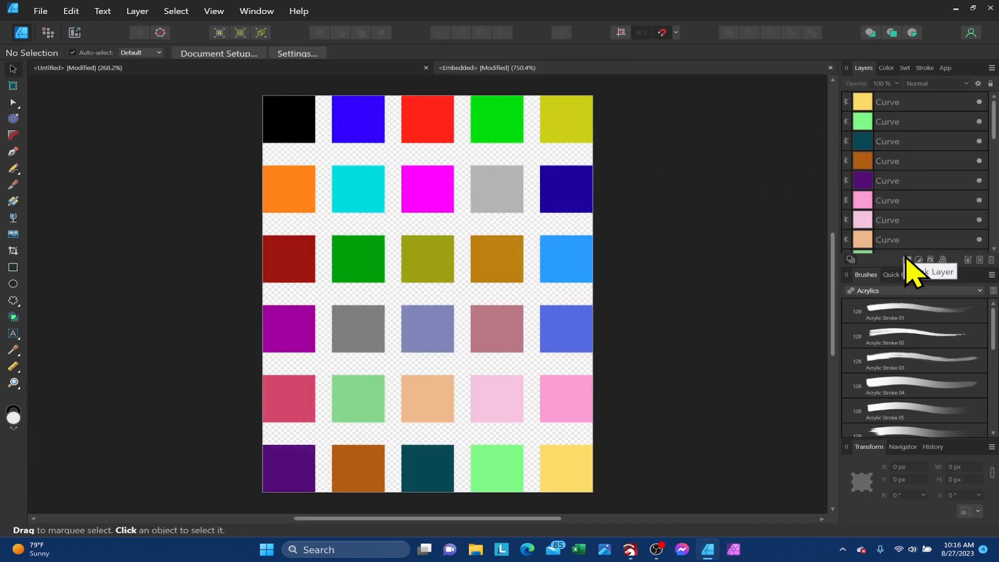
mouse_move(912, 112)
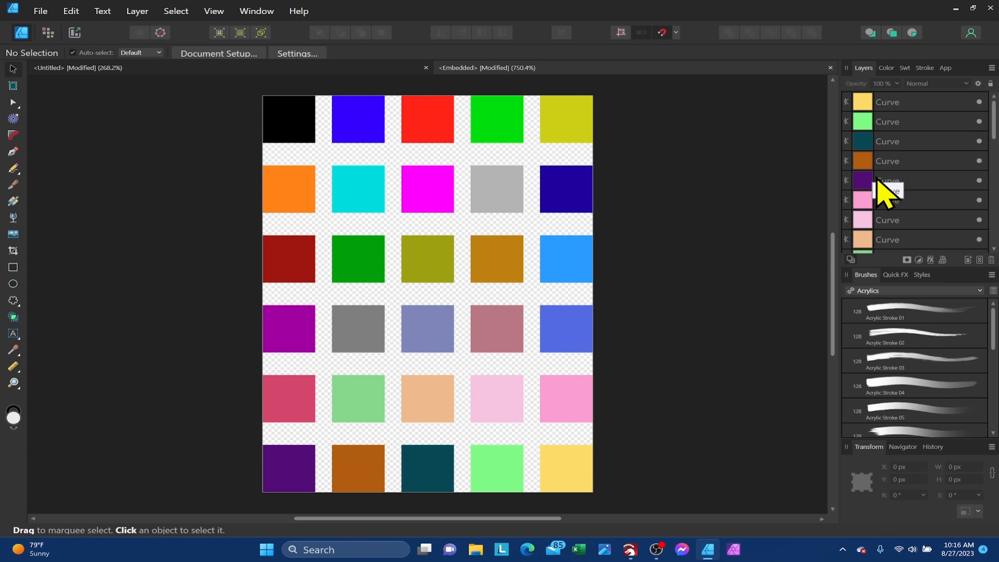
mouse_move(510, 232)
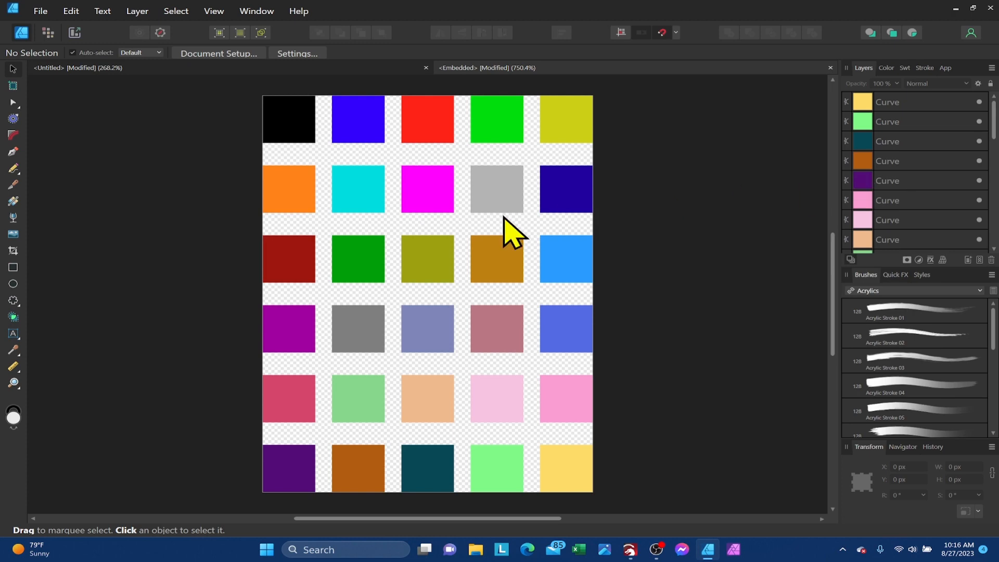
mouse_move(436, 274)
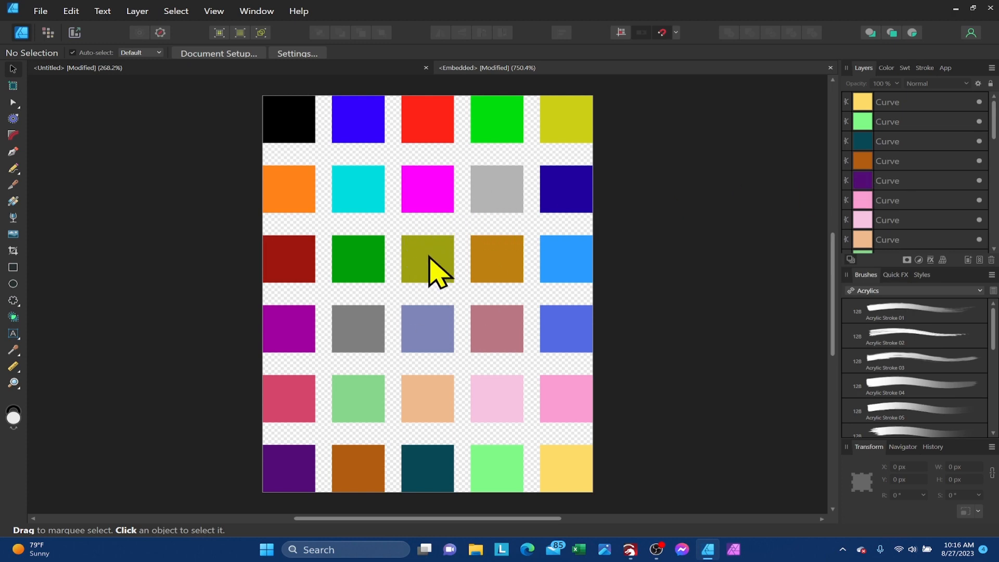
mouse_move(427, 249)
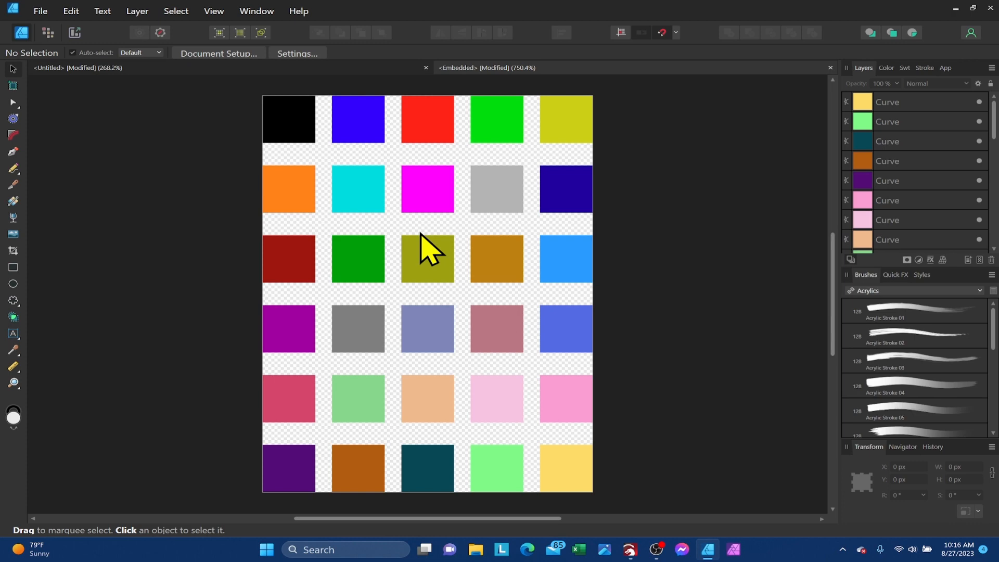
left_click(913, 67)
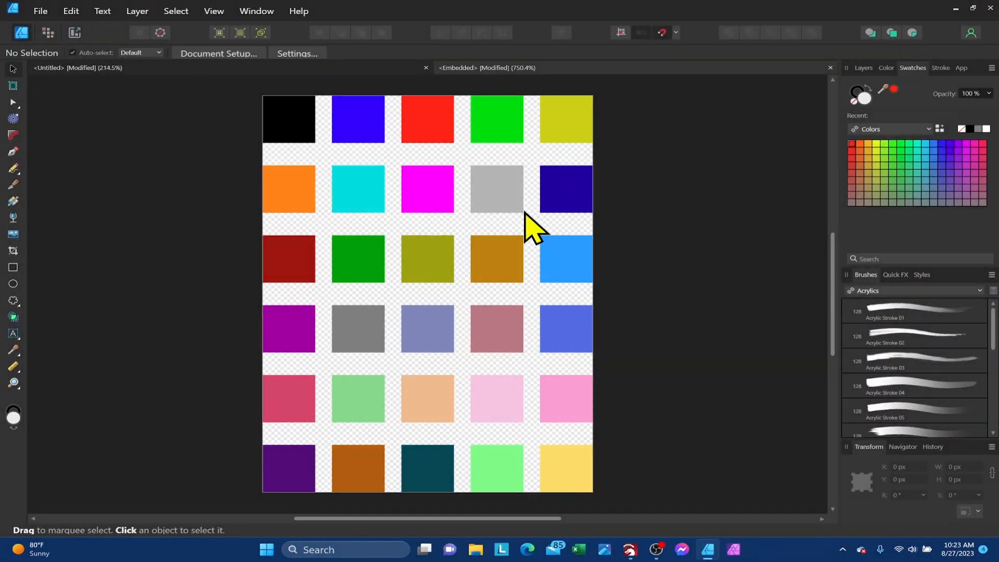
mouse_move(475, 118)
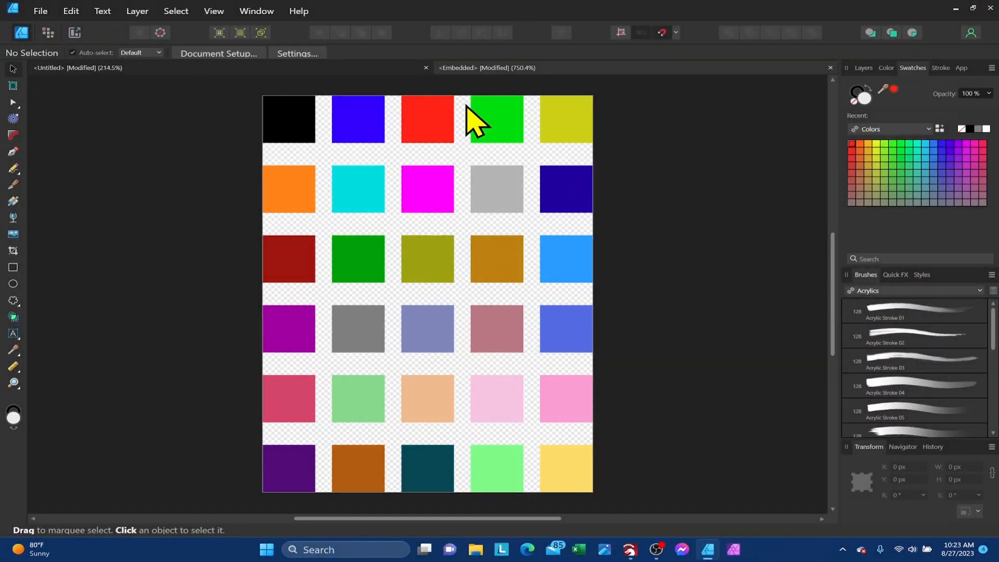
mouse_move(417, 73)
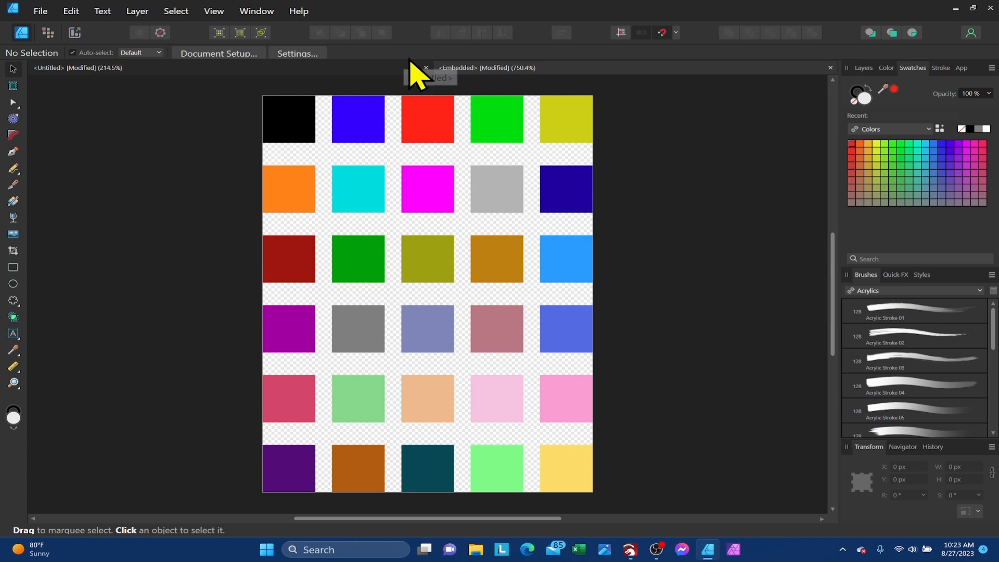
mouse_move(873, 99)
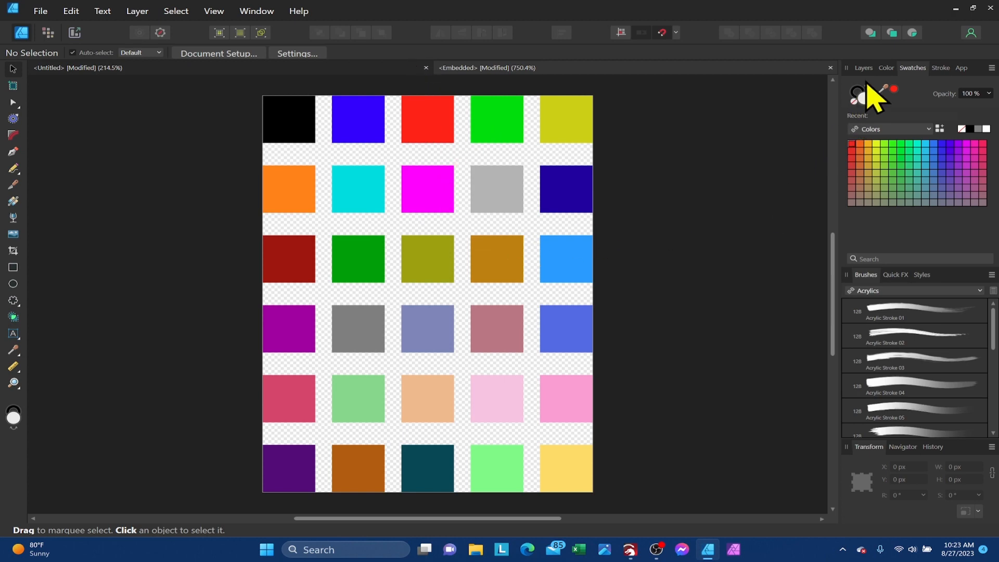
left_click(864, 68)
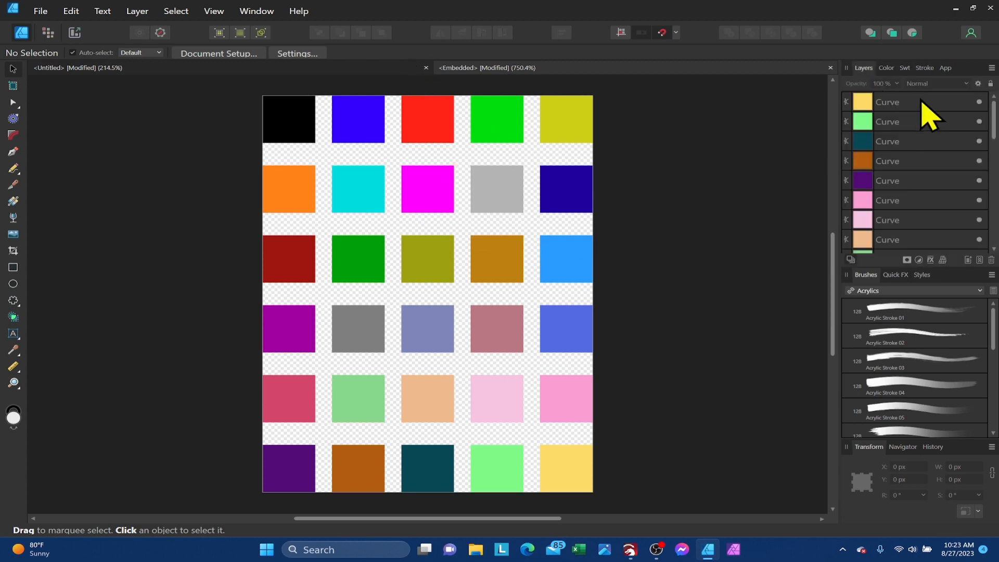
mouse_move(928, 153)
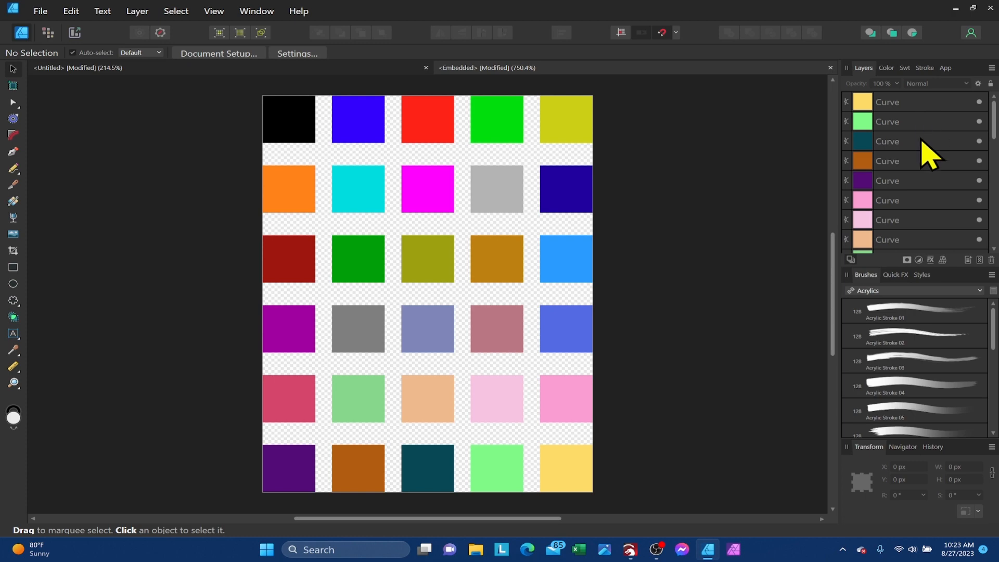
mouse_move(927, 214)
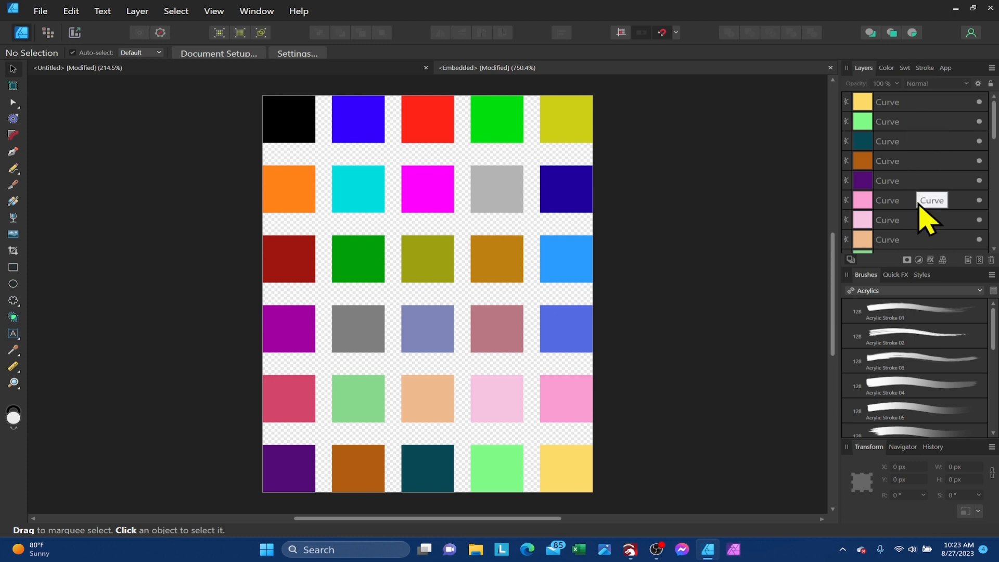
mouse_move(930, 211)
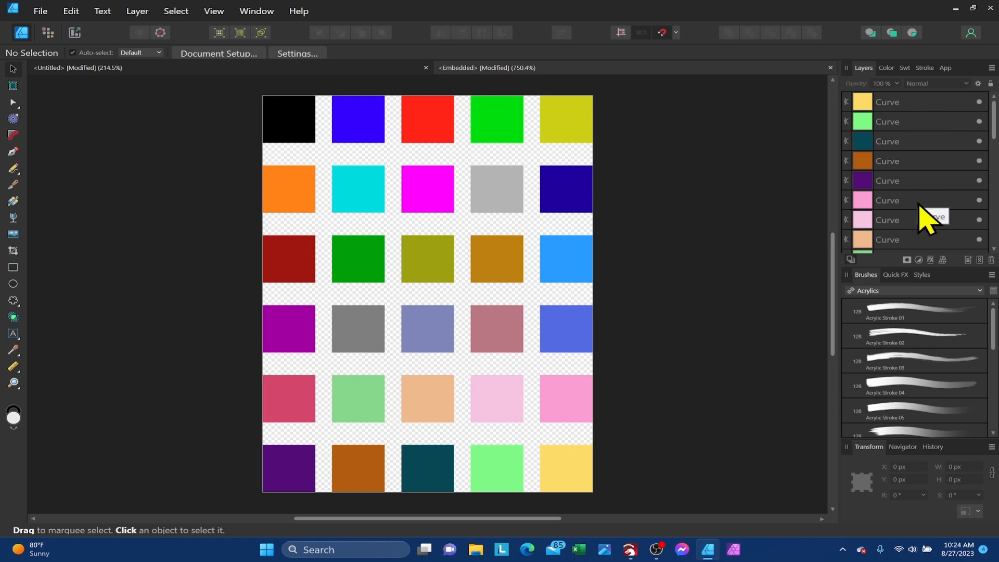
mouse_move(927, 205)
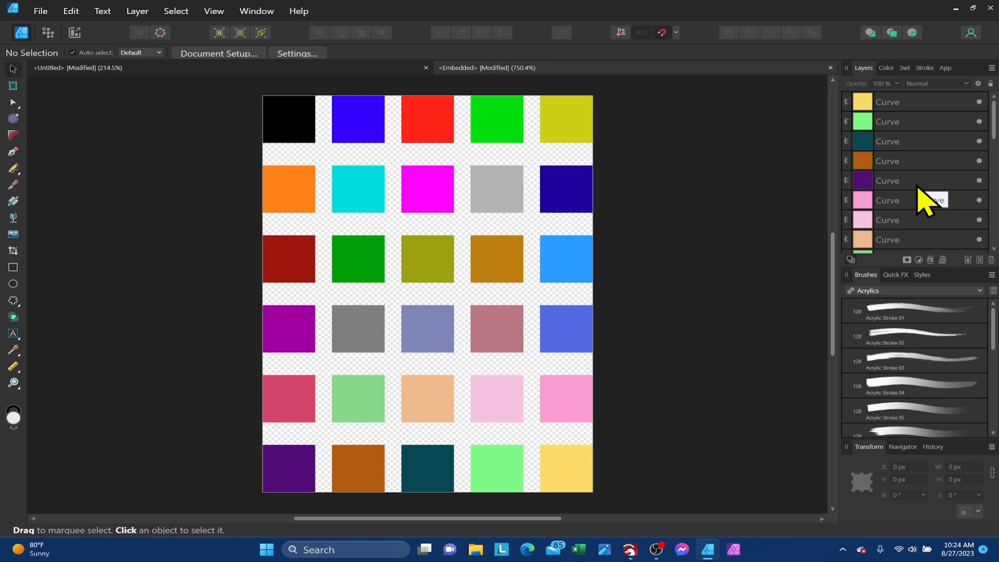
mouse_move(923, 107)
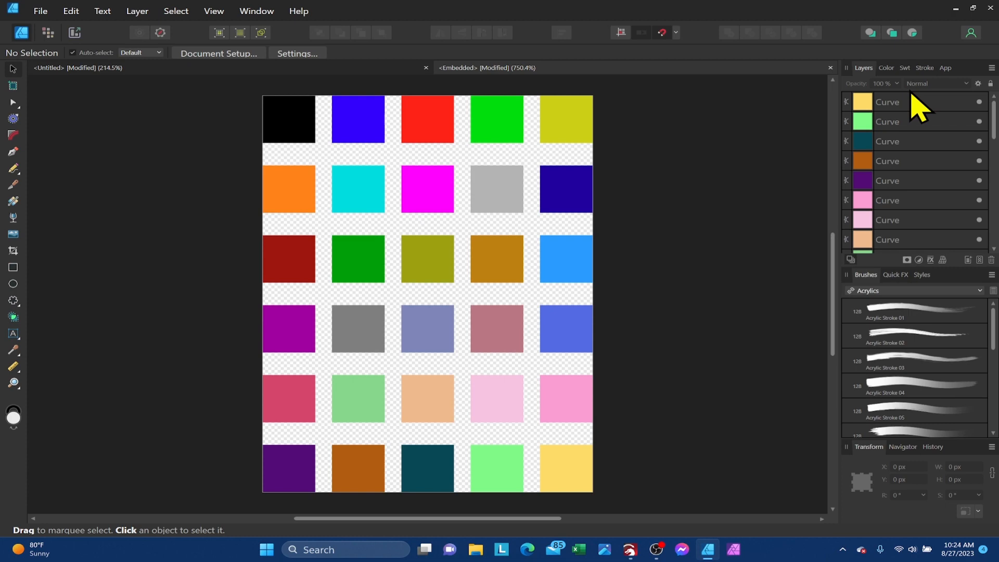
mouse_move(905, 117)
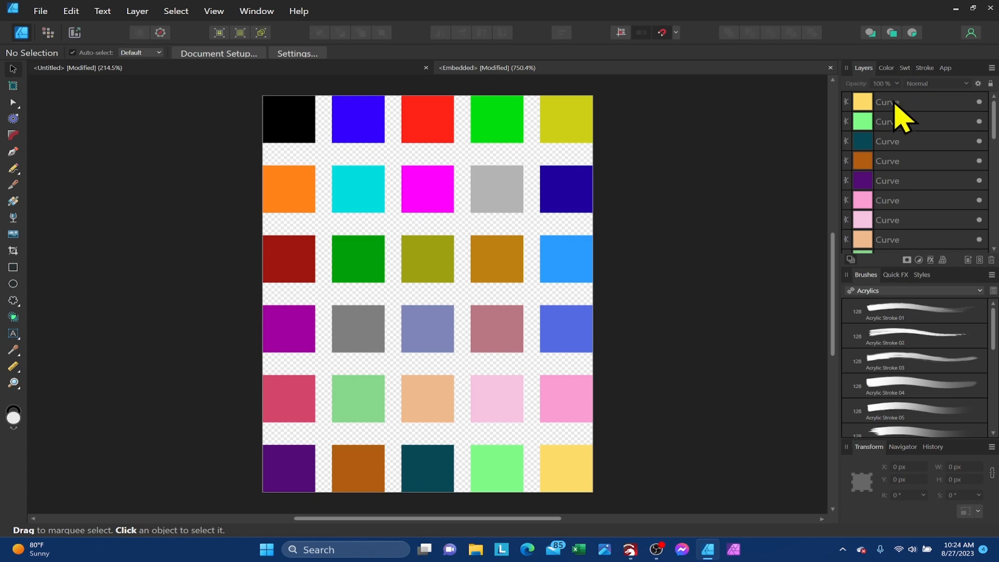
- Show the Swatches panel and review the available palettes, leaving Colors selected
left_click(913, 68)
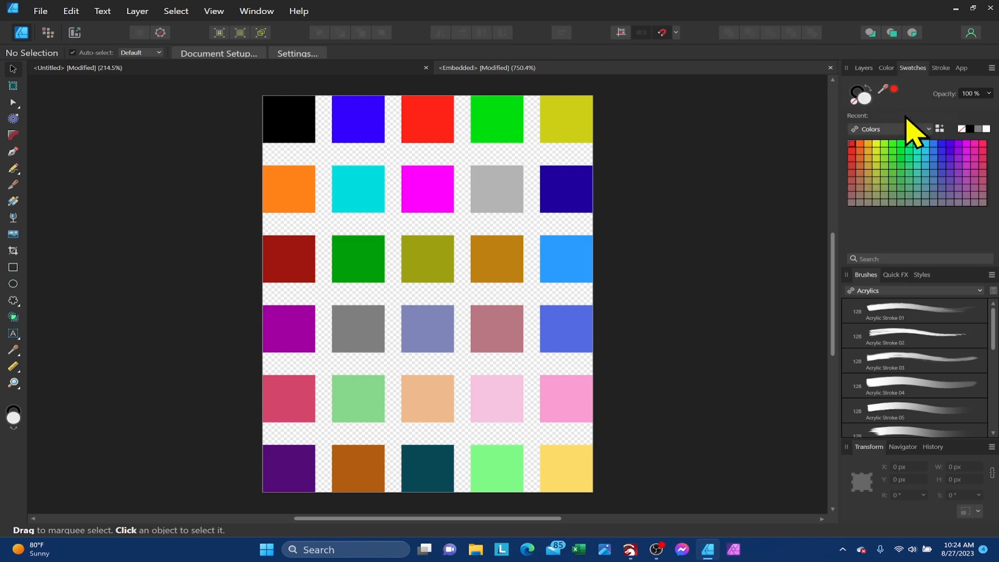
mouse_move(778, 207)
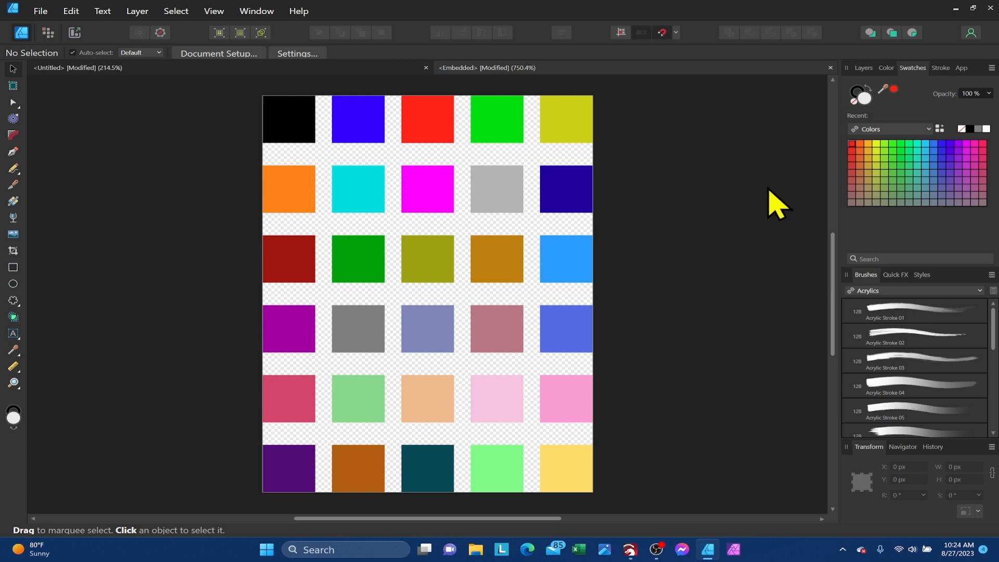
left_click(928, 129)
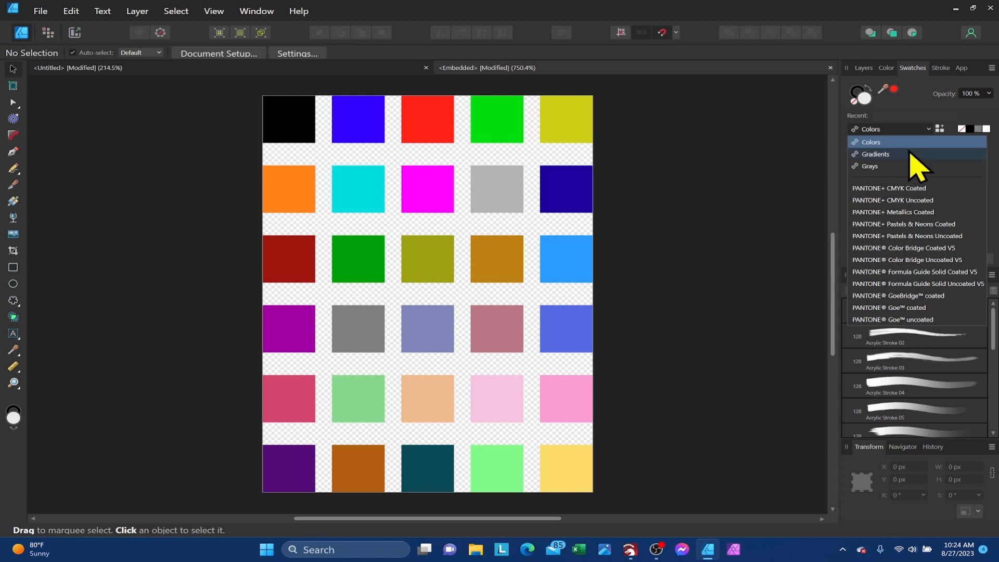
mouse_move(550, 220)
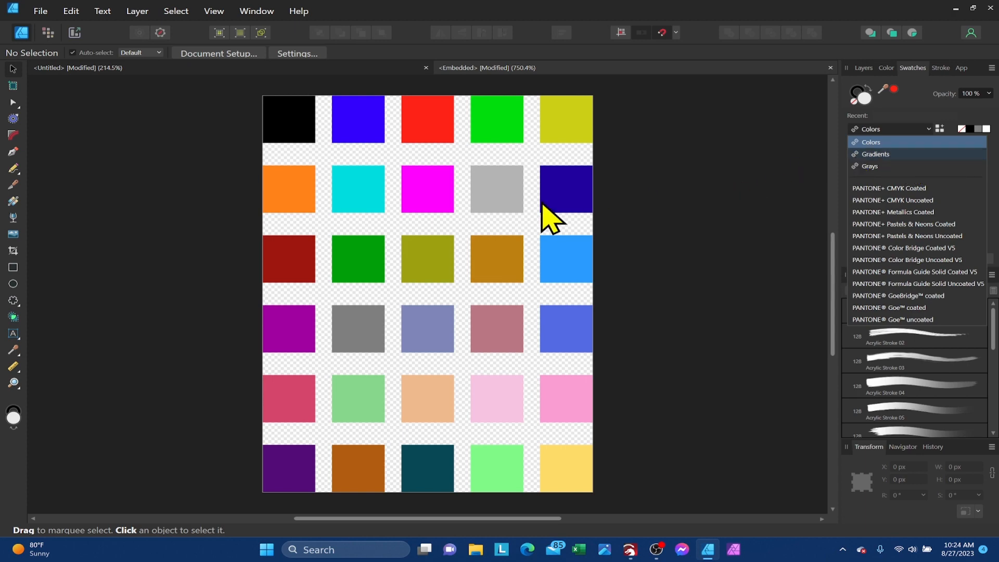
mouse_move(784, 198)
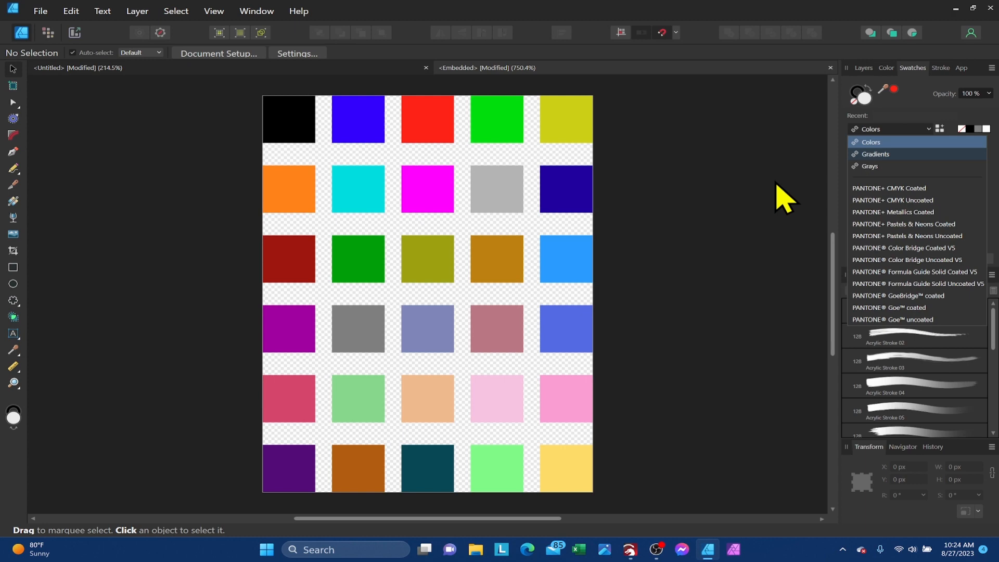
left_click(868, 141)
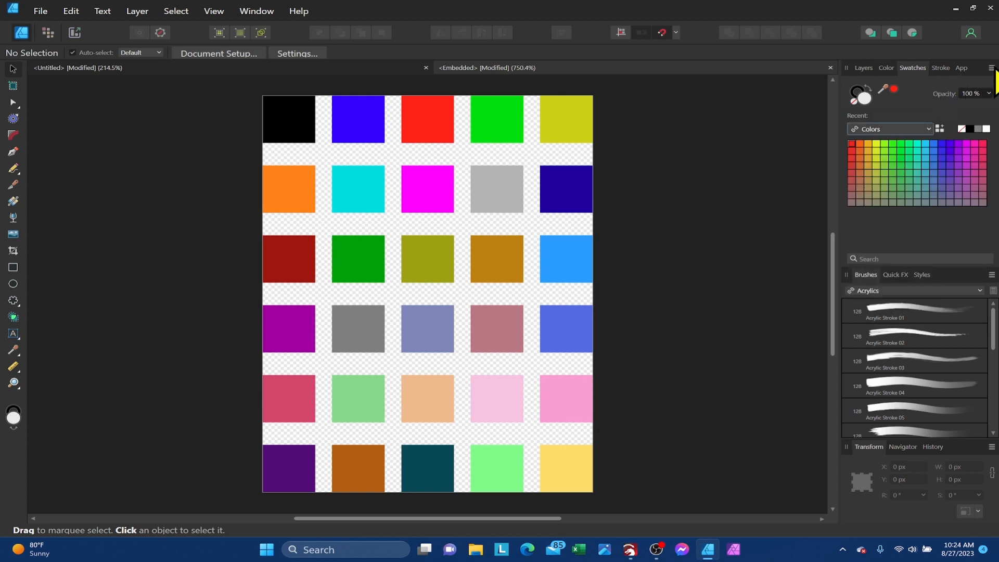
- Create an application palette 'Embedded' from the document's thirty colours
left_click(990, 68)
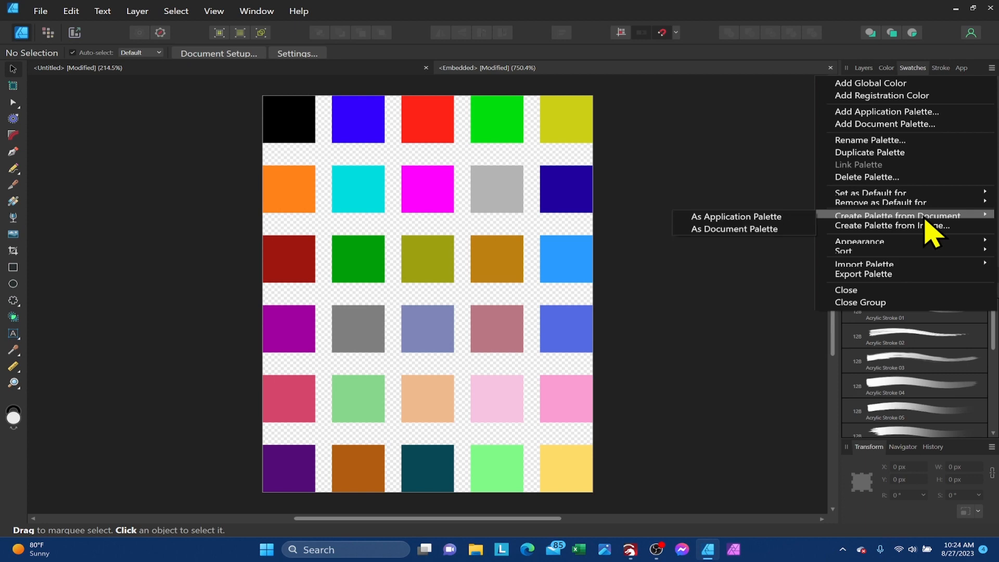
mouse_move(892, 225)
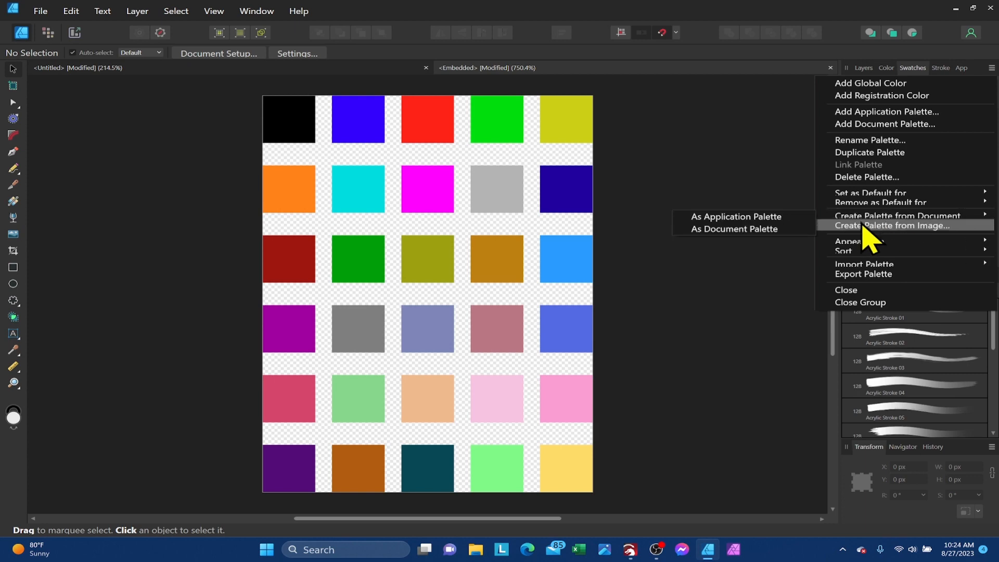
mouse_move(867, 215)
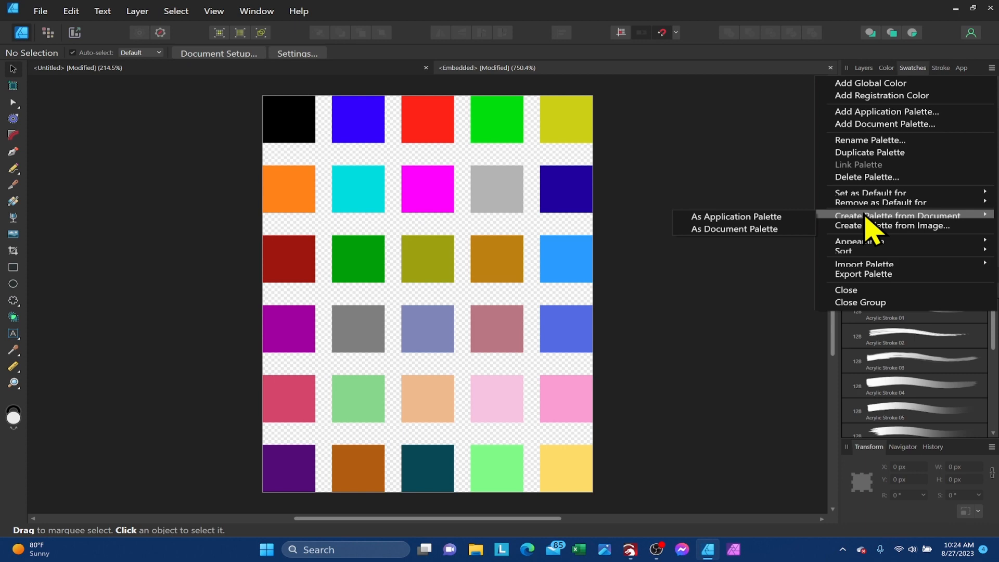
mouse_move(774, 241)
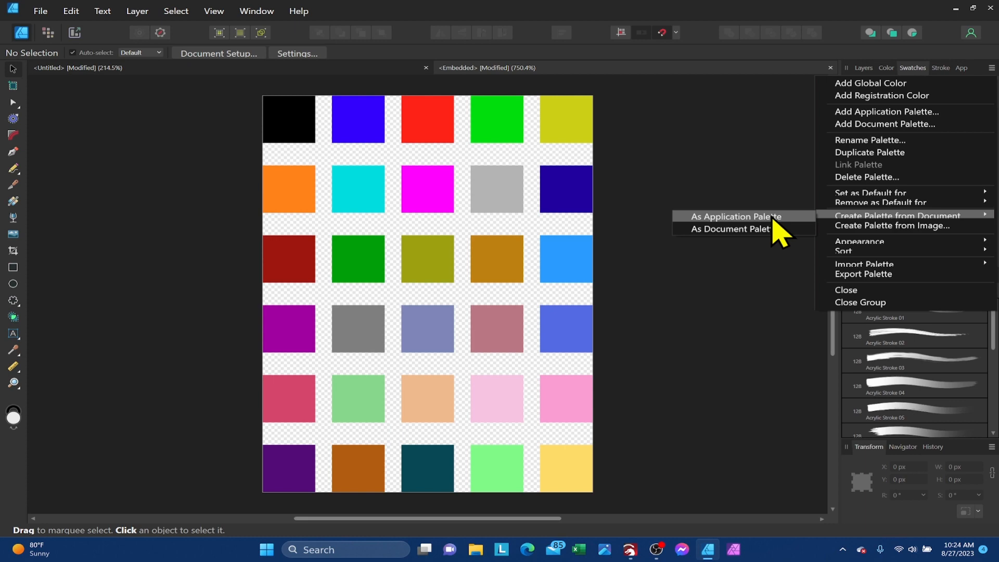
mouse_move(780, 236)
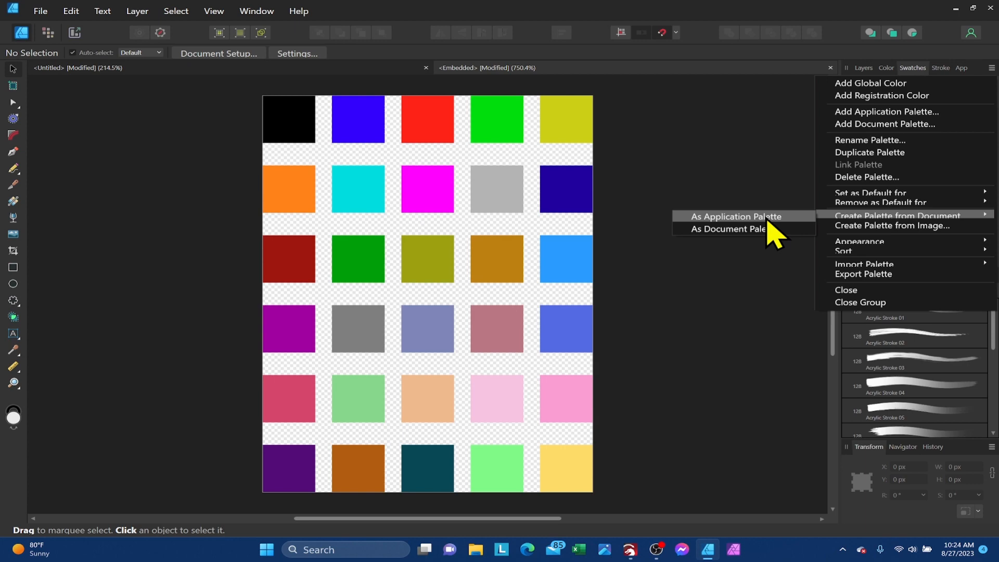
mouse_move(738, 236)
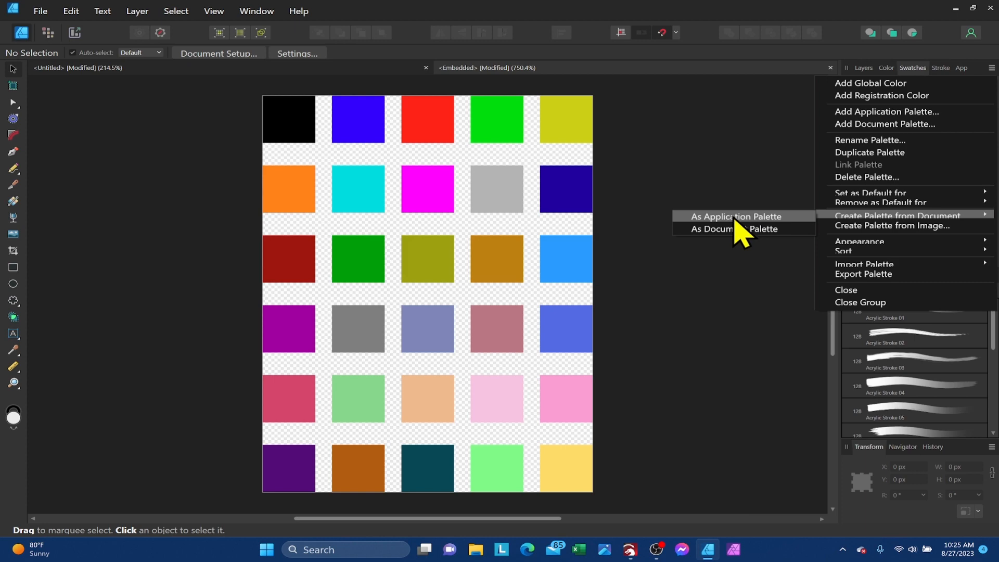
left_click(737, 217)
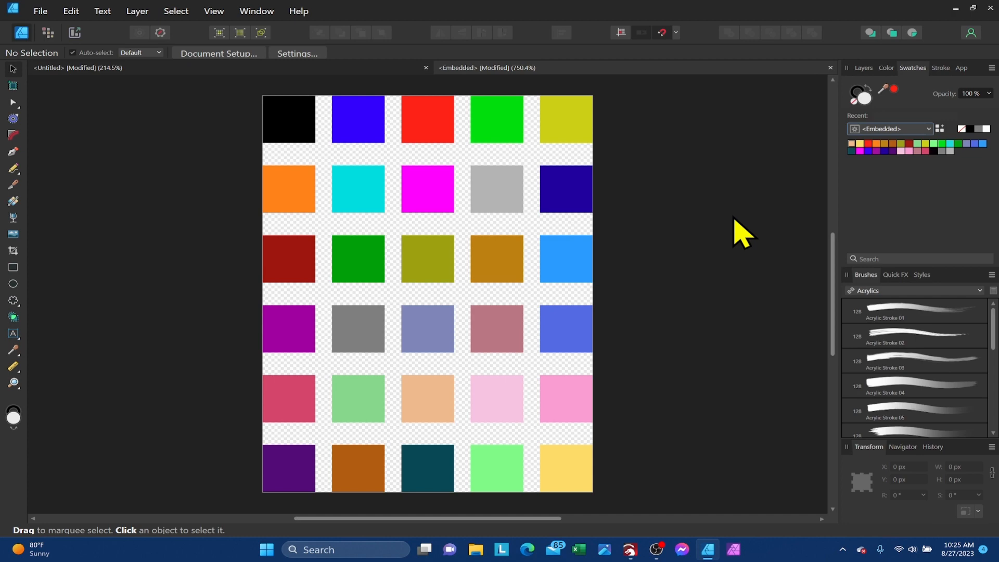
mouse_move(677, 185)
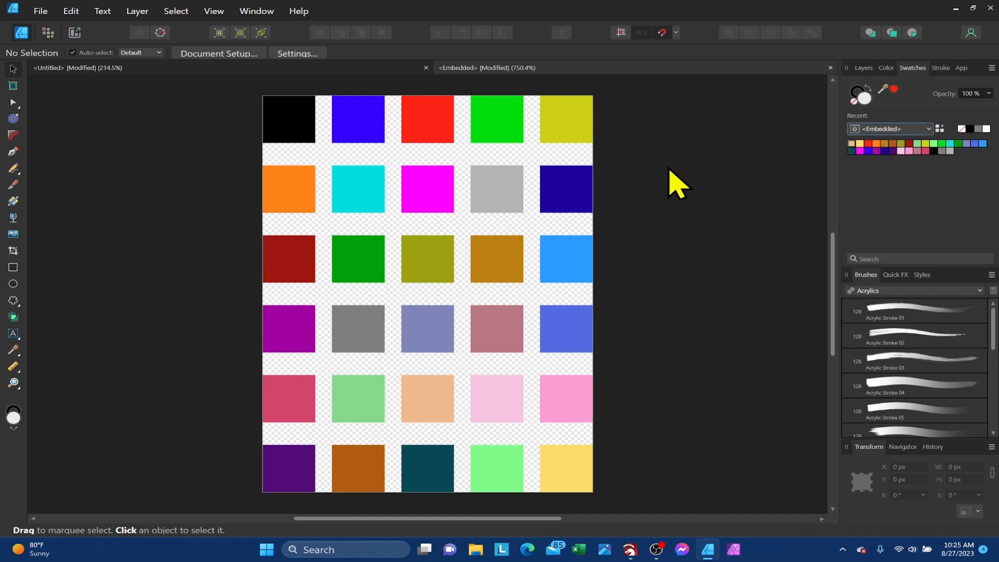
mouse_move(558, 296)
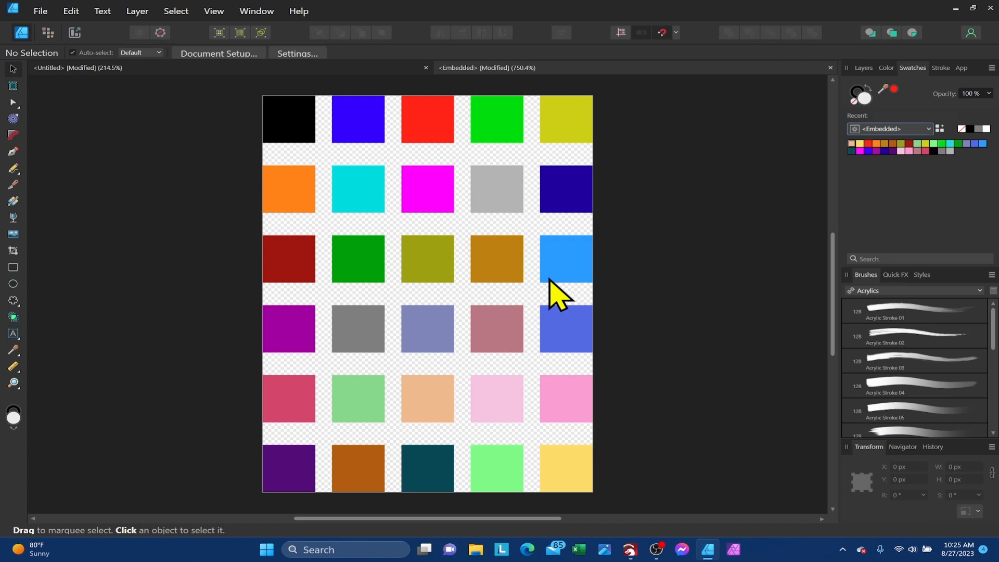
mouse_move(888, 145)
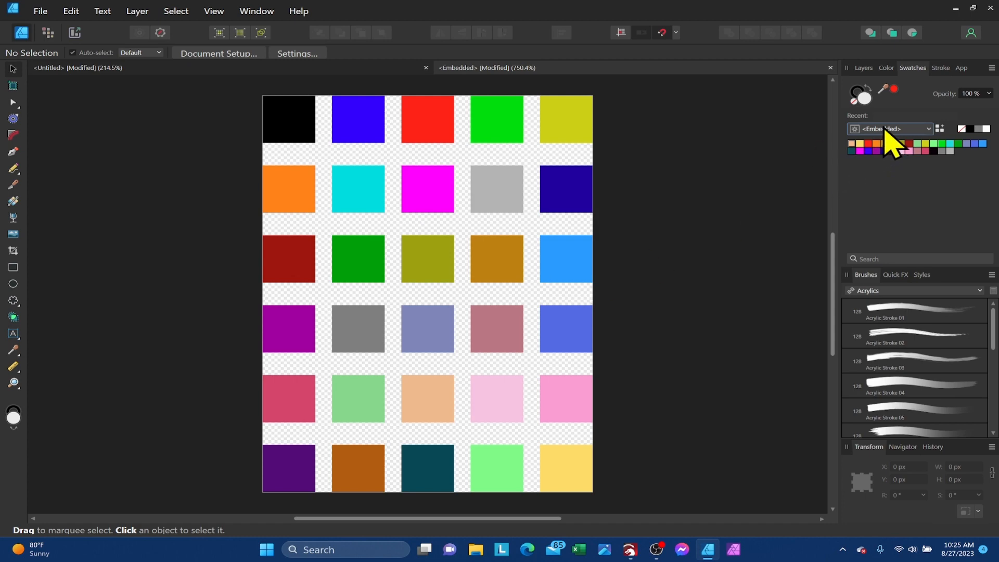
mouse_move(474, 83)
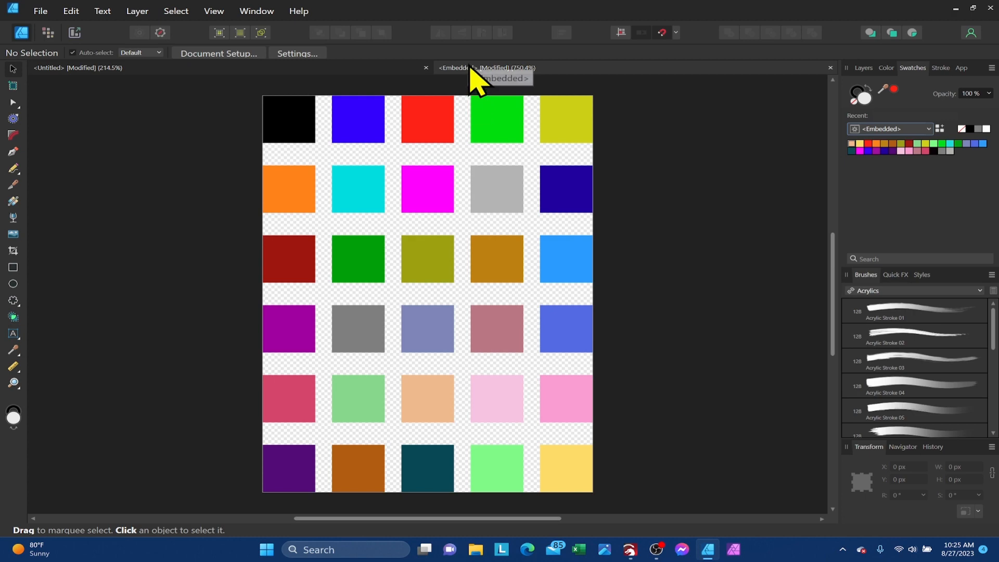
mouse_move(888, 215)
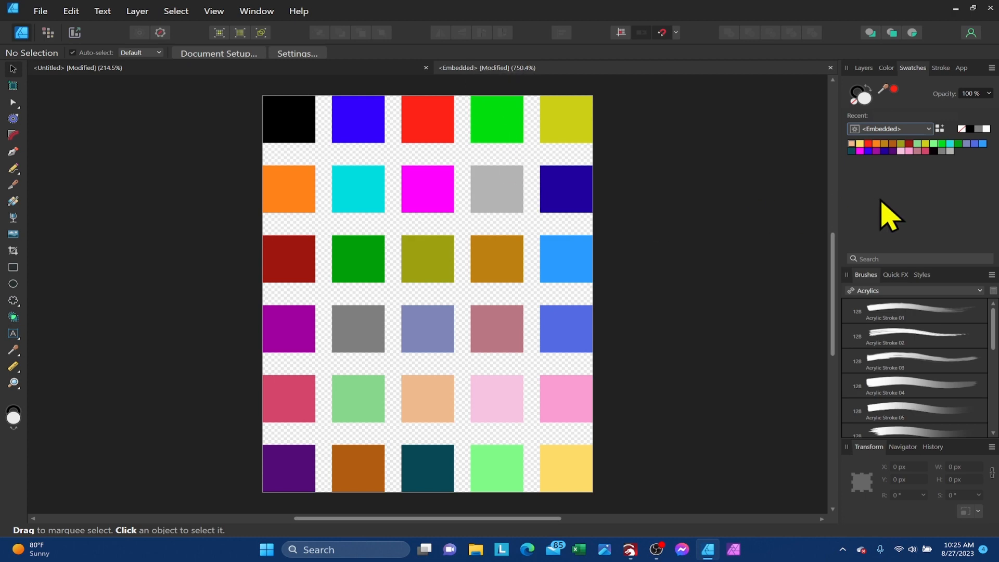
mouse_move(980, 107)
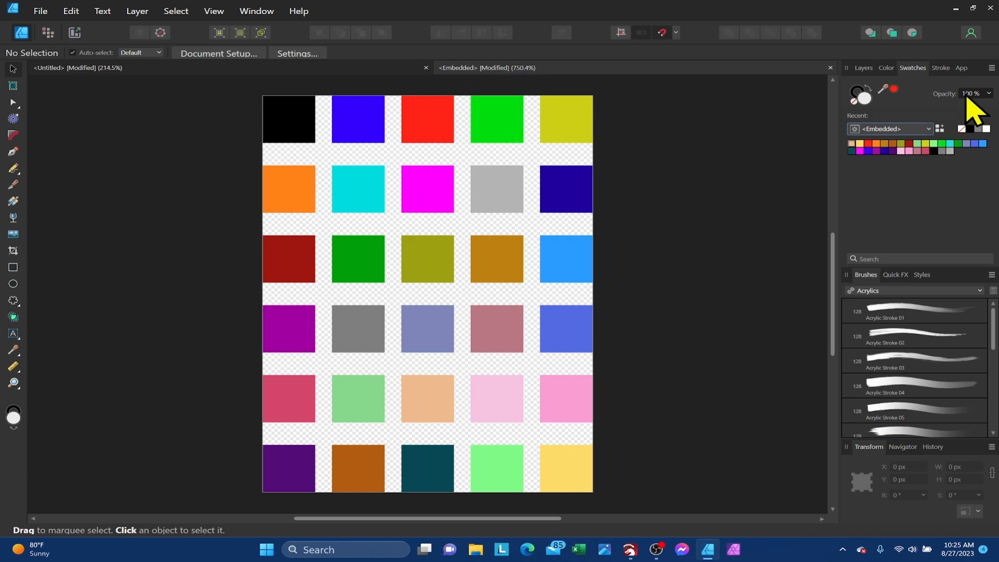
- Bring up the Swatches panel menu with options for the new Embedded palette
left_click(992, 68)
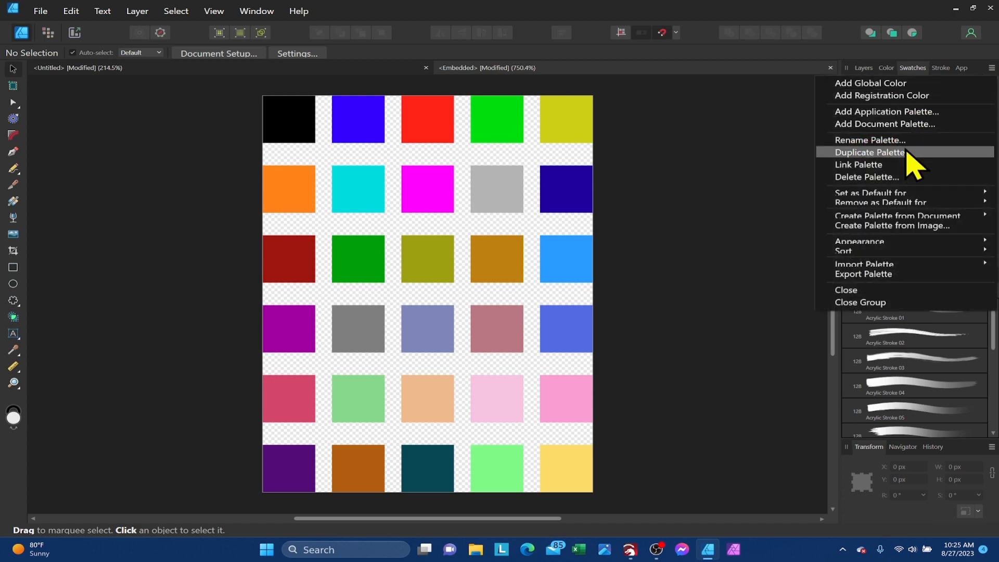
- Rename the Embedded document palette to 'Lightburn Color'
left_click(870, 140)
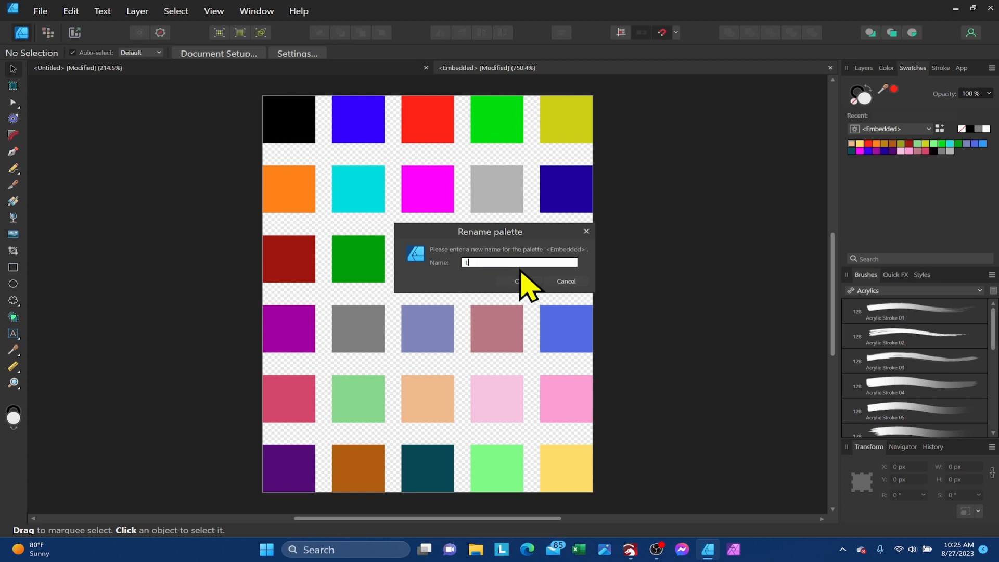
type("Lightburn")
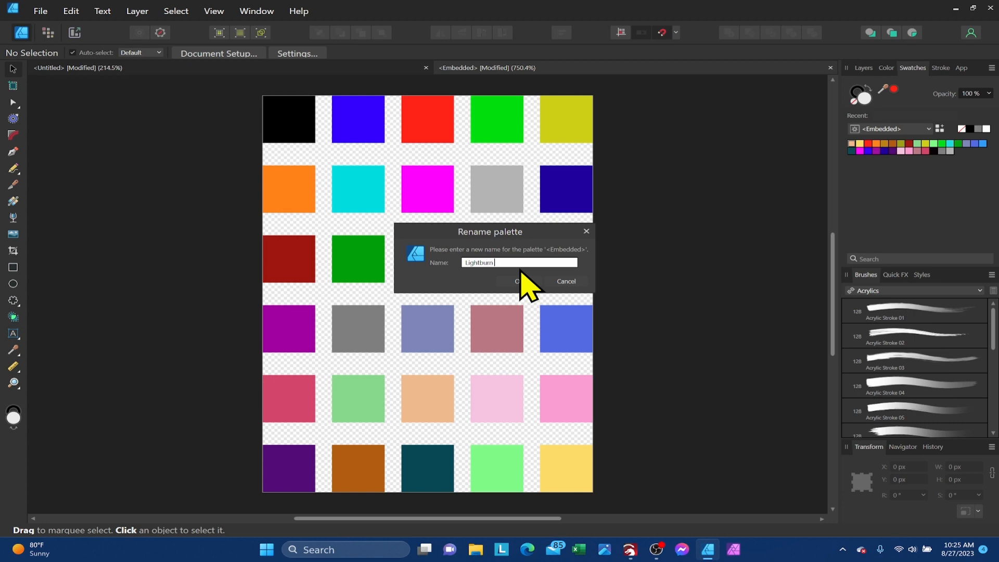
left_click(518, 281)
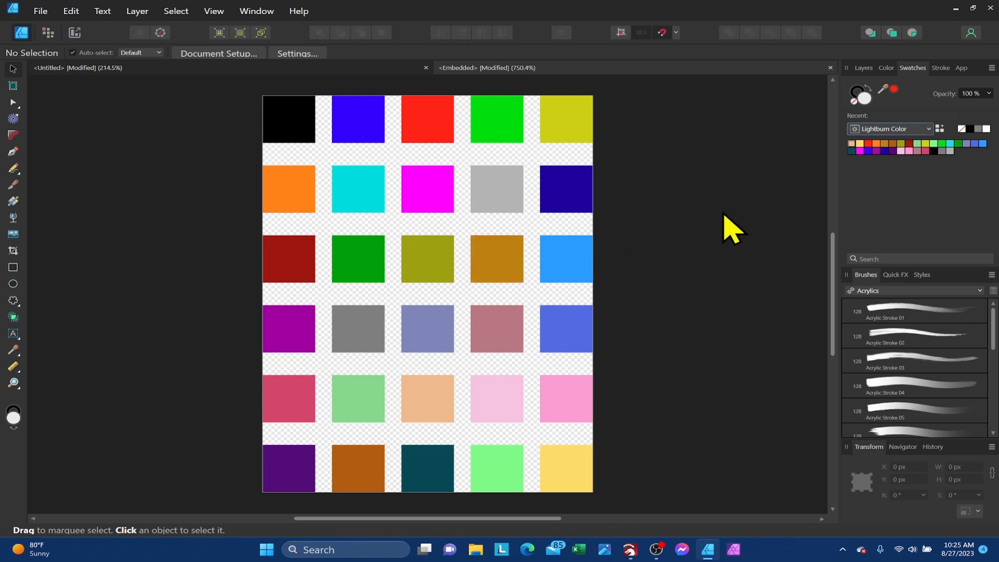
mouse_move(867, 144)
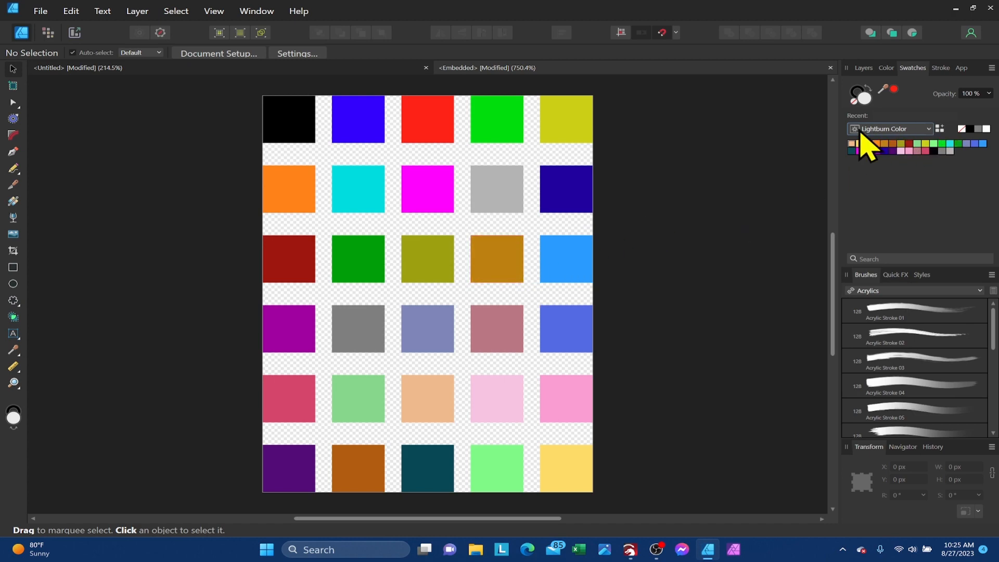
mouse_move(892, 140)
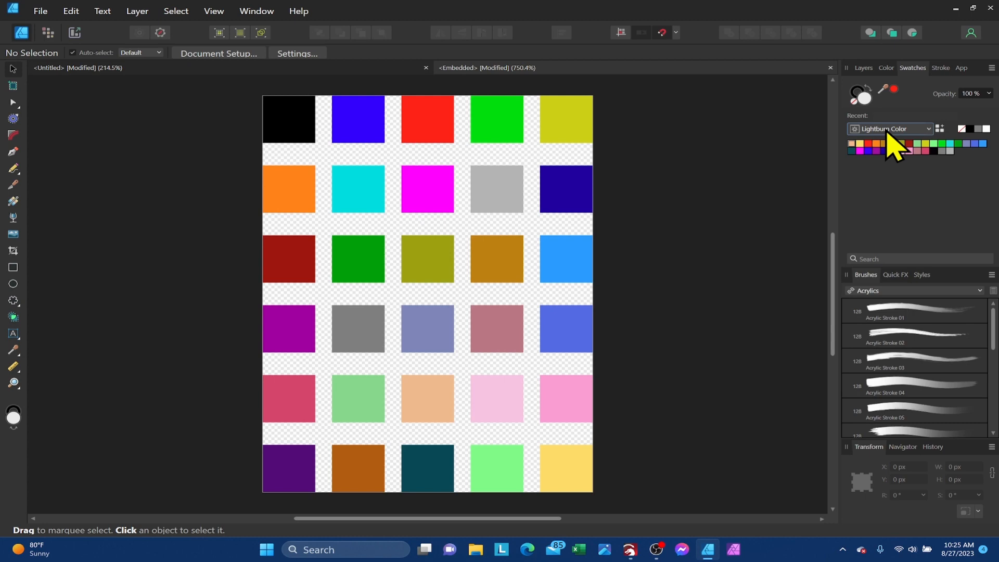
mouse_move(904, 187)
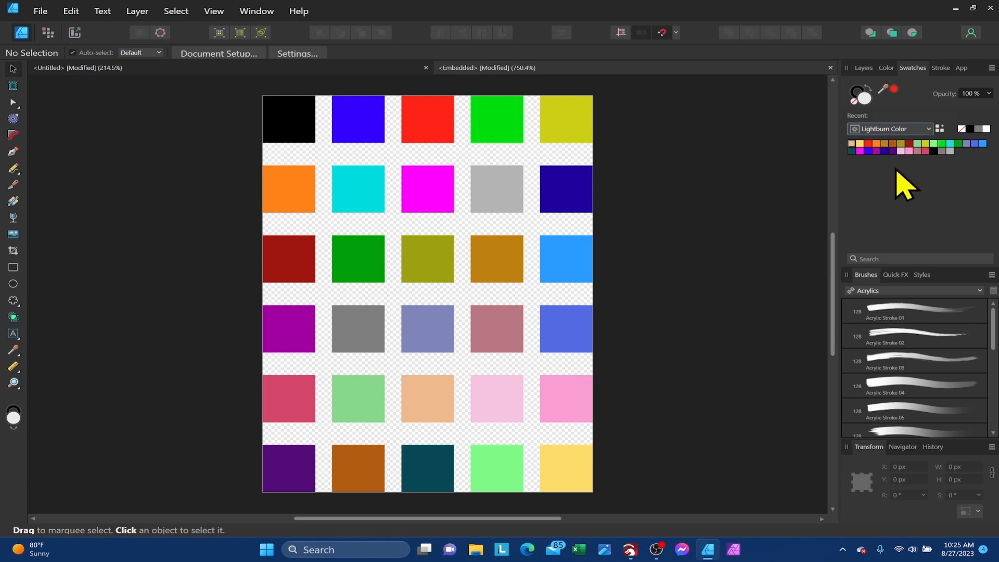
mouse_move(876, 181)
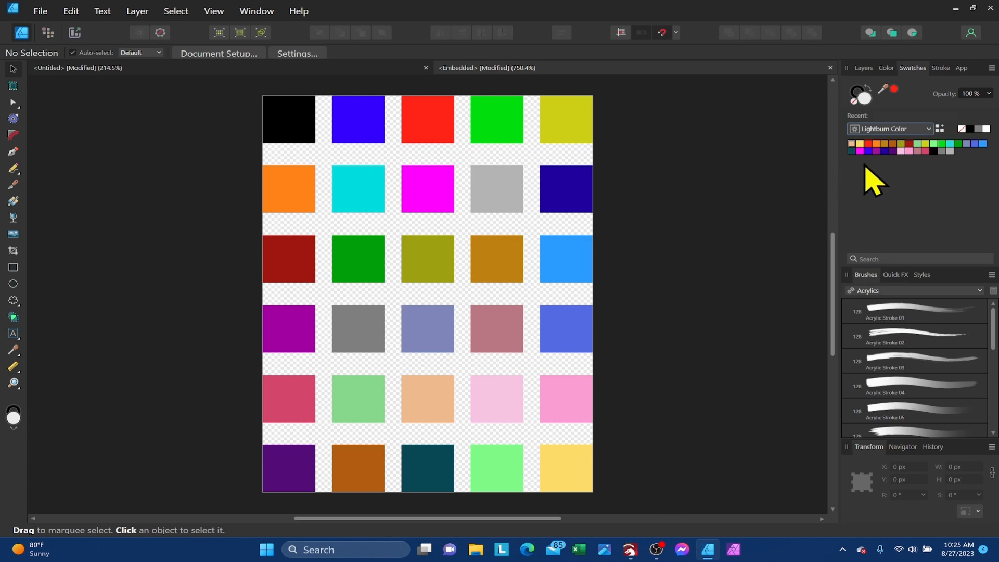
mouse_move(593, 191)
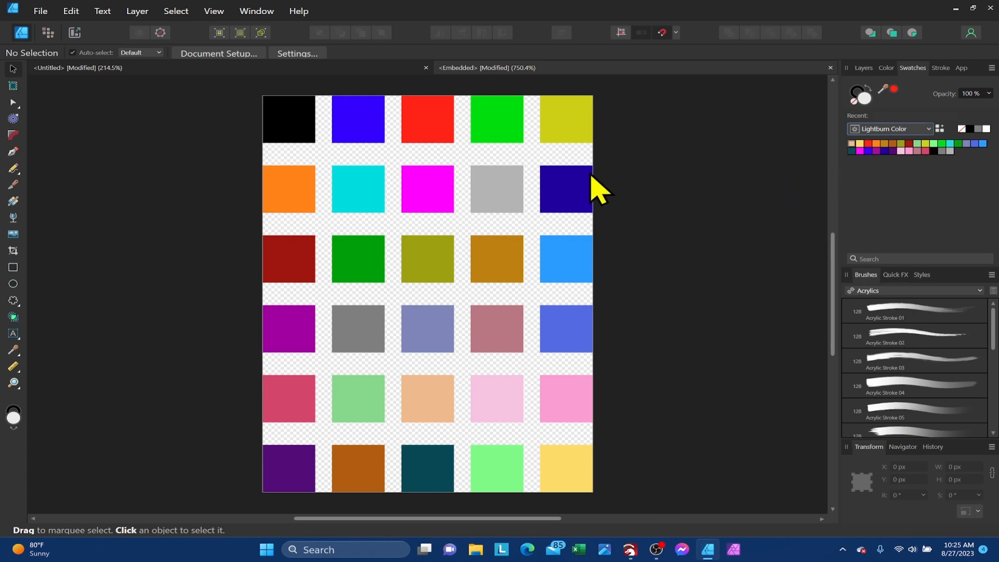
mouse_move(417, 144)
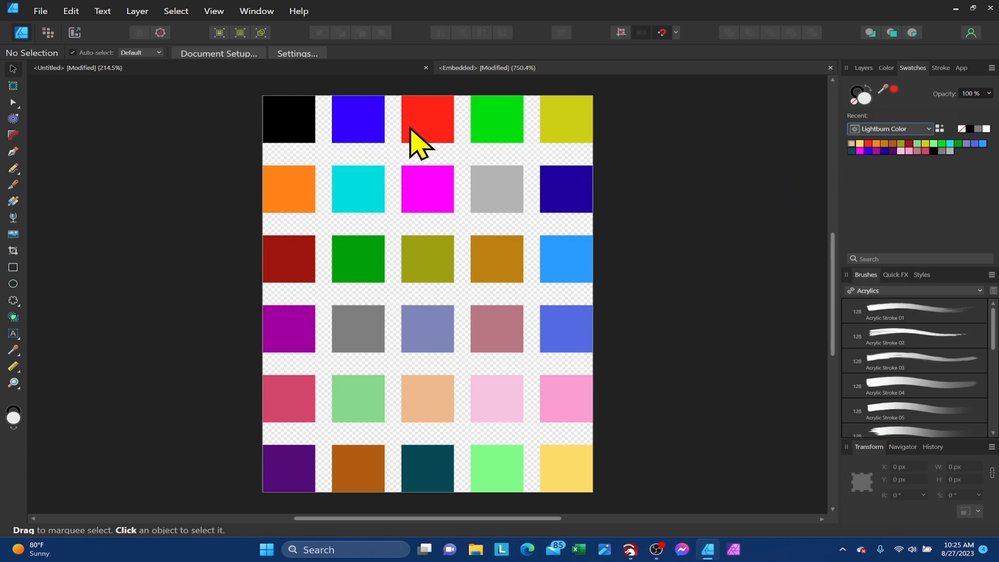
mouse_move(495, 127)
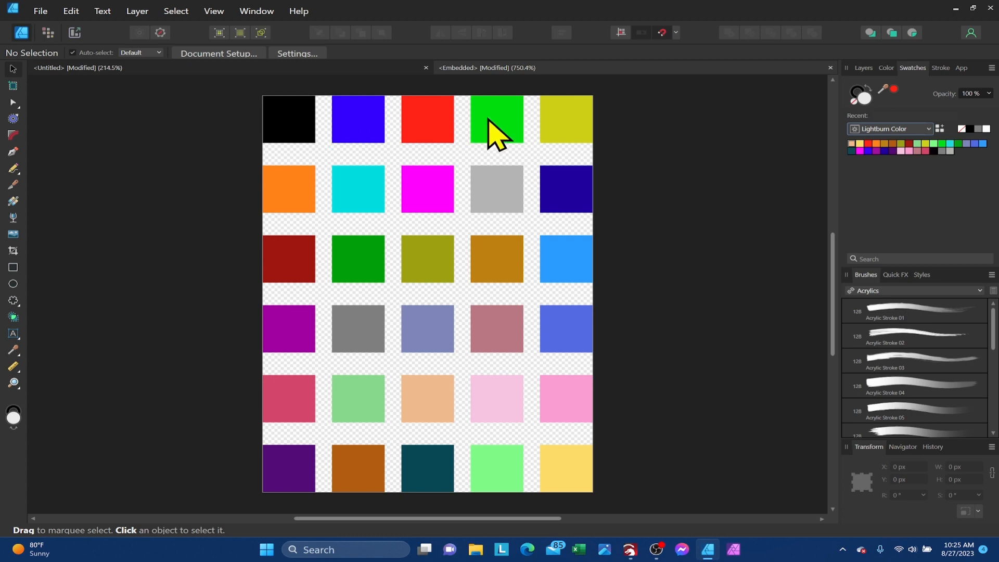
mouse_move(300, 131)
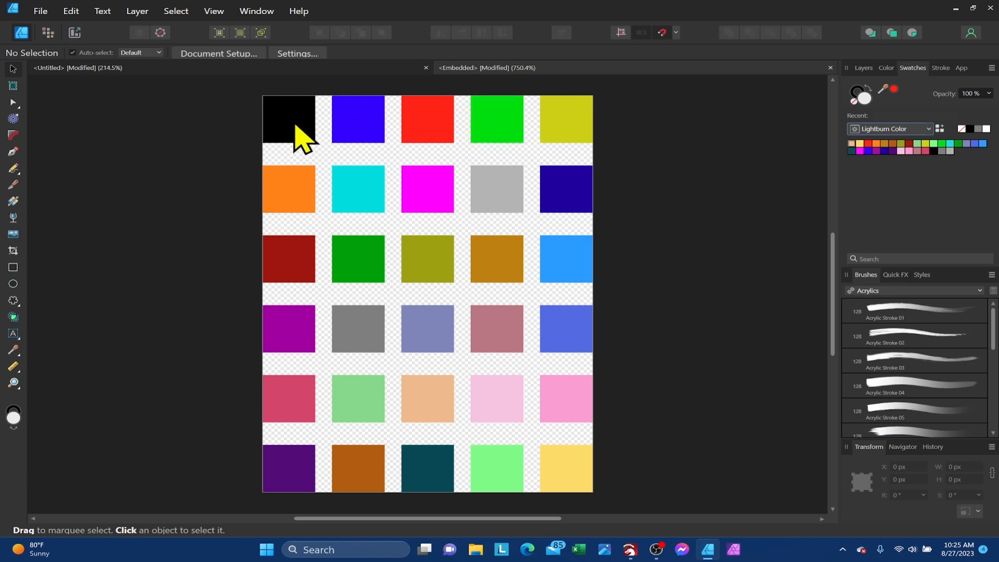
mouse_move(356, 135)
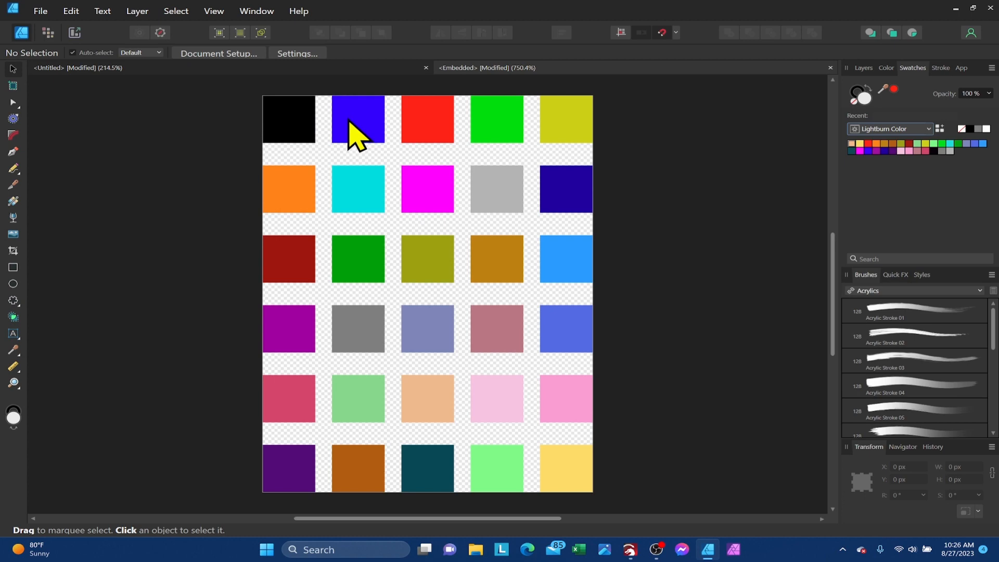
mouse_move(516, 131)
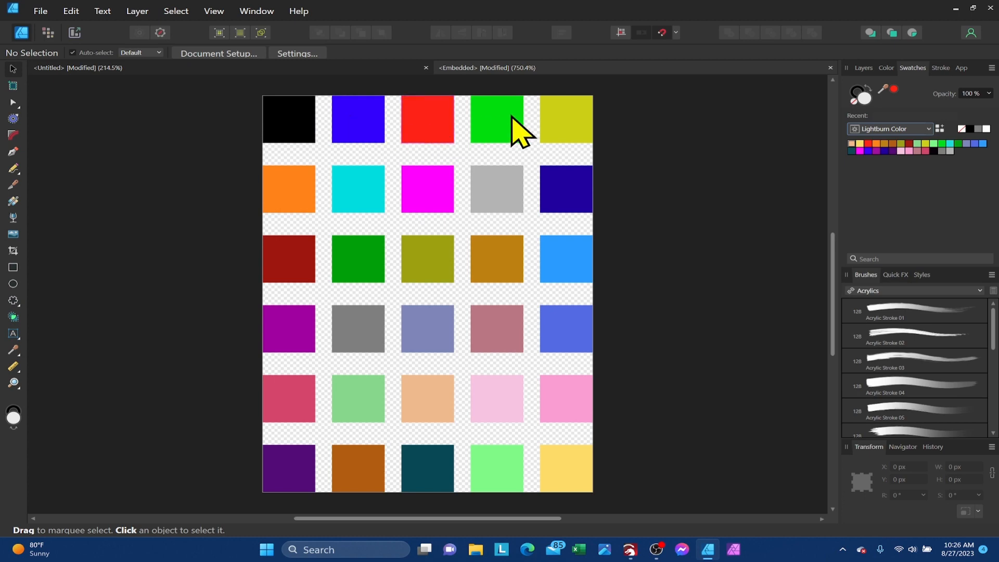
mouse_move(436, 313)
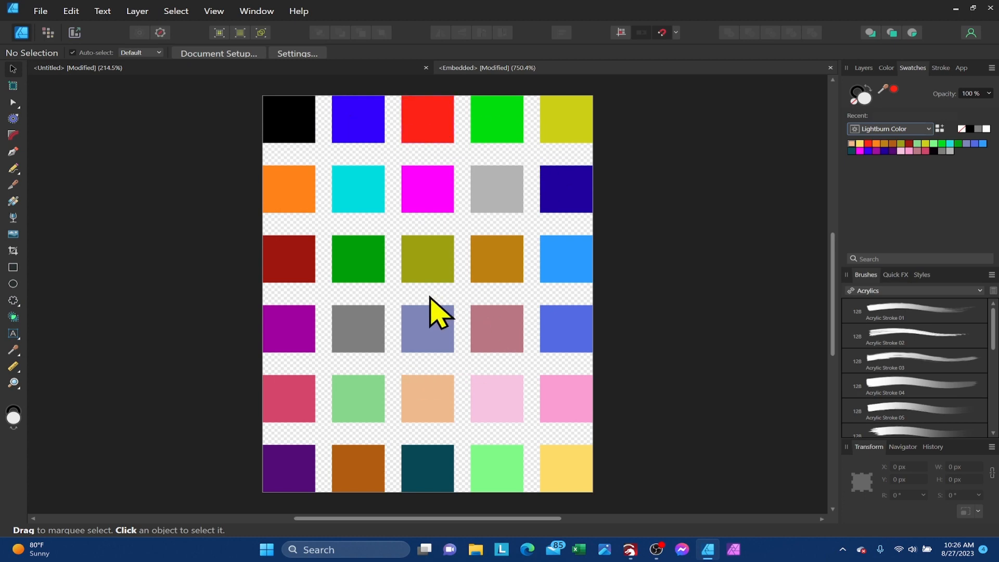
mouse_move(484, 447)
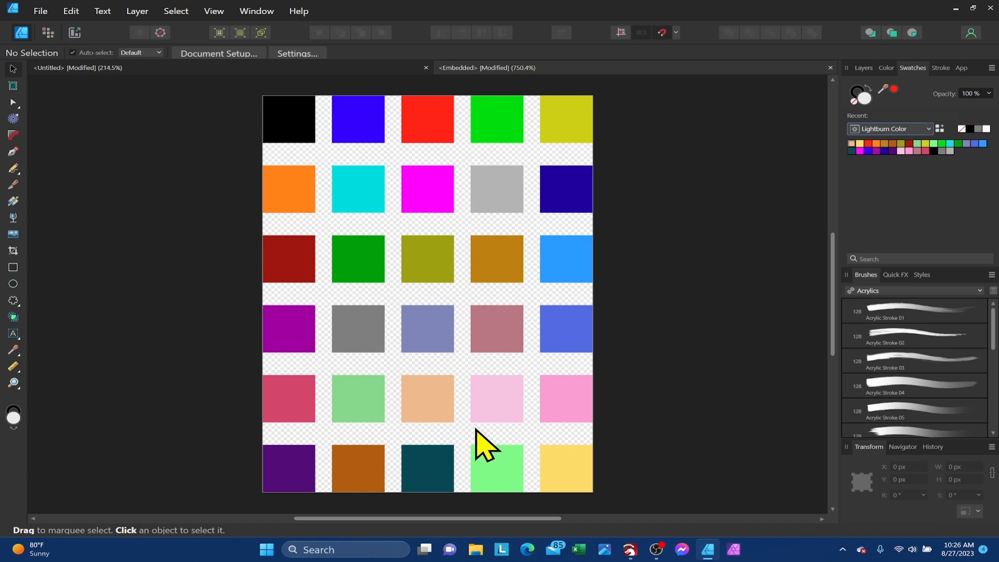
mouse_move(399, 443)
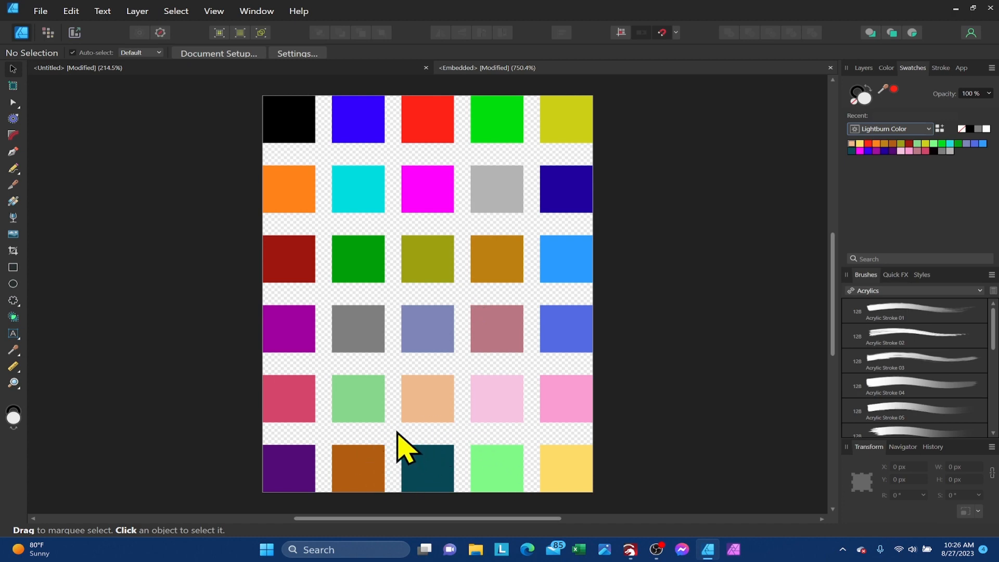
mouse_move(399, 280)
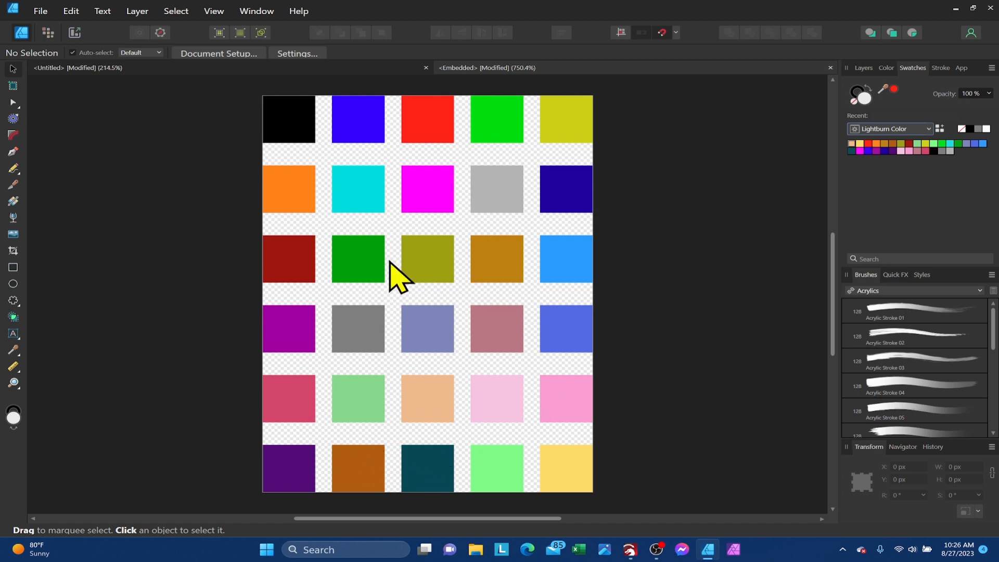
mouse_move(403, 237)
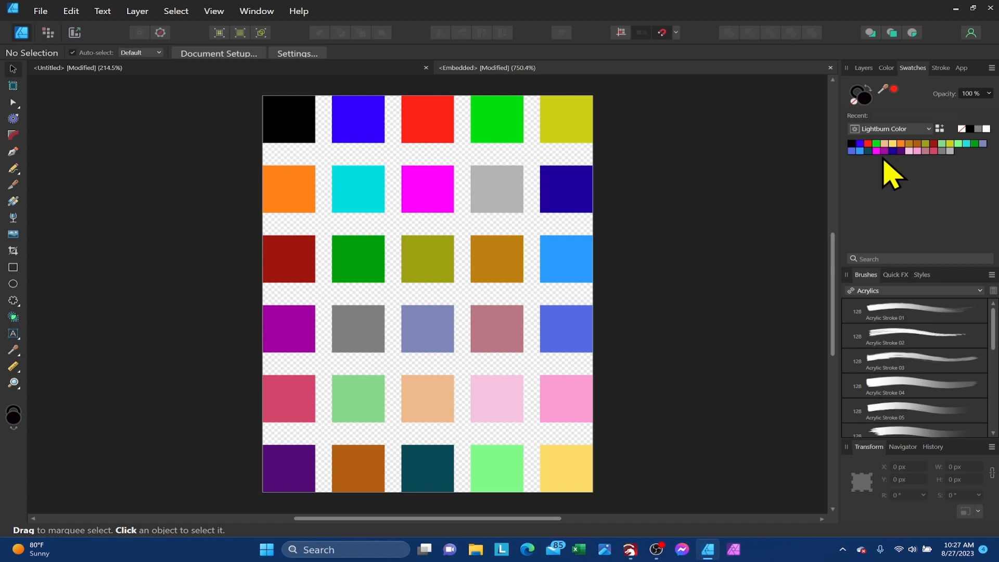
mouse_move(879, 148)
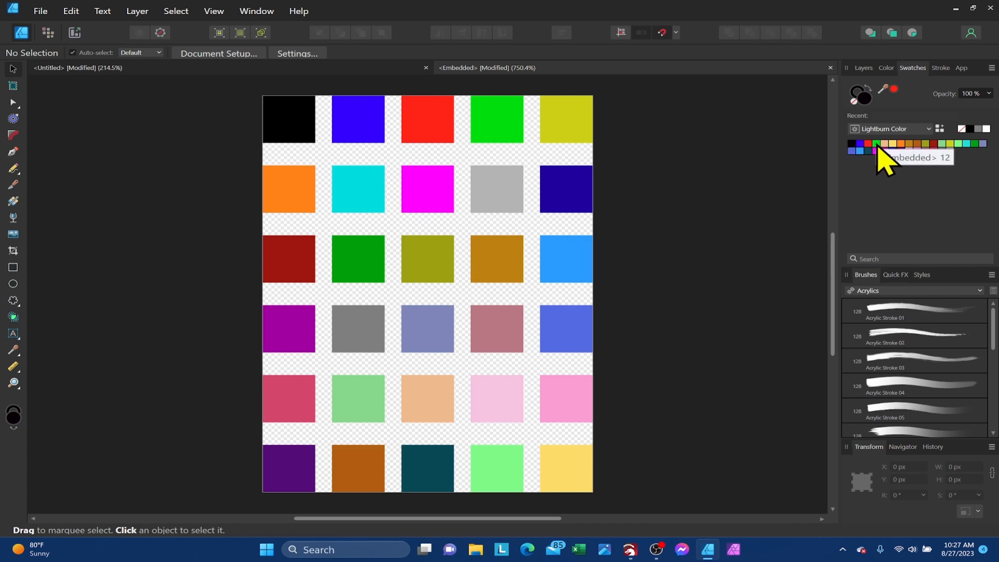
mouse_move(305, 126)
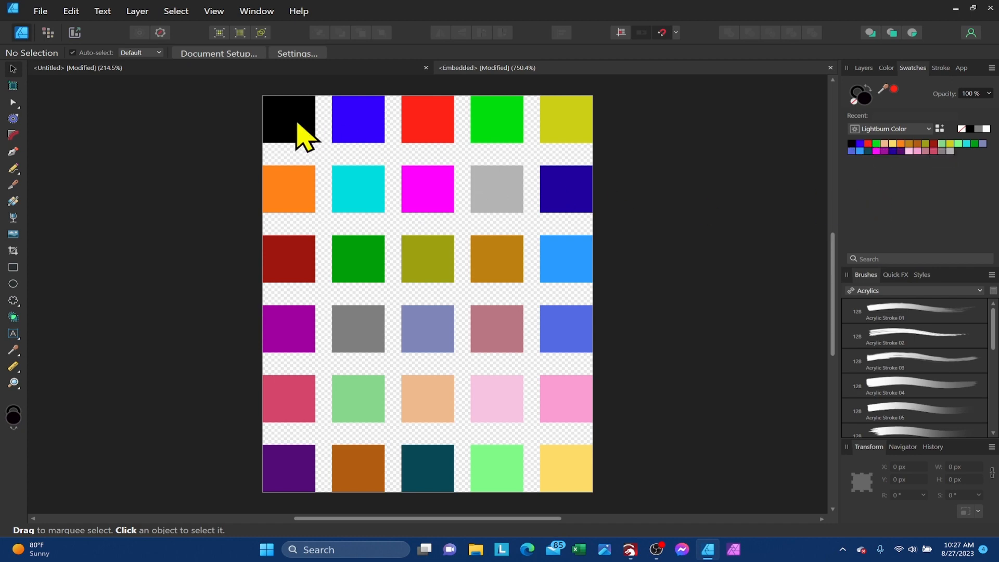
mouse_move(329, 141)
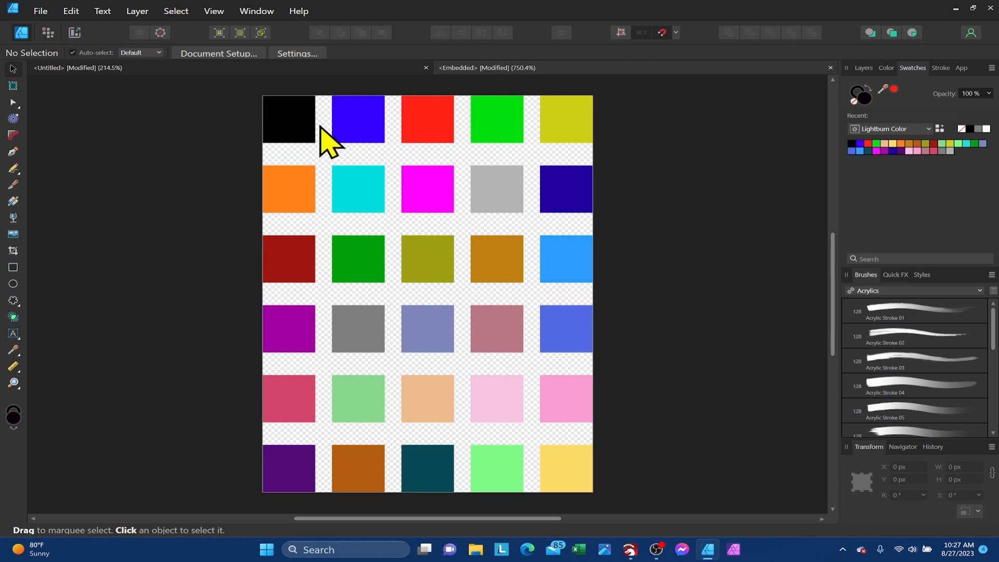
mouse_move(646, 158)
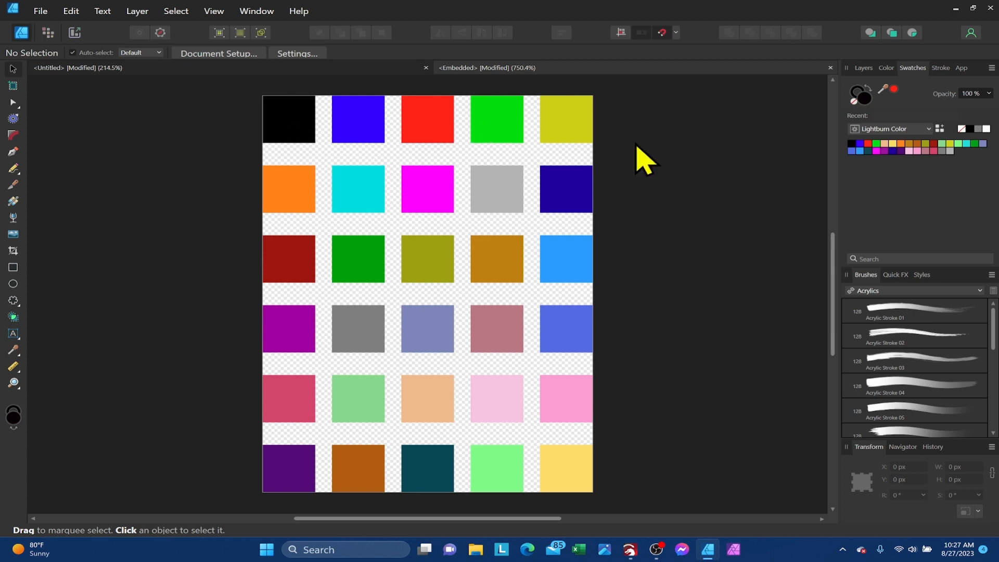
mouse_move(967, 166)
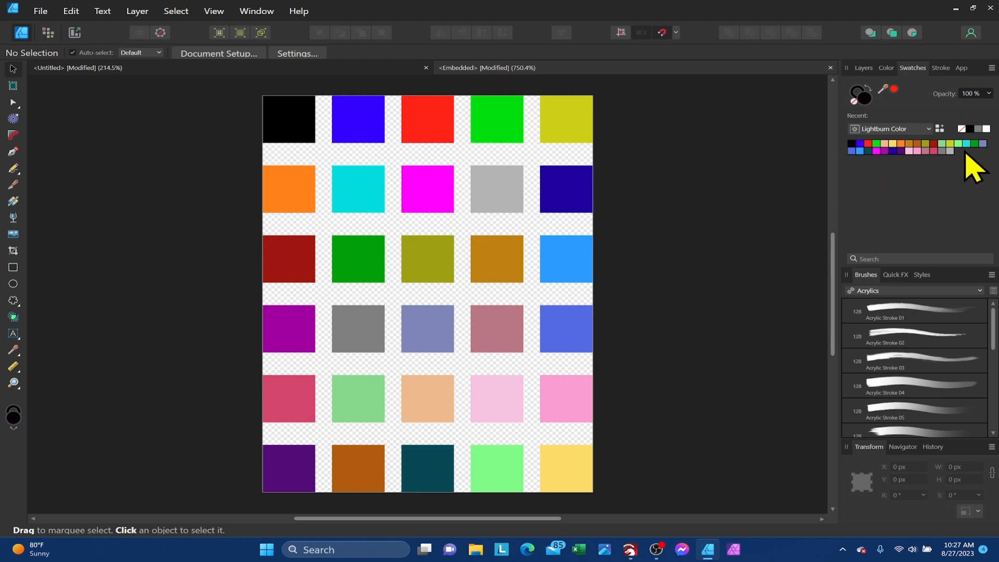
mouse_move(912, 147)
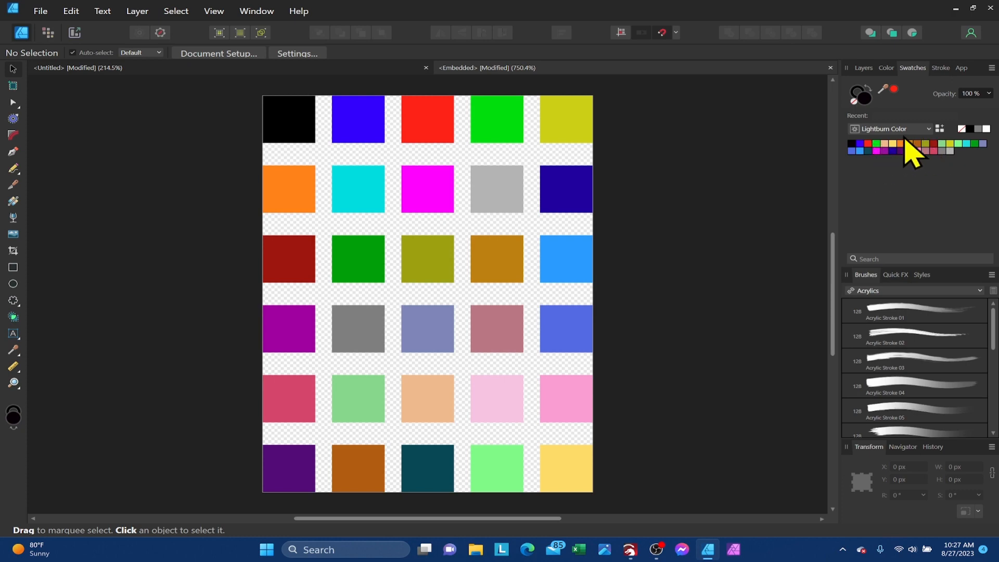
mouse_move(842, 163)
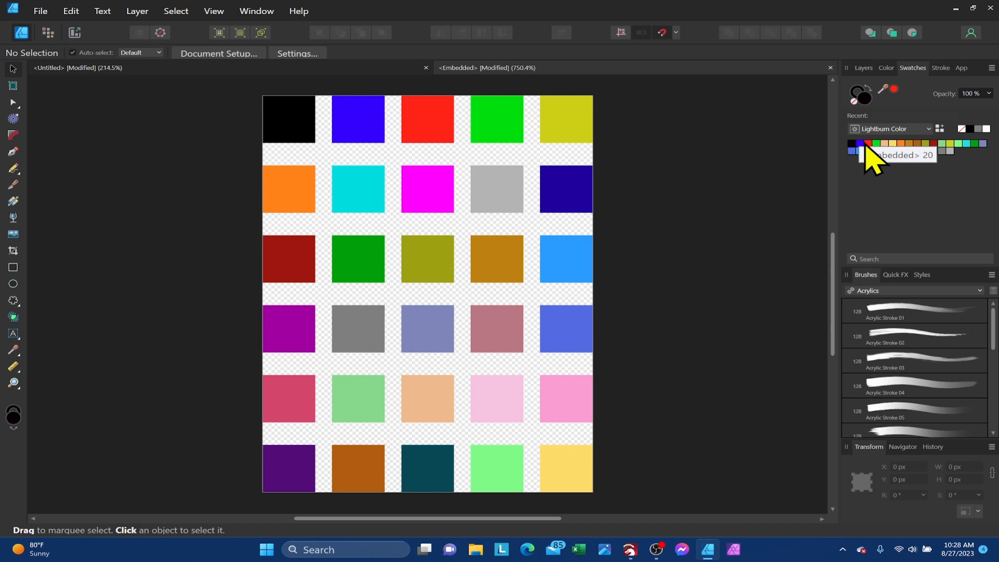
mouse_move(874, 151)
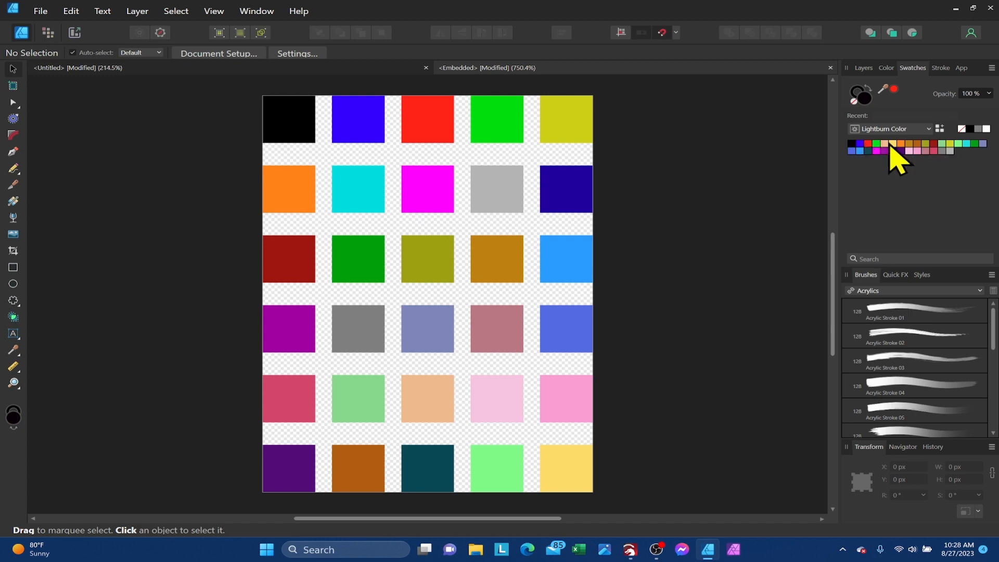
mouse_move(905, 195)
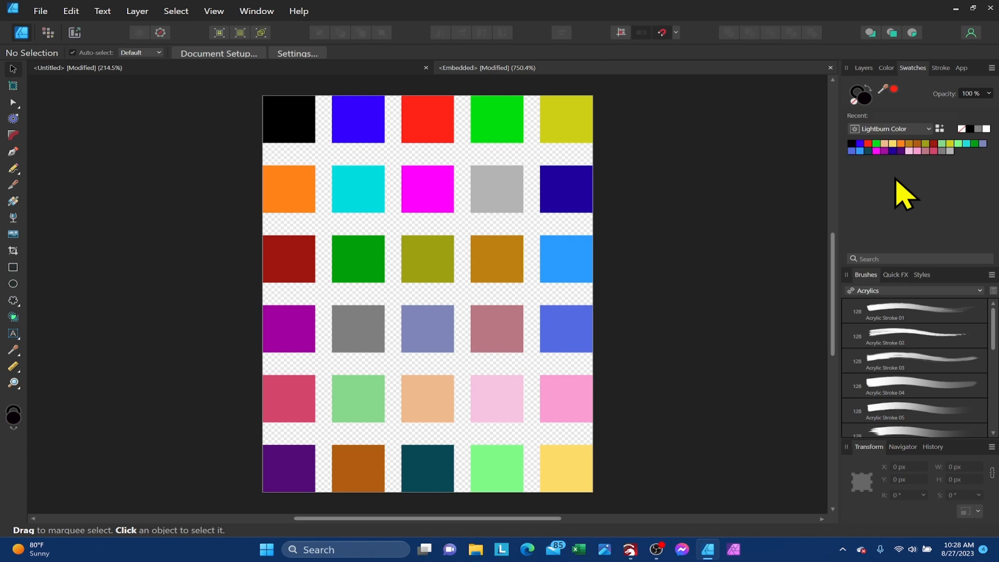
mouse_move(859, 153)
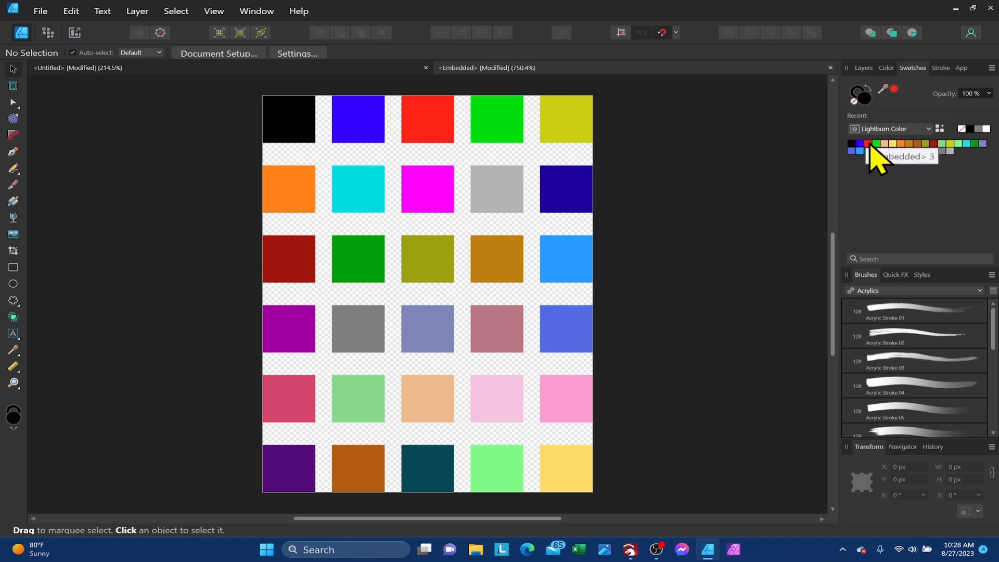
mouse_move(870, 163)
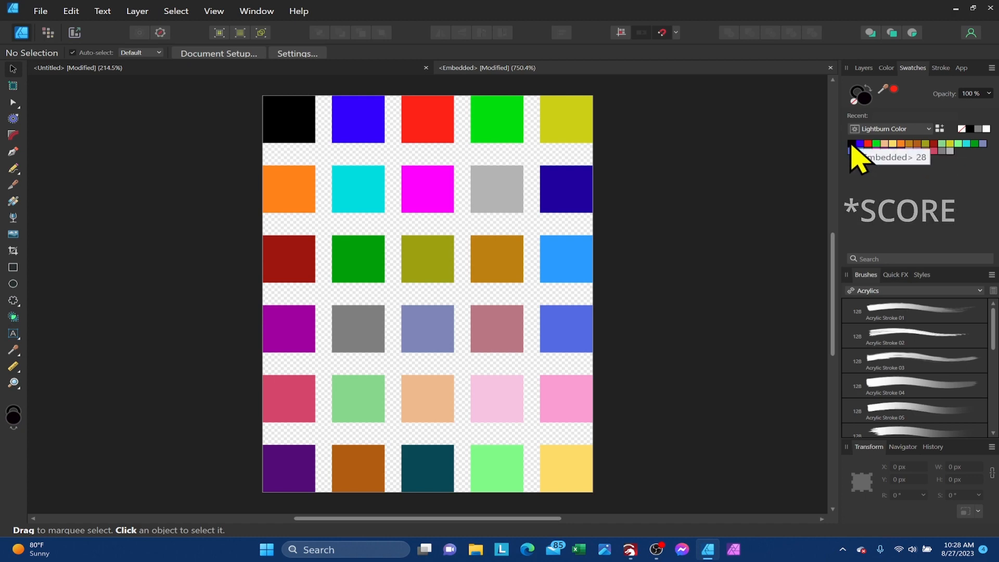
- Rename the blue Lightburn Color swatch to 'Engrave' after backing out of the black swatch's menu
right_click(853, 149)
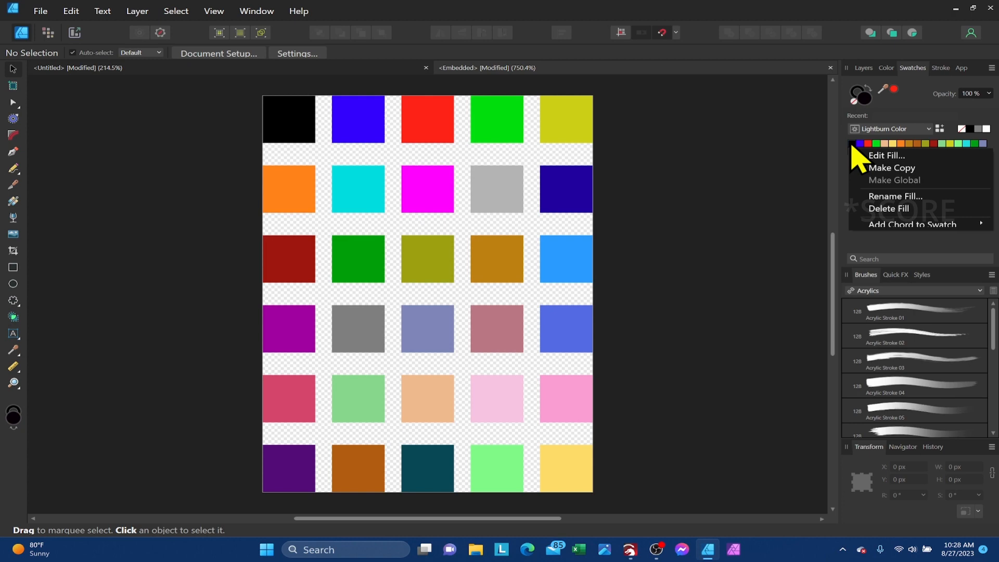
left_click(894, 197)
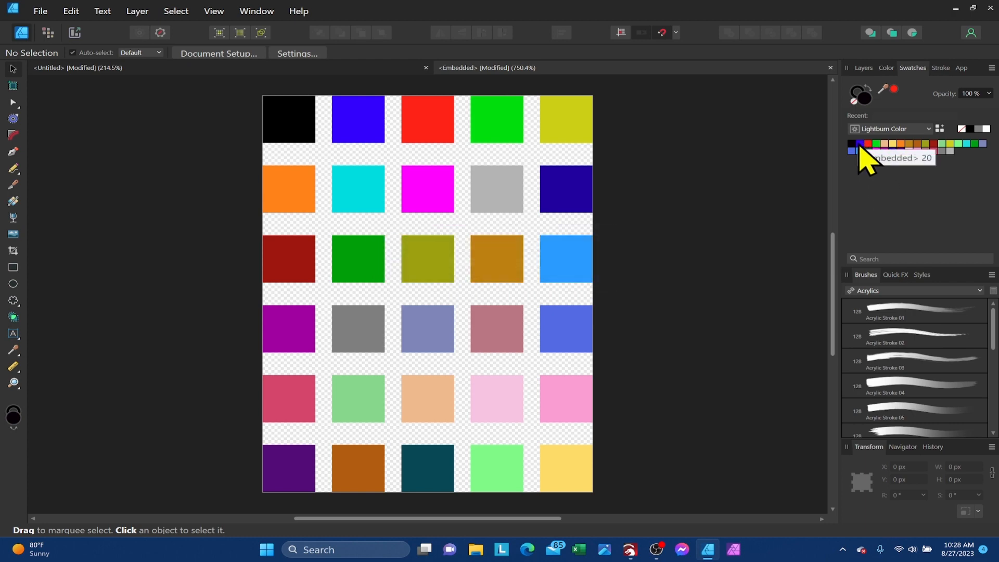
right_click(853, 150)
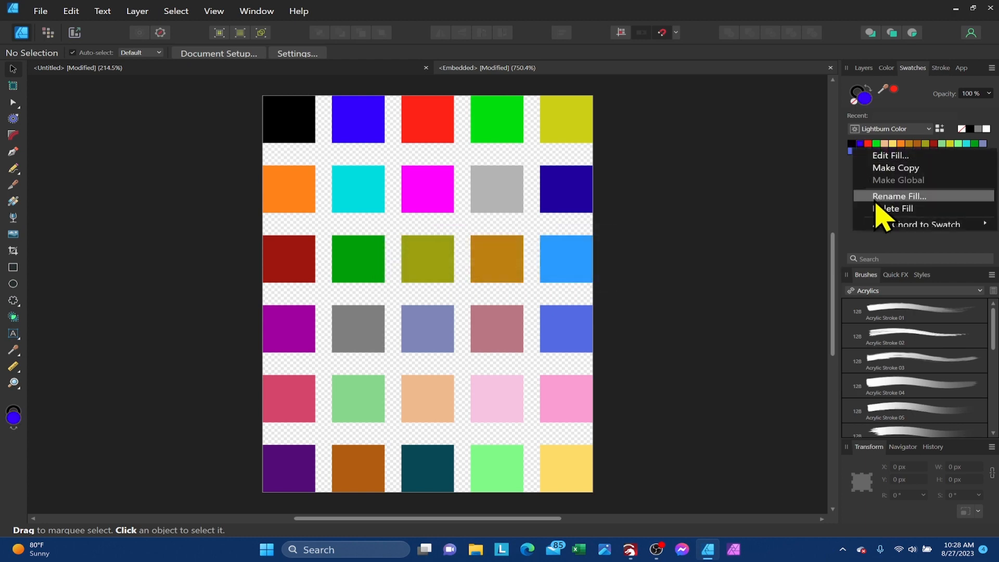
left_click(899, 196)
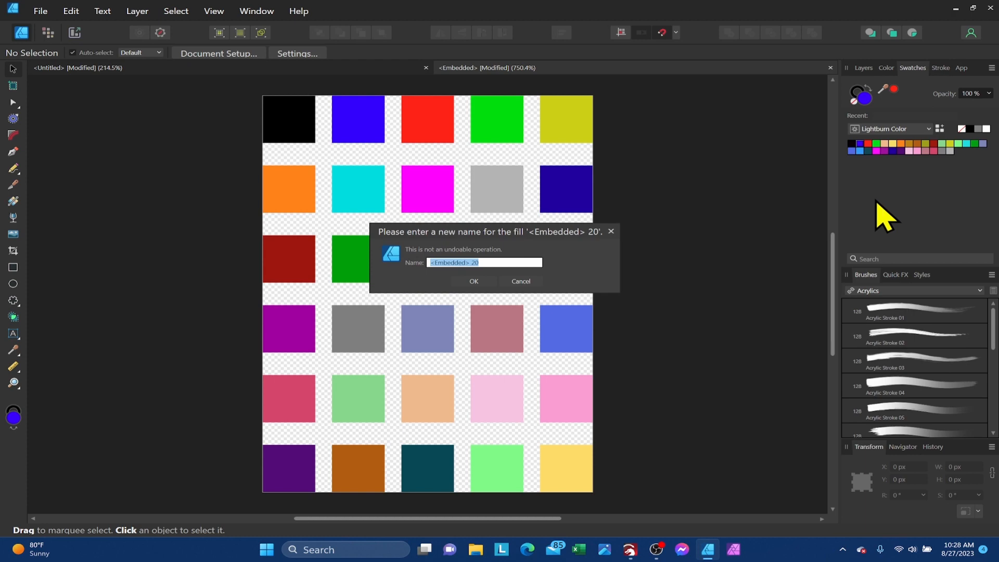
type("Engrave")
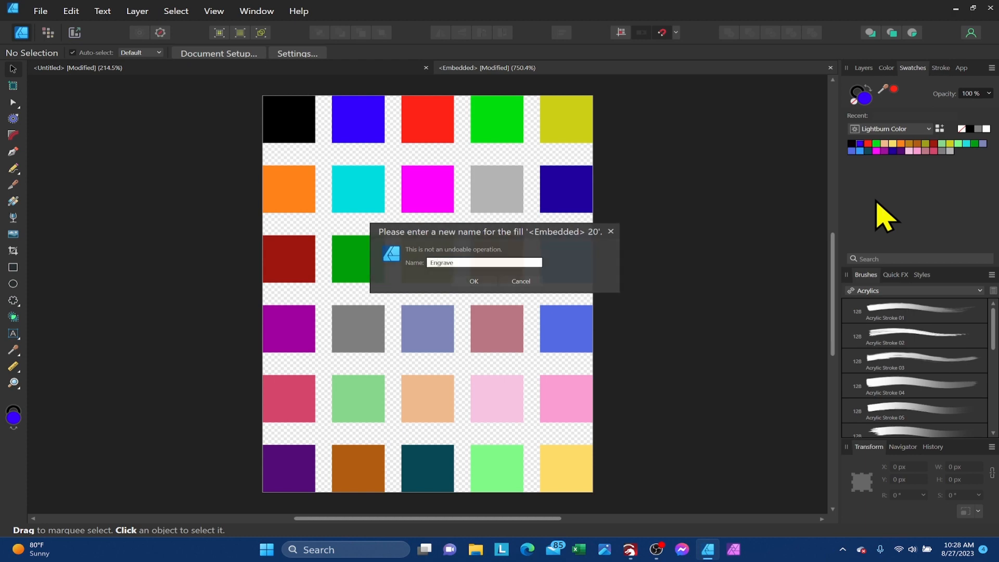
left_click(474, 281)
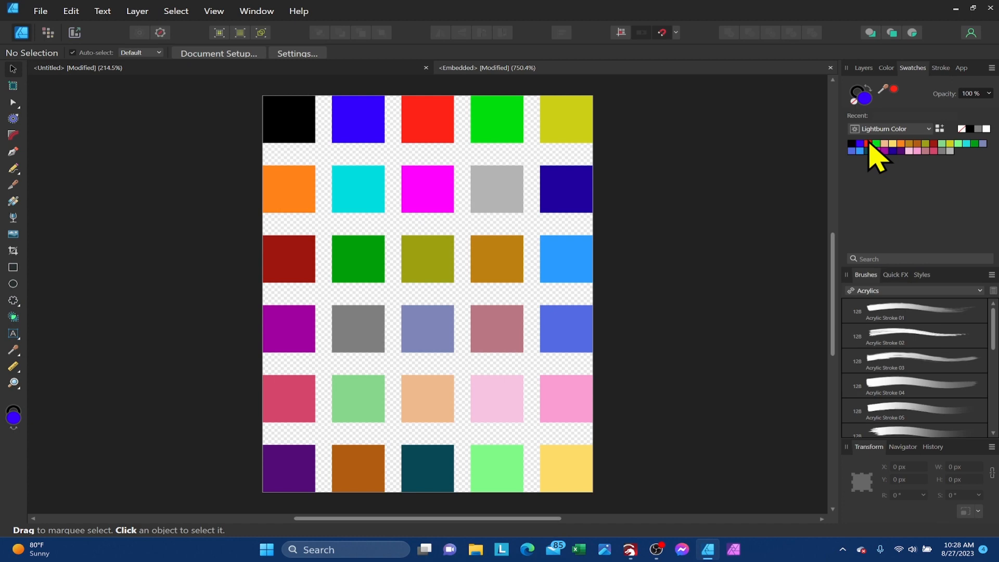
- Rename another Lightburn Color swatch to 'Cut'
right_click(867, 151)
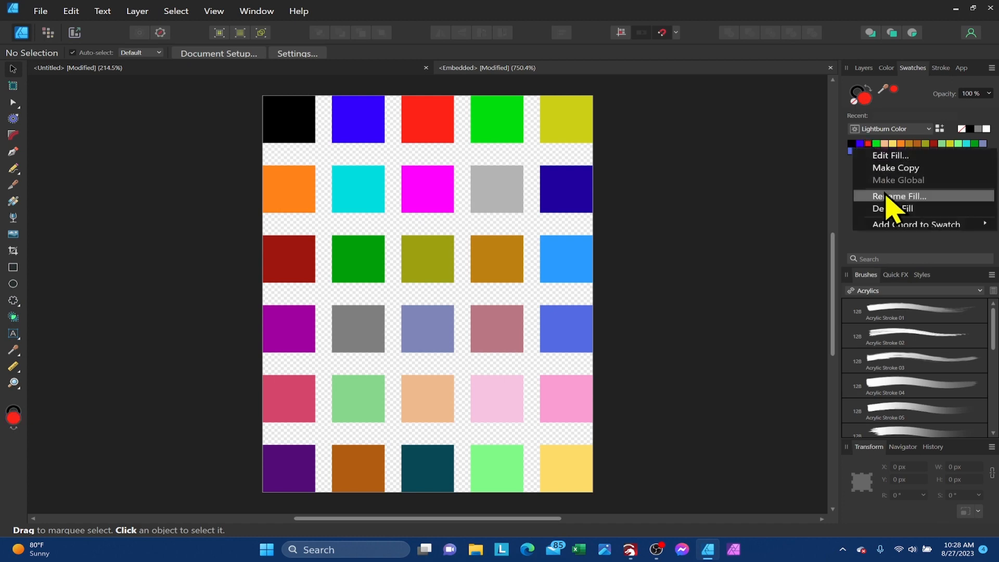
left_click(900, 196)
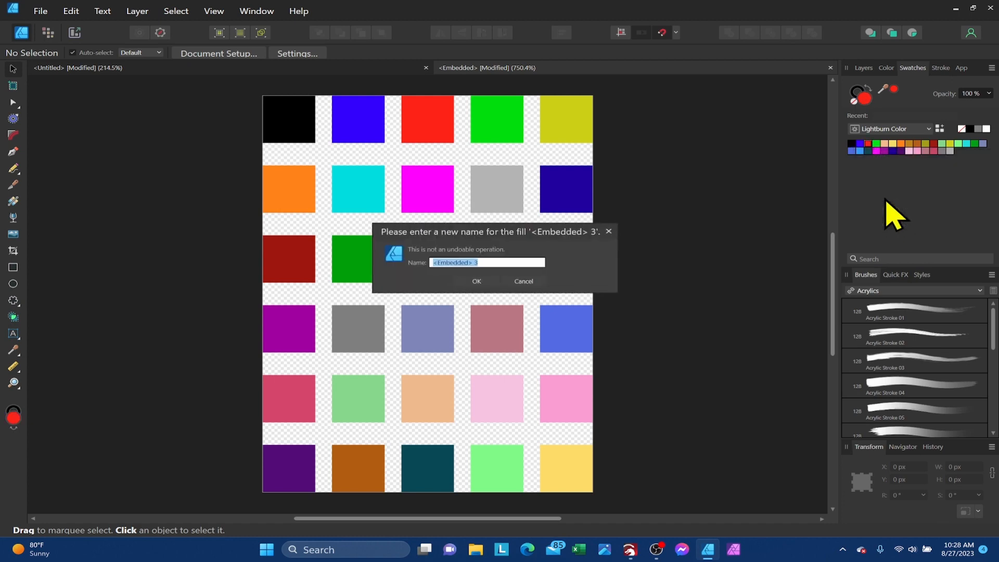
type("Cut")
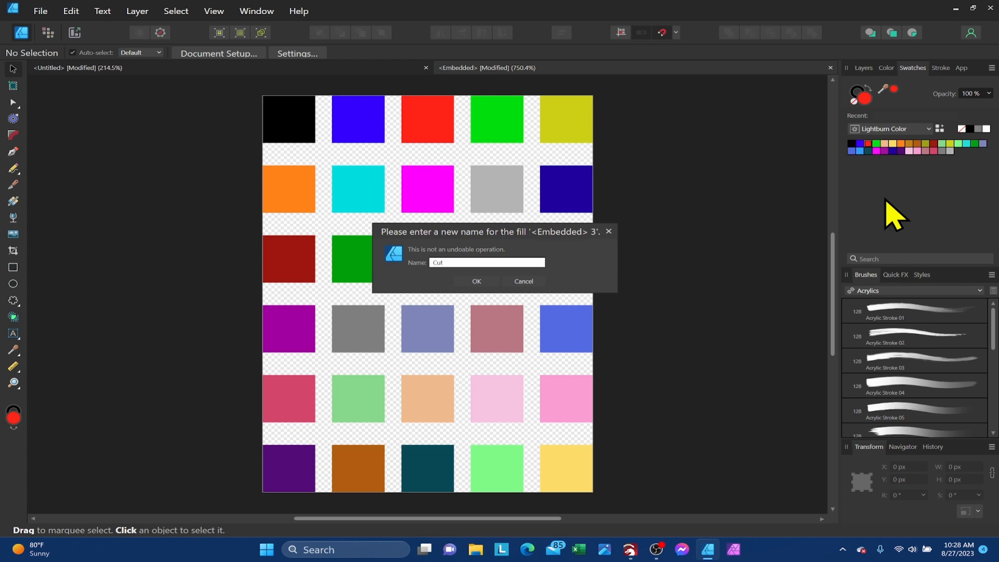
left_click(476, 281)
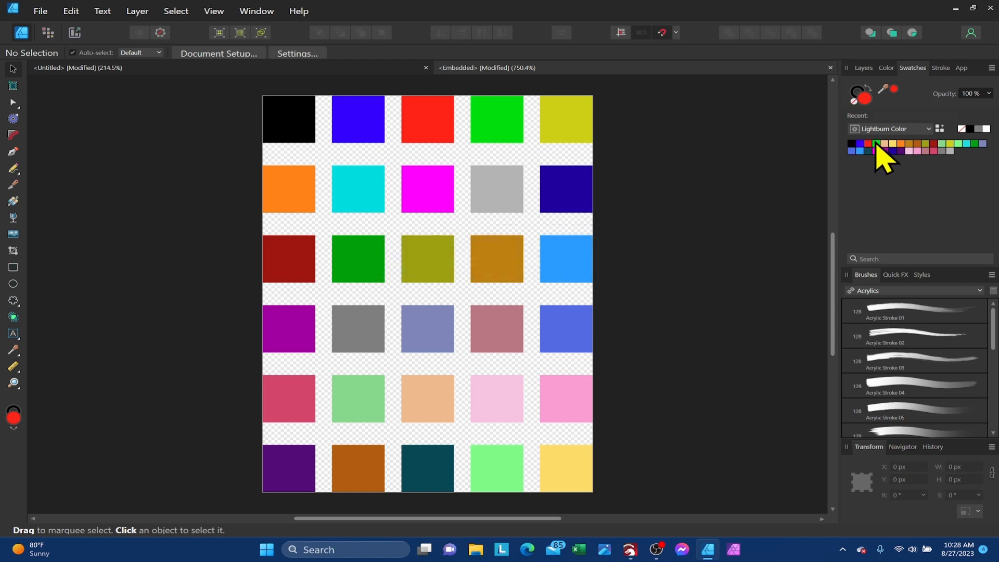
mouse_move(904, 209)
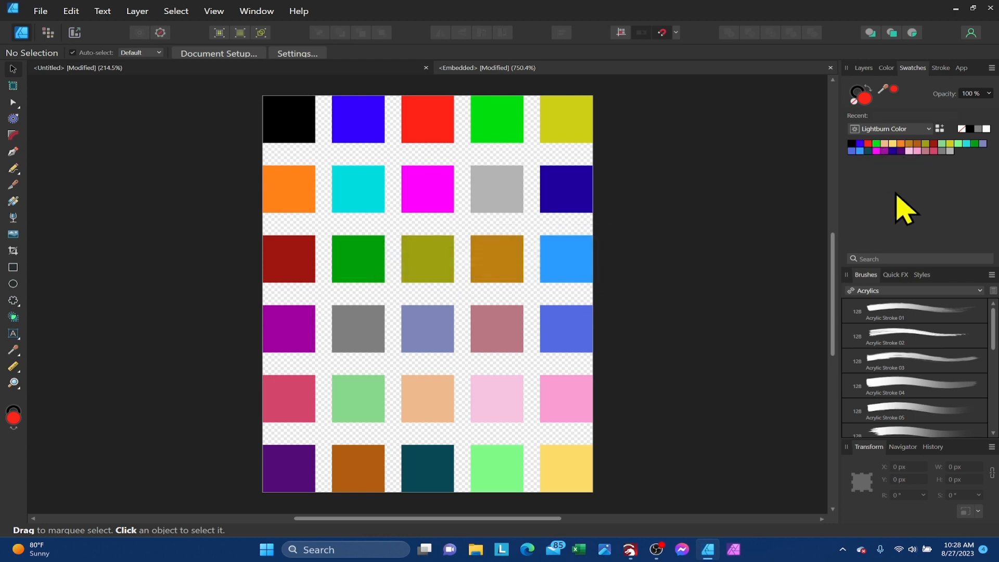
mouse_move(949, 188)
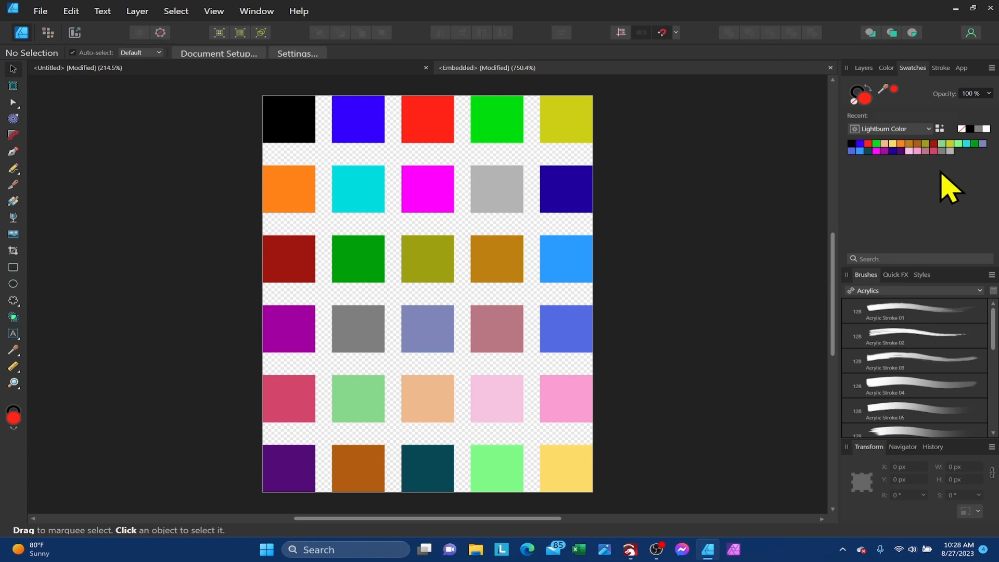
mouse_move(694, 290)
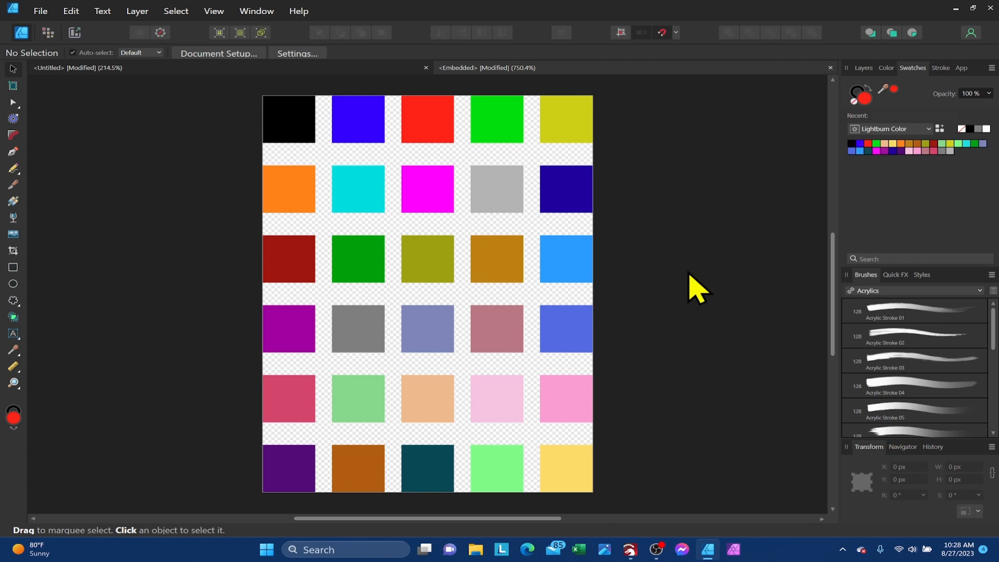
mouse_move(243, 439)
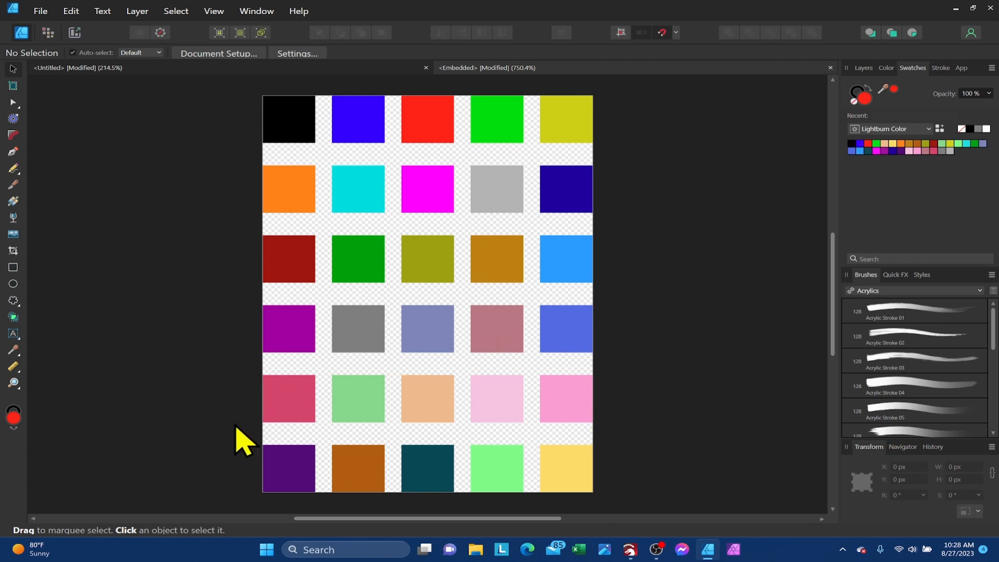
mouse_move(484, 374)
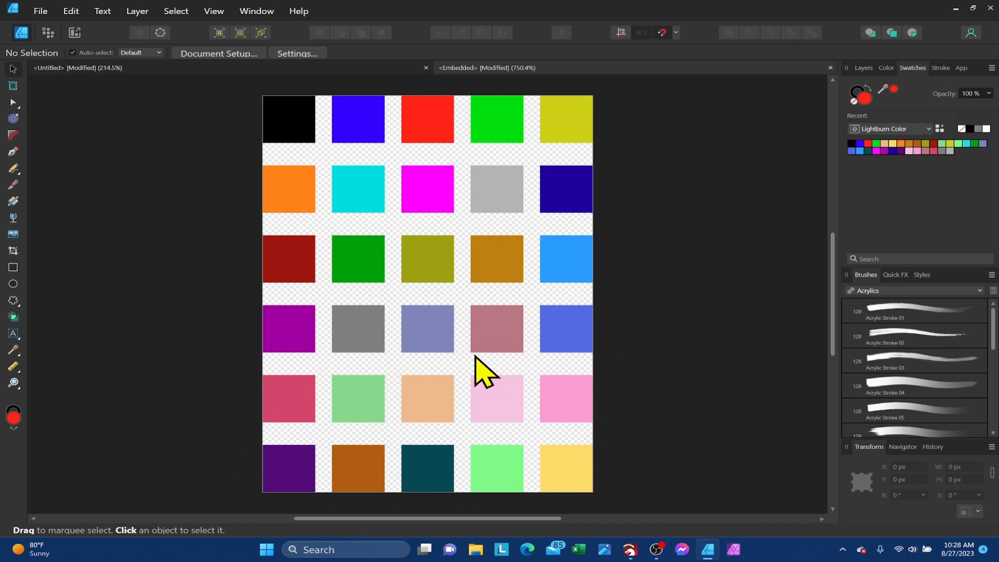
mouse_move(475, 354)
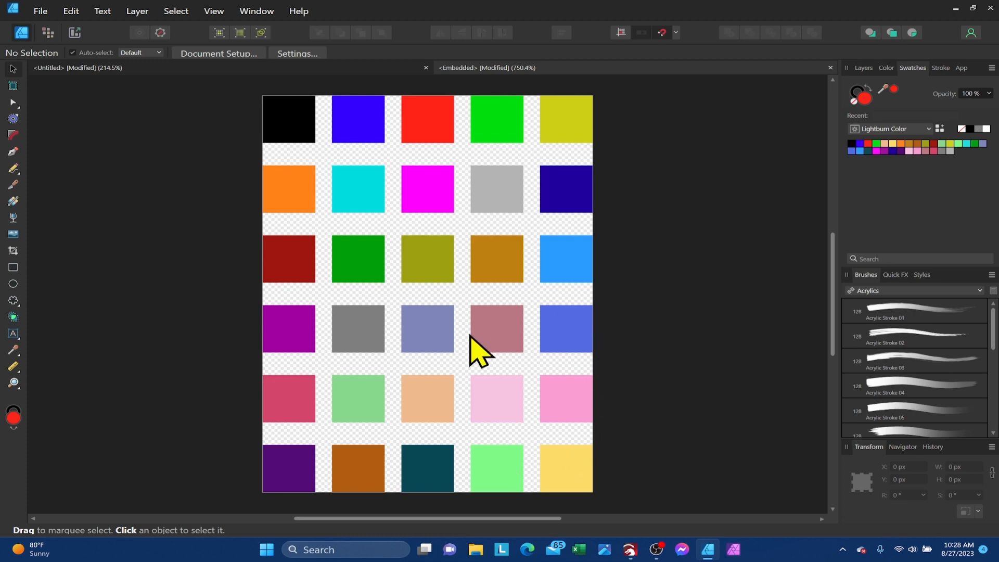
mouse_move(352, 435)
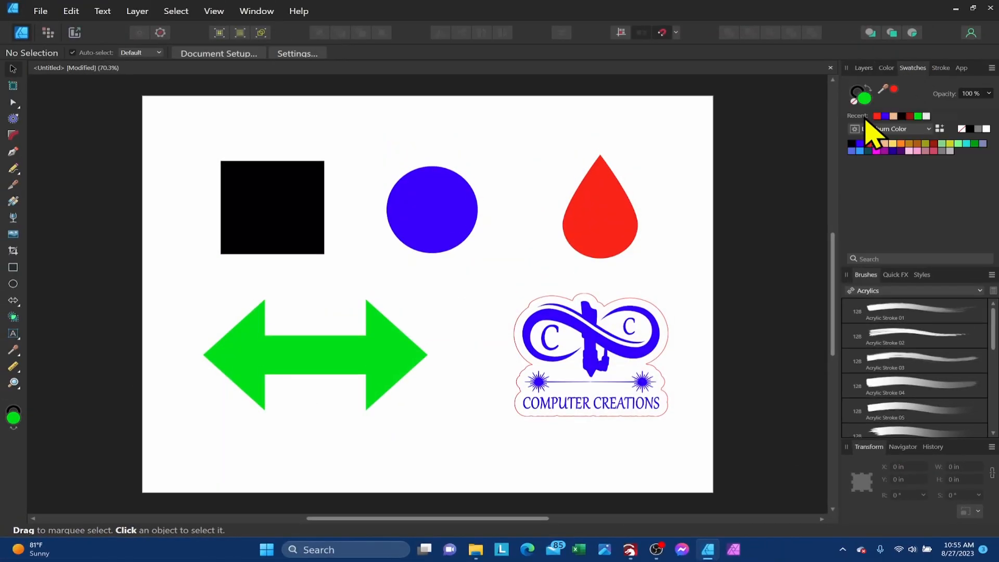
mouse_move(552, 195)
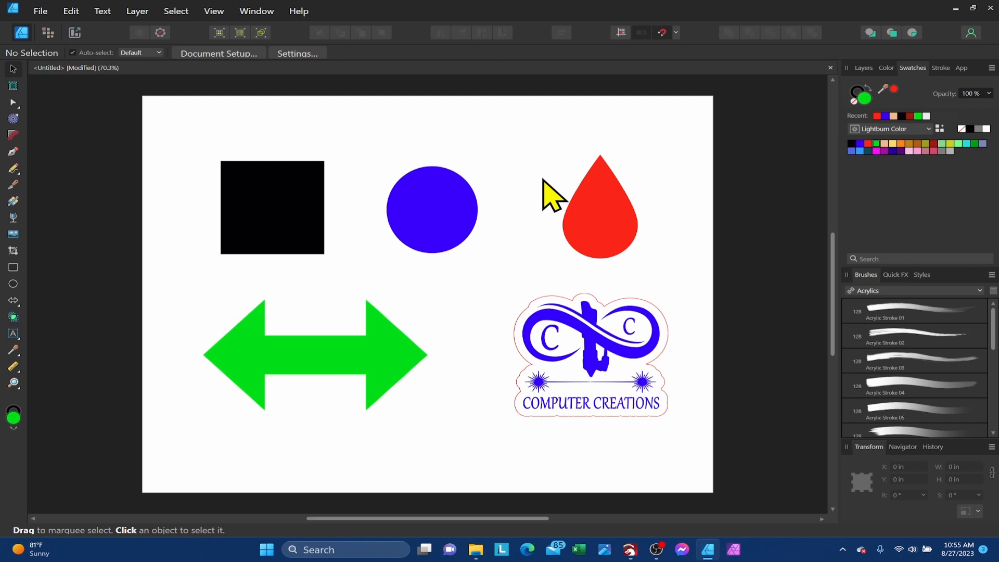
mouse_move(280, 216)
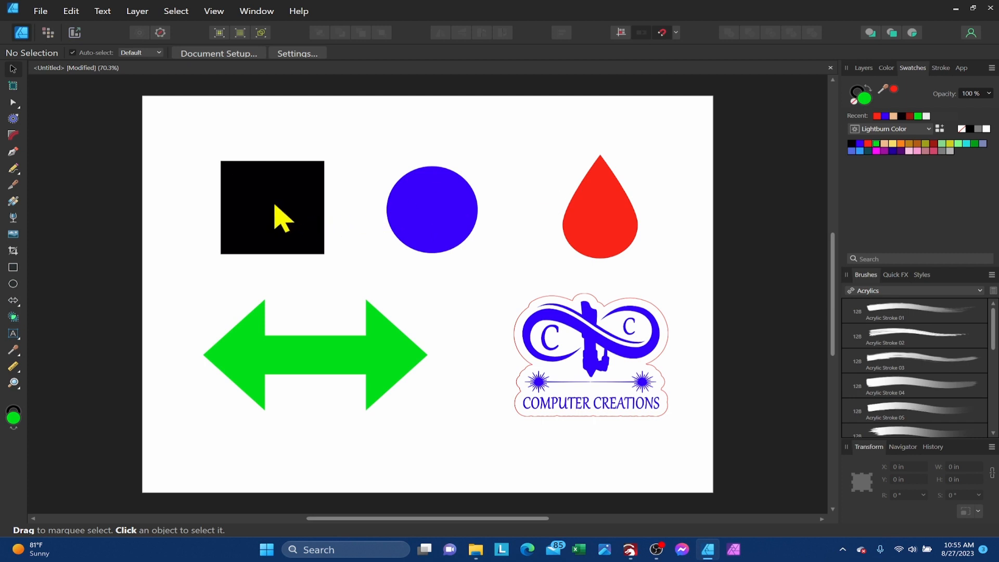
mouse_move(861, 177)
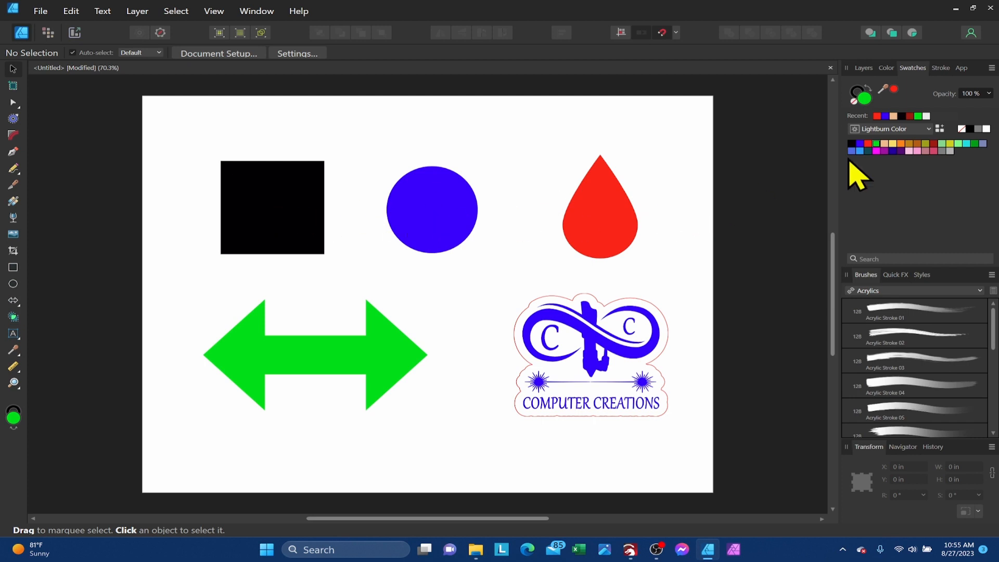
mouse_move(381, 210)
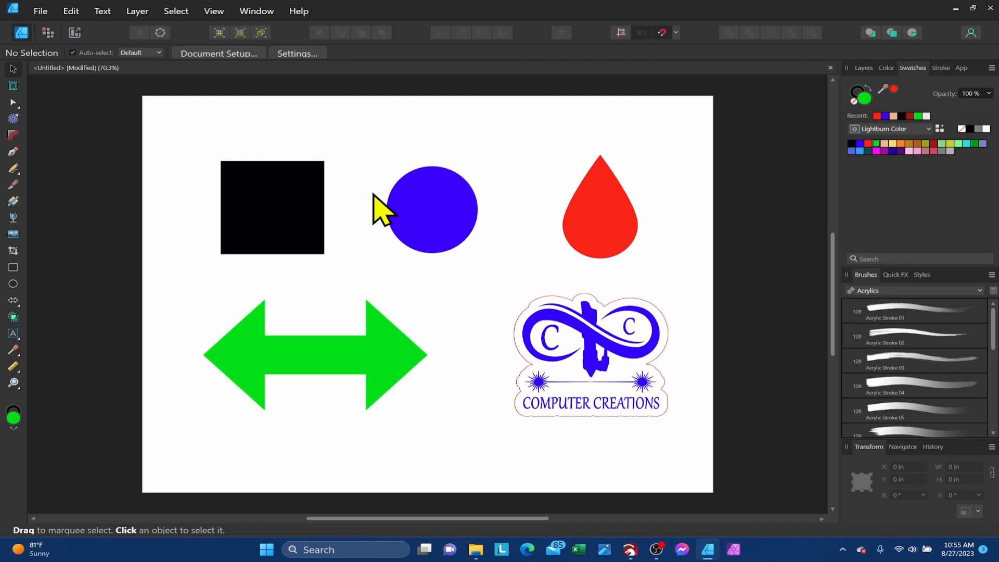
mouse_move(595, 181)
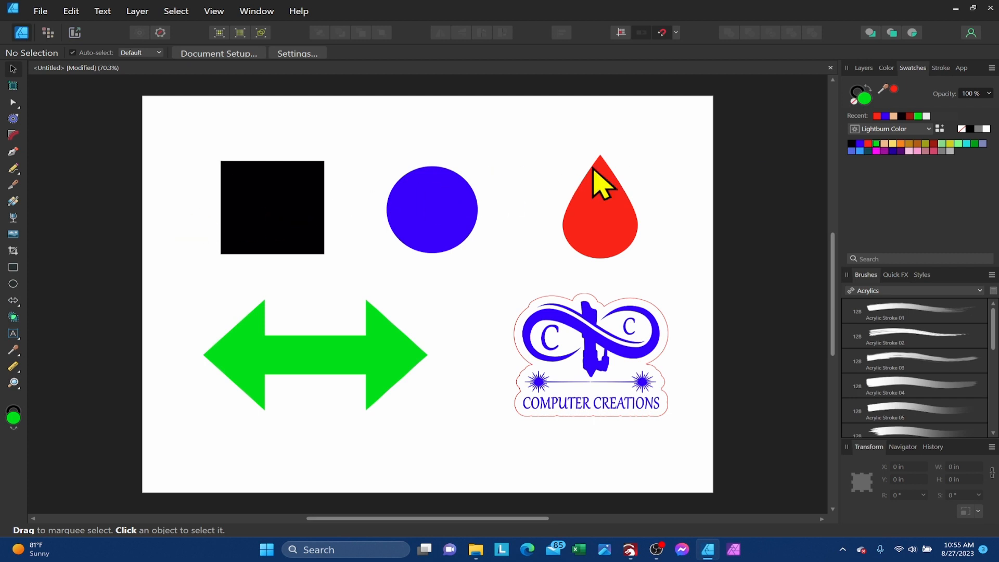
mouse_move(609, 315)
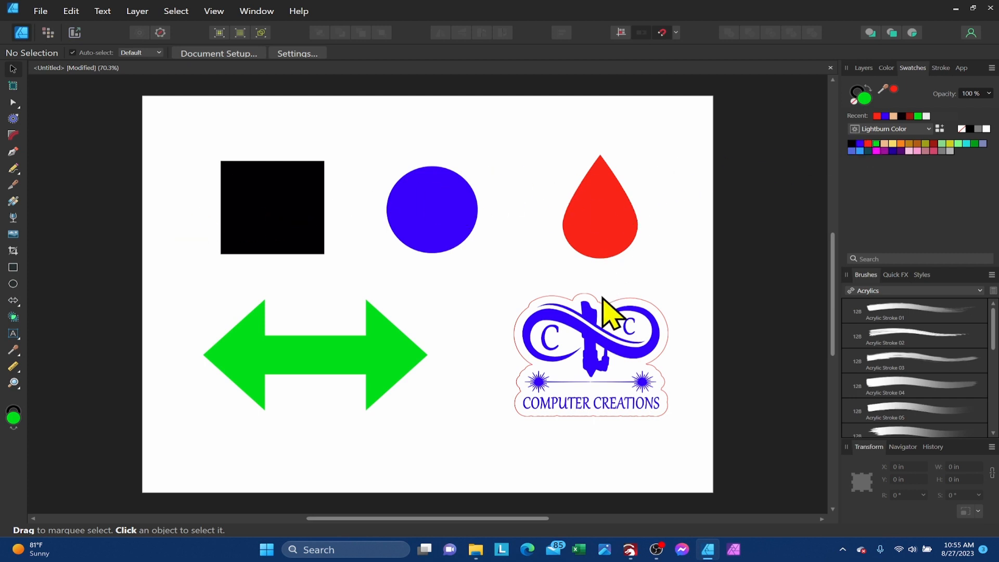
mouse_move(611, 349)
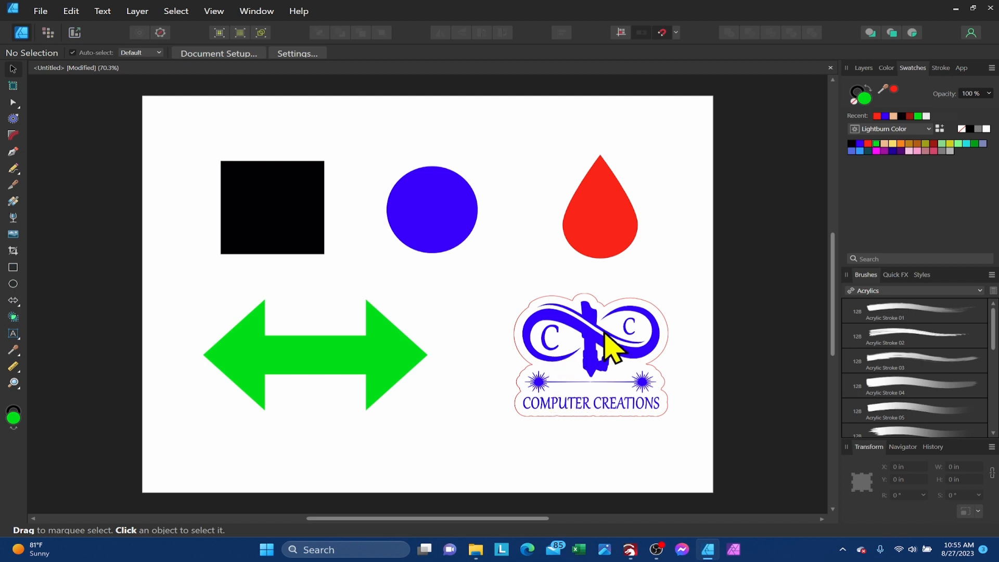
mouse_move(571, 317)
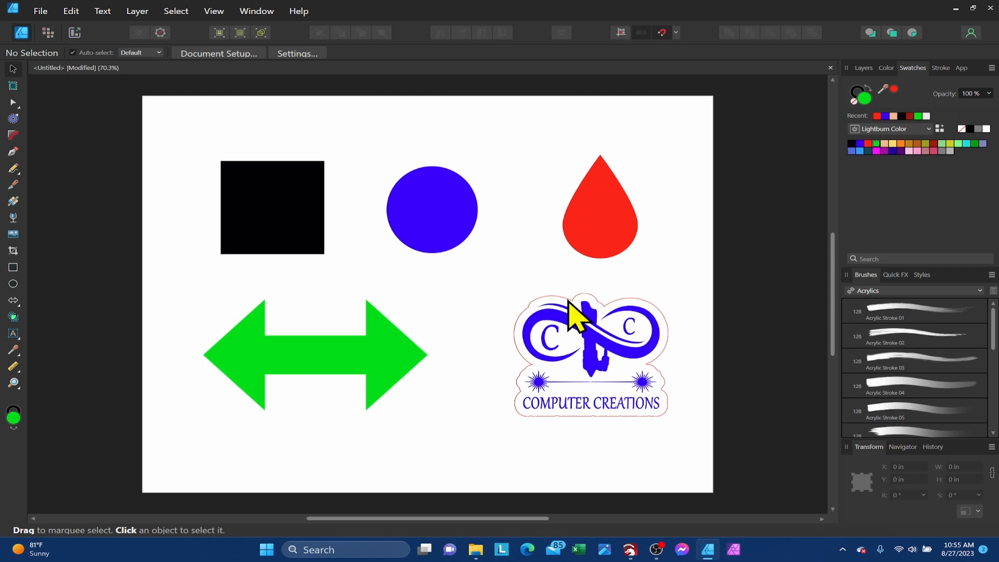
mouse_move(574, 324)
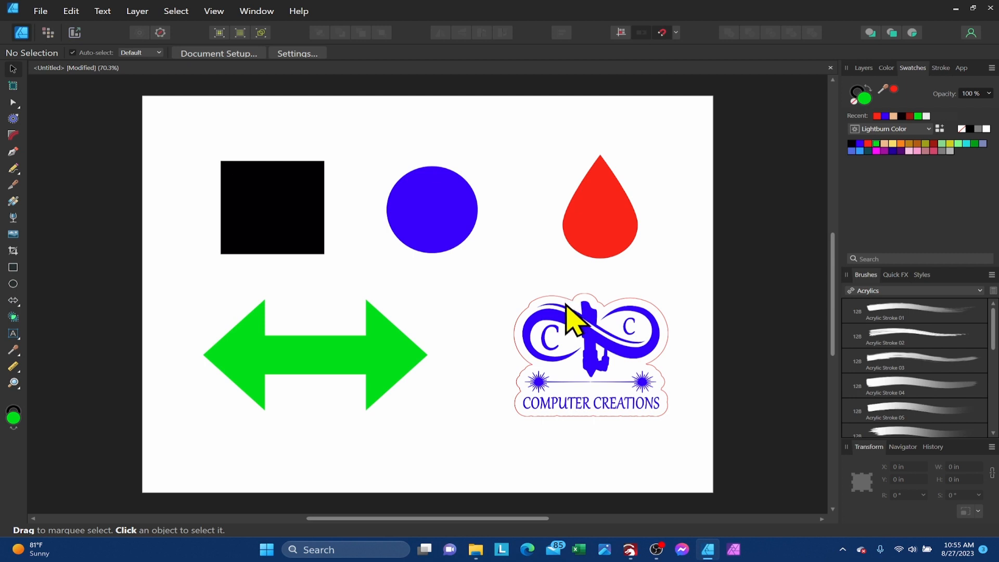
mouse_move(392, 195)
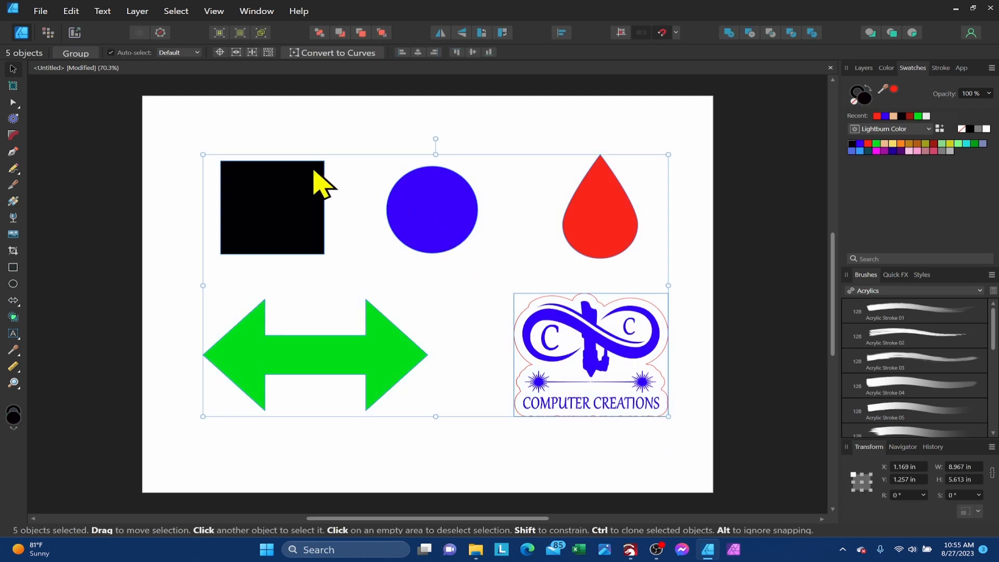
- Bring up the File menu with the five coloured shapes selected
left_click(40, 11)
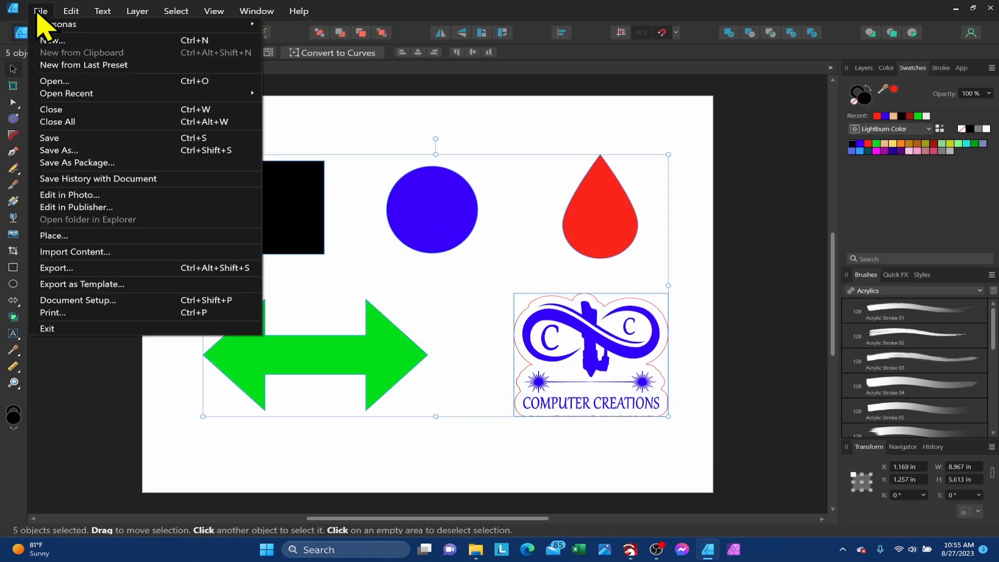
mouse_move(56, 267)
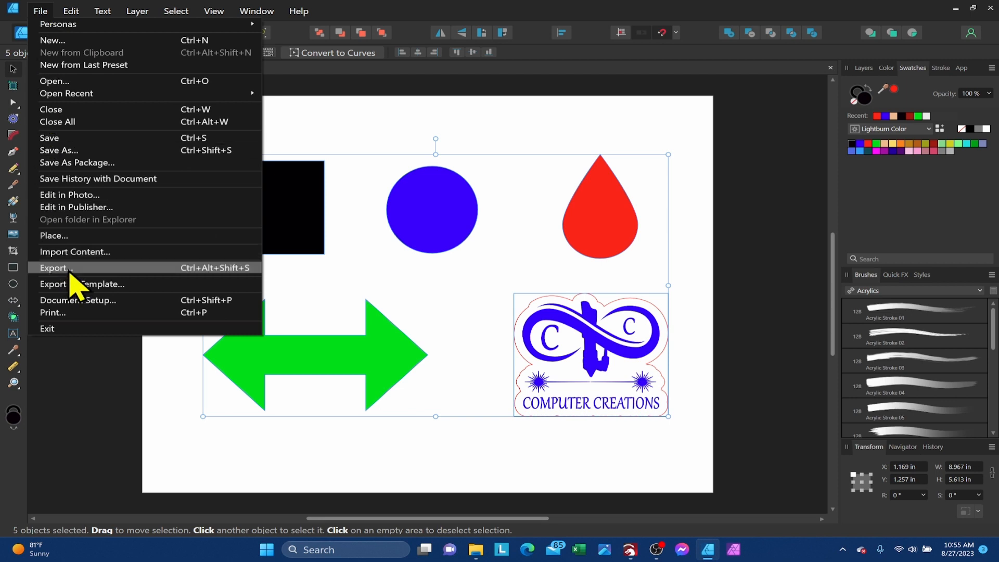
left_click(55, 267)
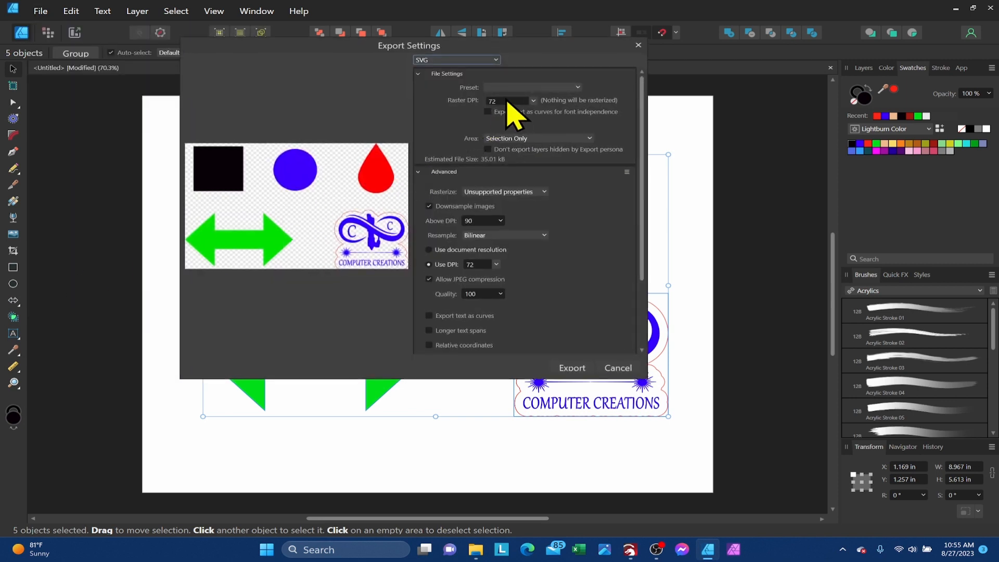
mouse_move(510, 108)
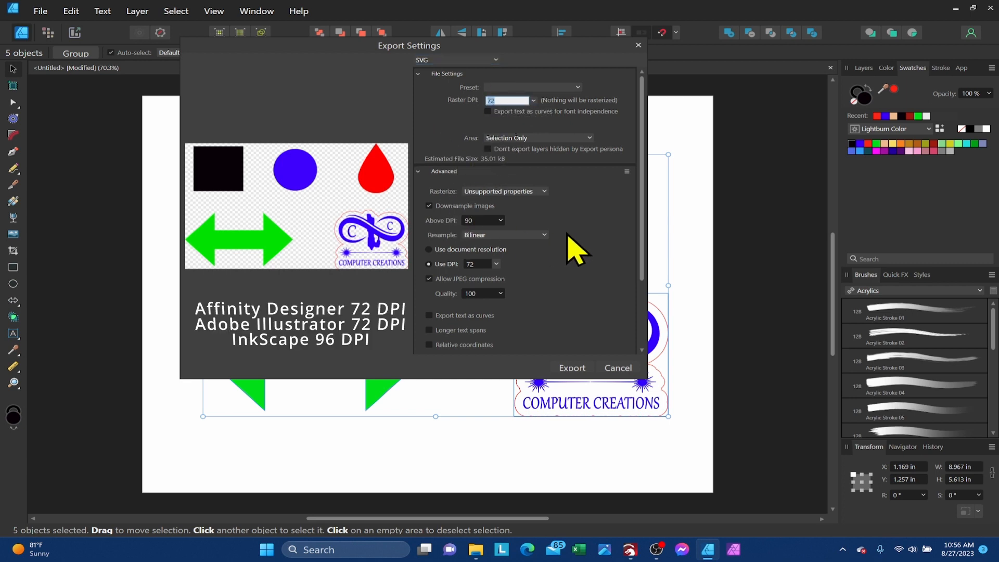
mouse_move(577, 392)
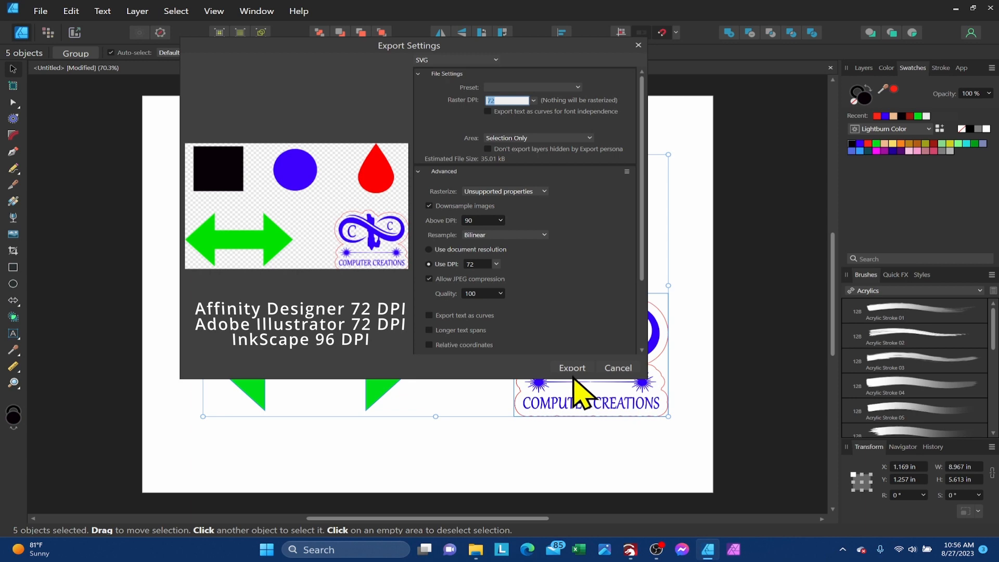
left_click(571, 367)
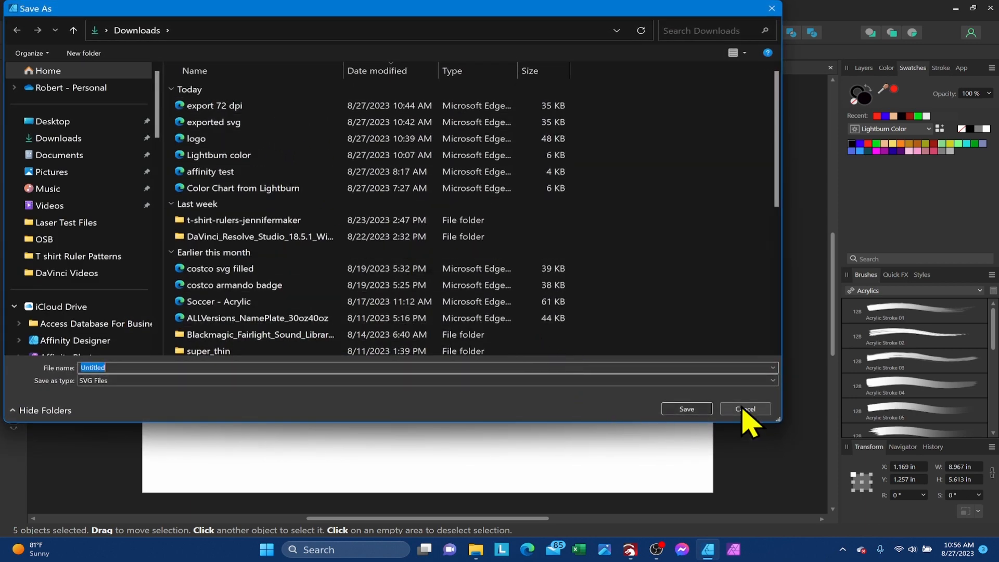
left_click(744, 408)
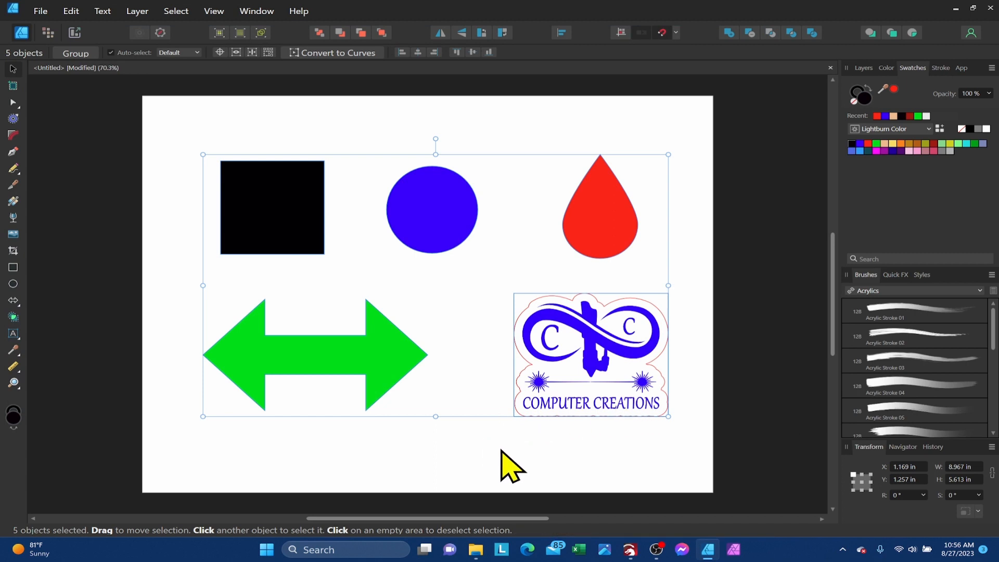
mouse_move(492, 462)
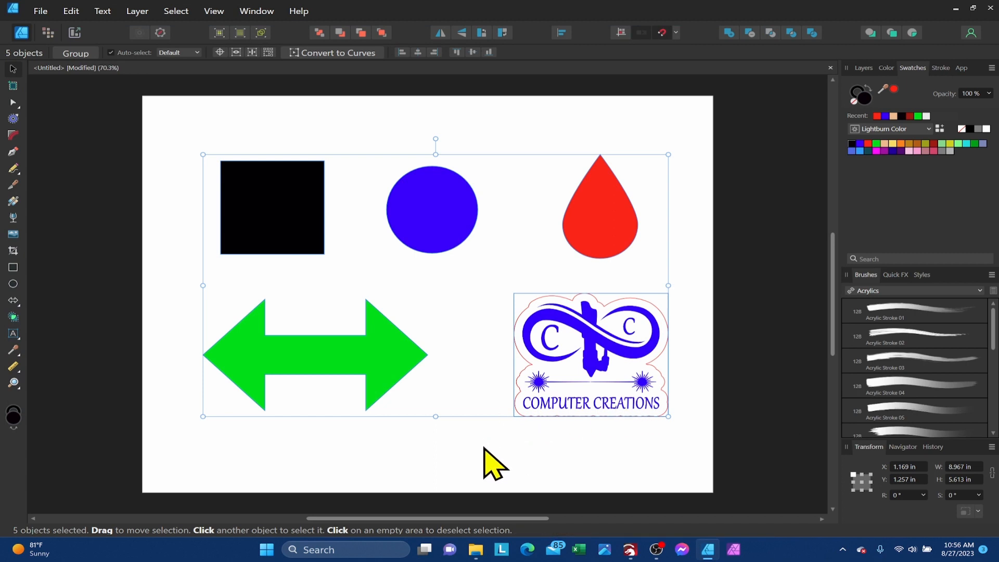
mouse_move(475, 405)
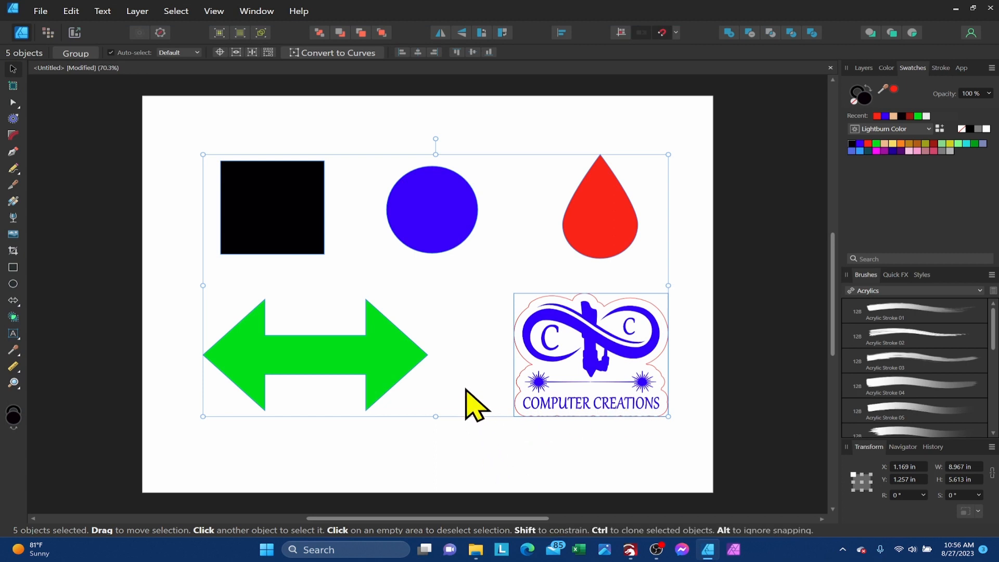
mouse_move(457, 306)
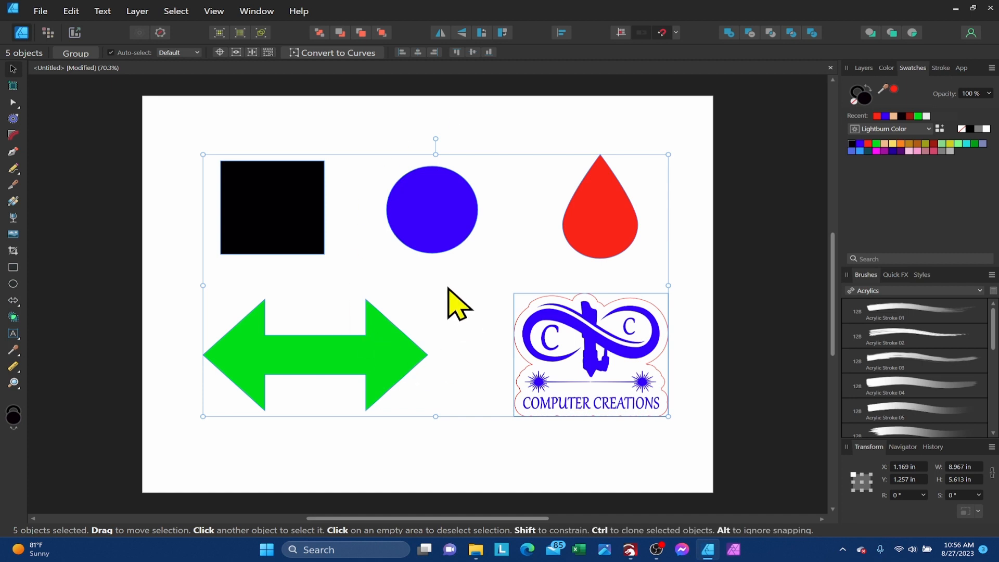
mouse_move(886, 156)
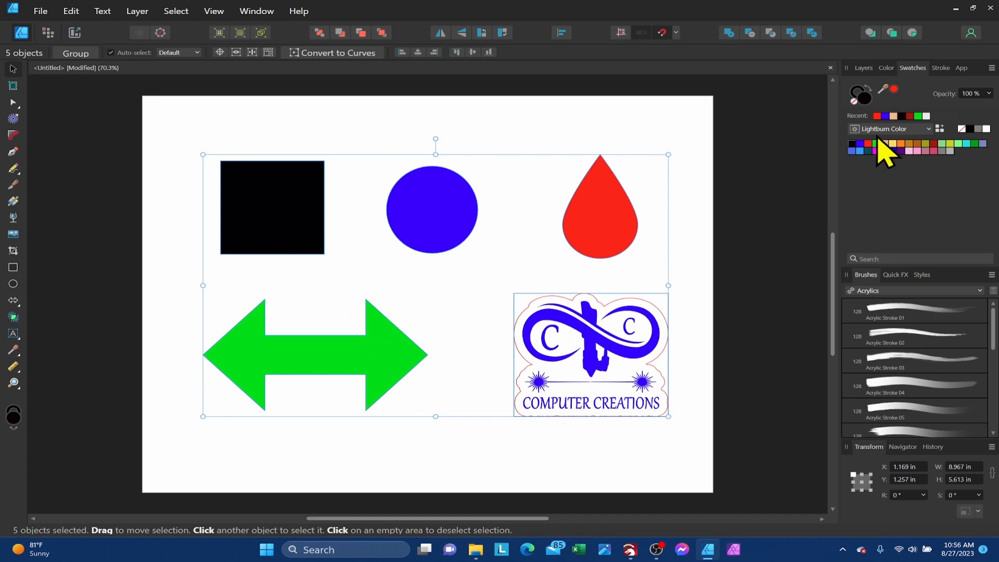
mouse_move(611, 240)
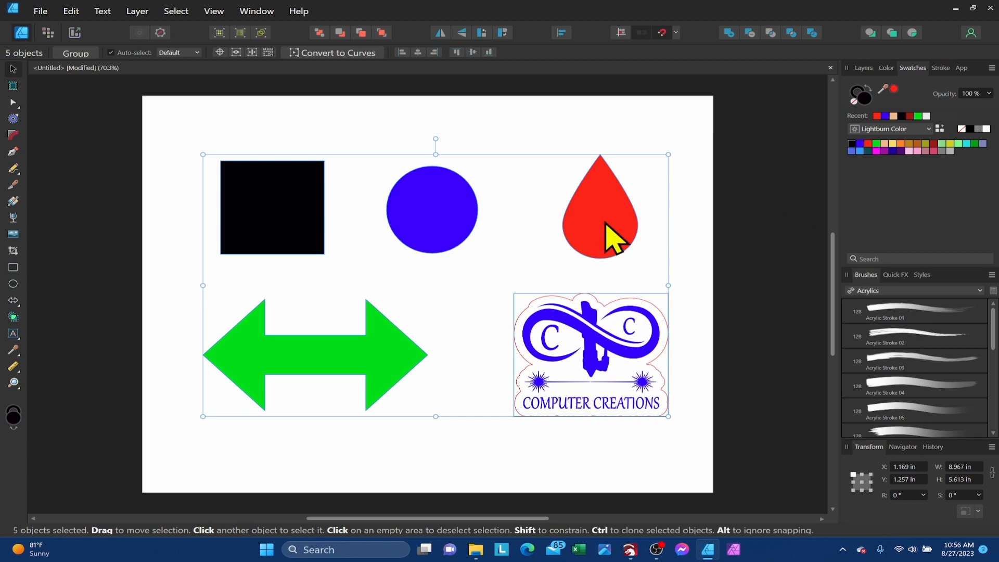
mouse_move(490, 297)
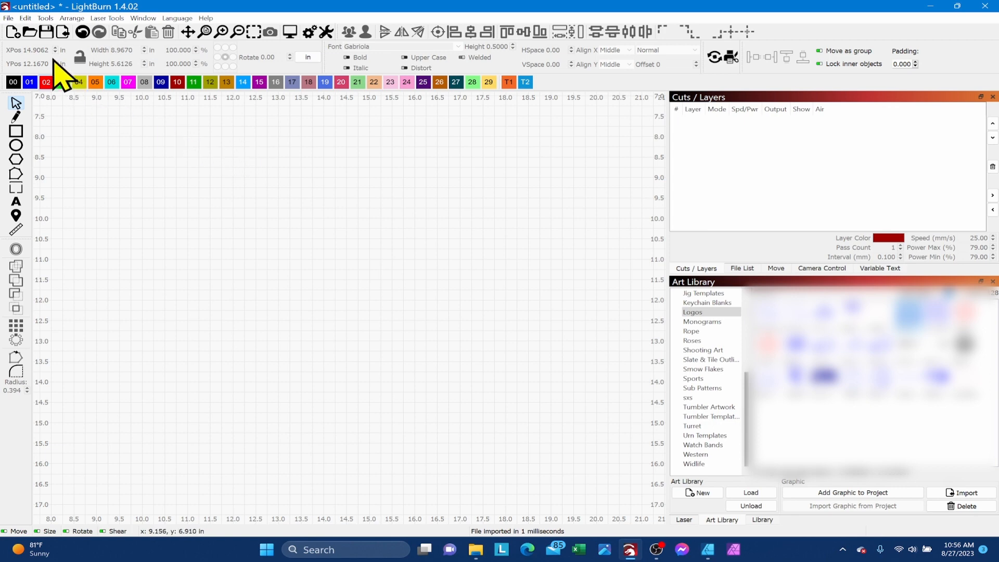
- Import the 'export 72 dpi' SVG from Downloads so the five shapes land on colour-matched layers
left_click(8, 18)
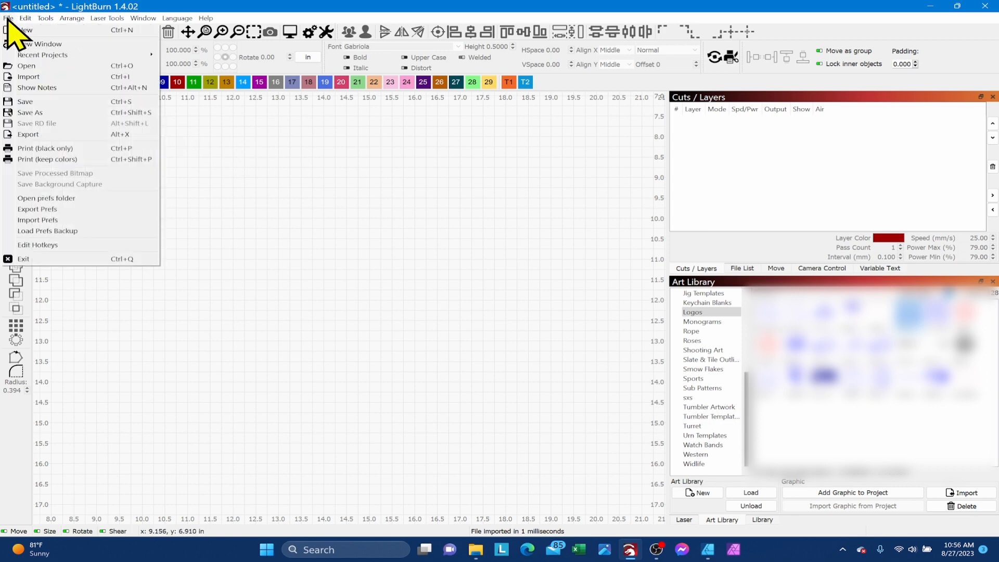
left_click(28, 76)
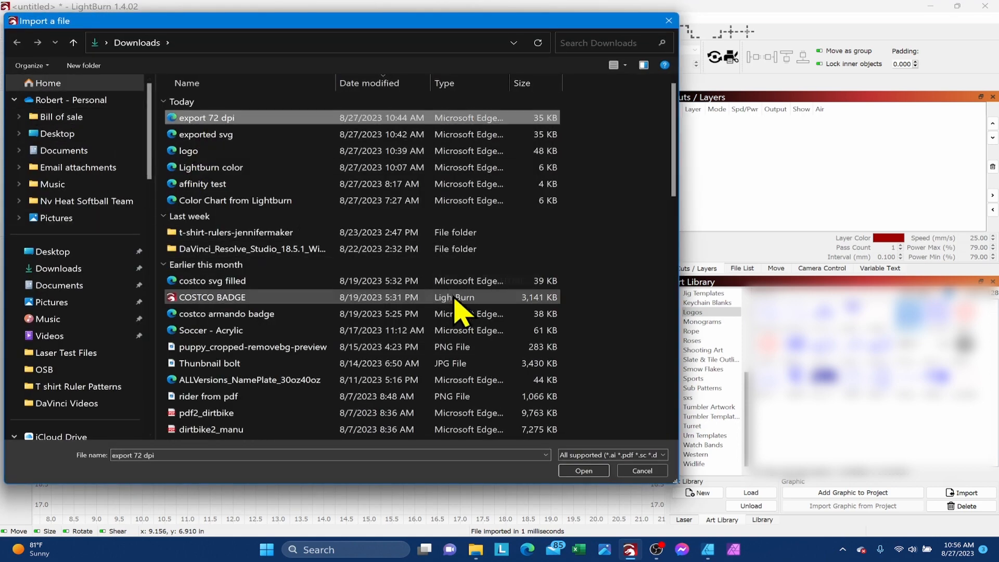
mouse_move(583, 470)
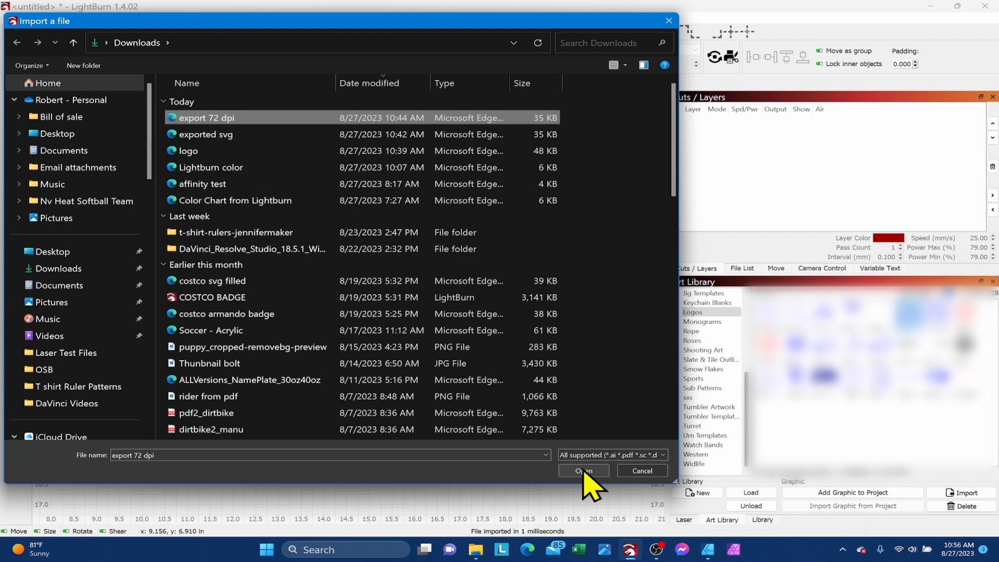
left_click(582, 470)
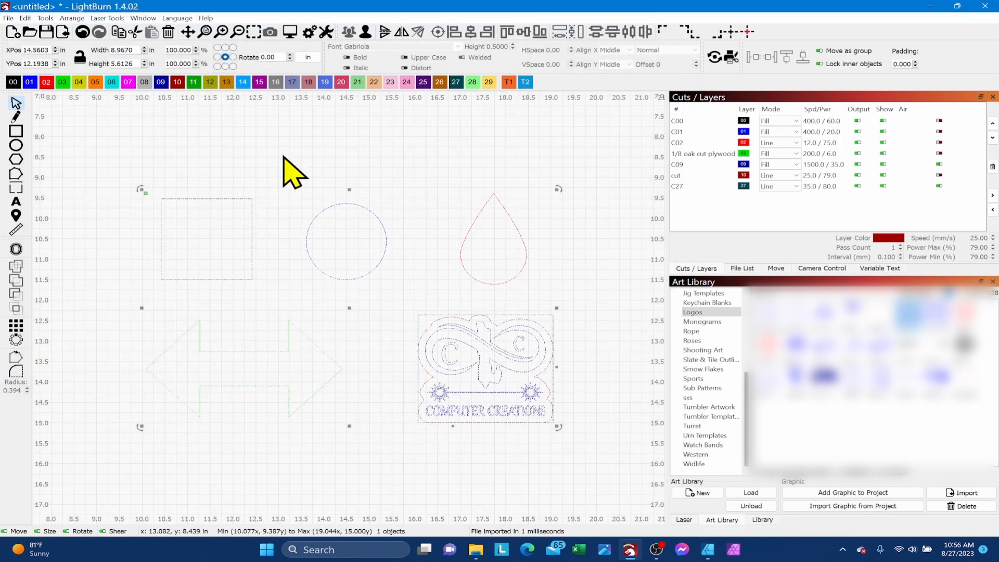
mouse_move(606, 229)
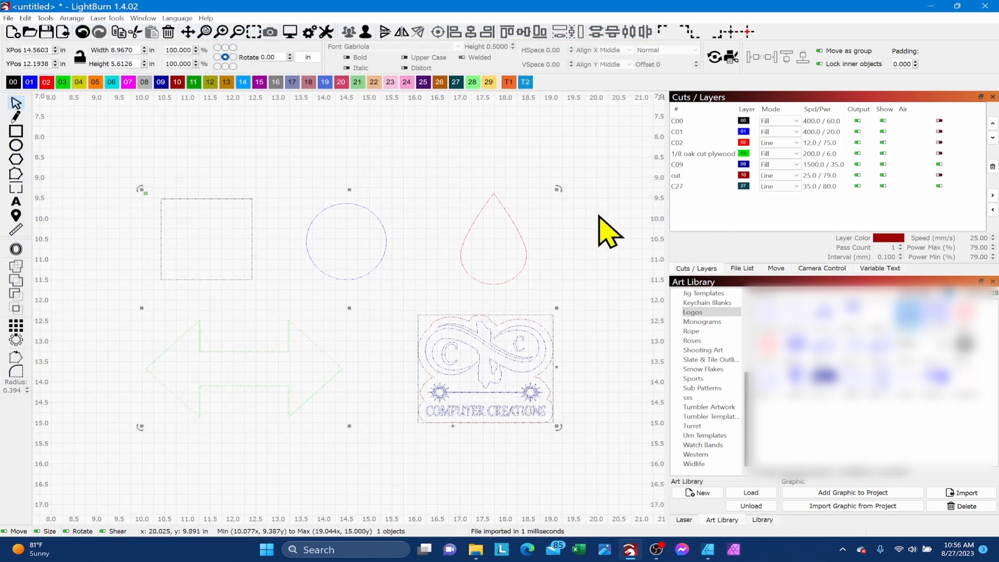
left_click(576, 240)
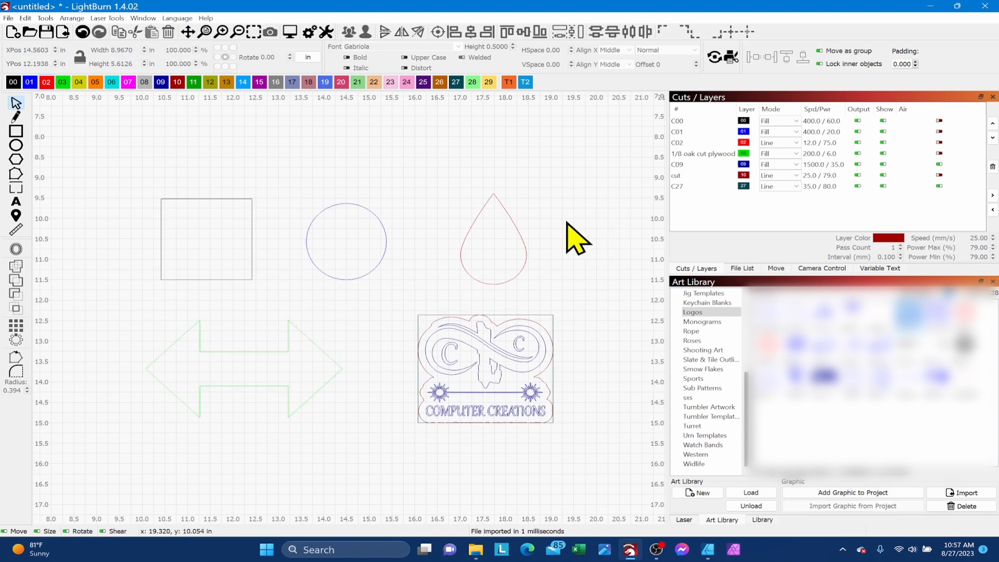
mouse_move(274, 261)
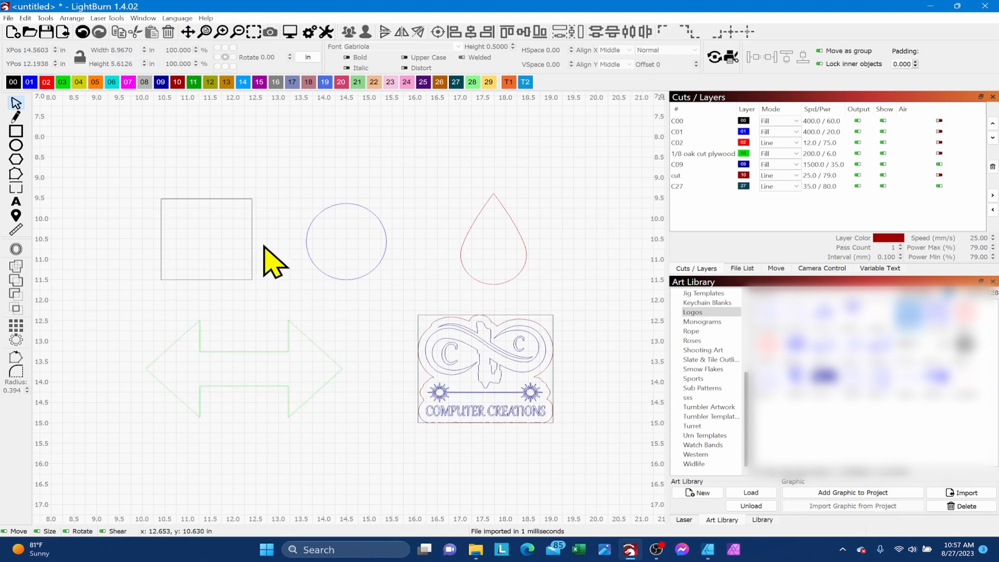
mouse_move(414, 267)
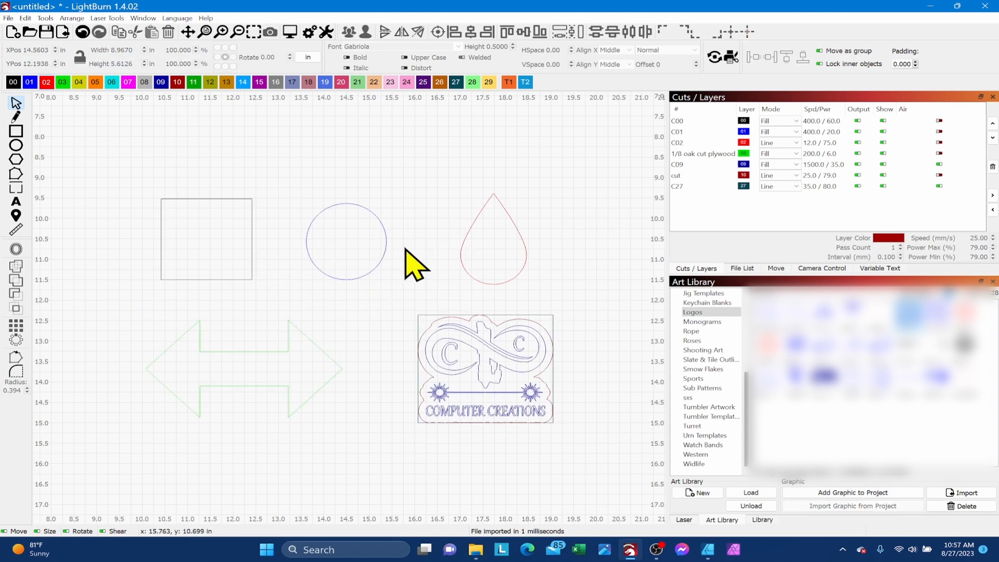
mouse_move(421, 267)
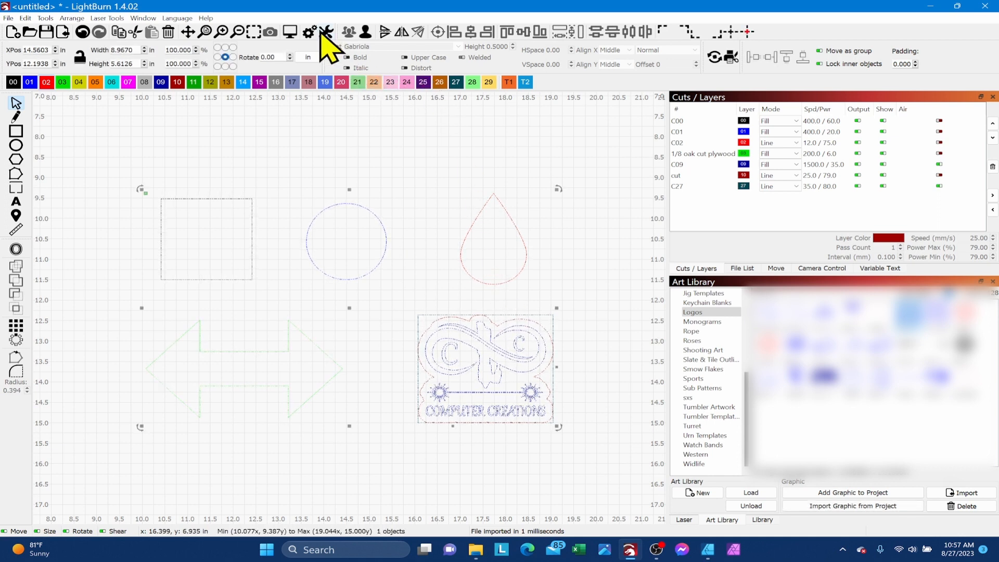
mouse_move(376, 15)
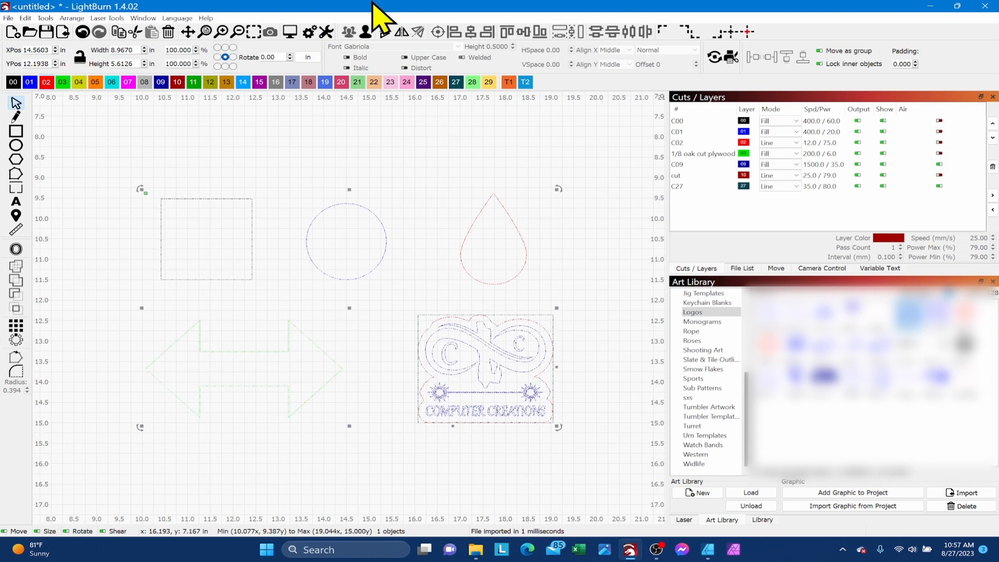
left_click(504, 318)
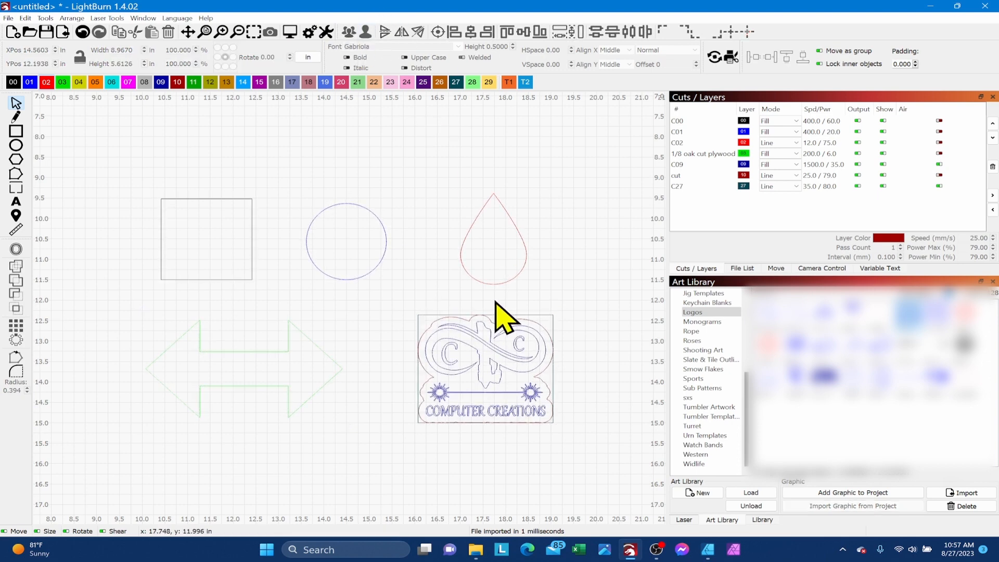
left_click(484, 367)
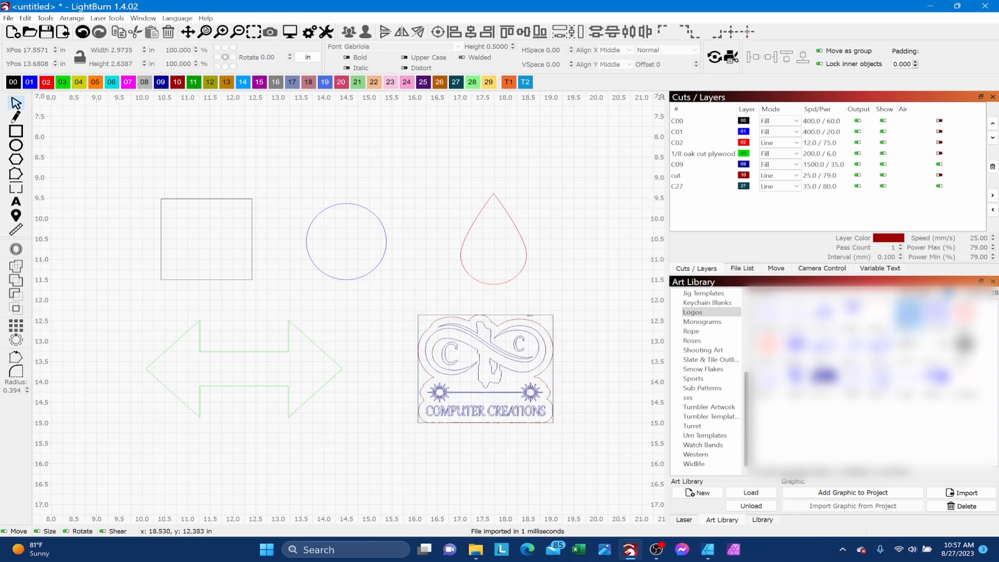
- Move the logo's outer border onto the red C02 line layer, leaving five layers
left_click(486, 368)
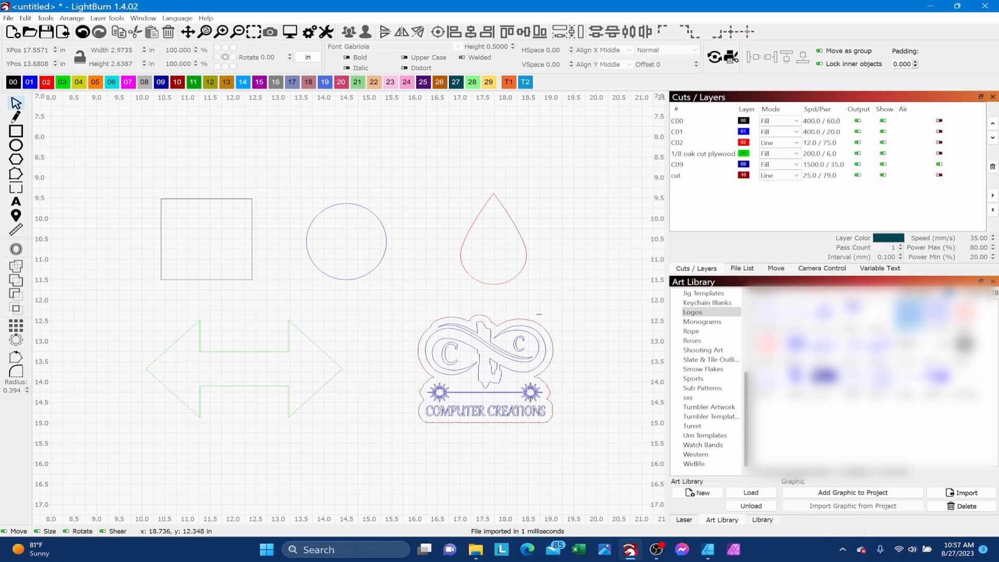
mouse_move(551, 325)
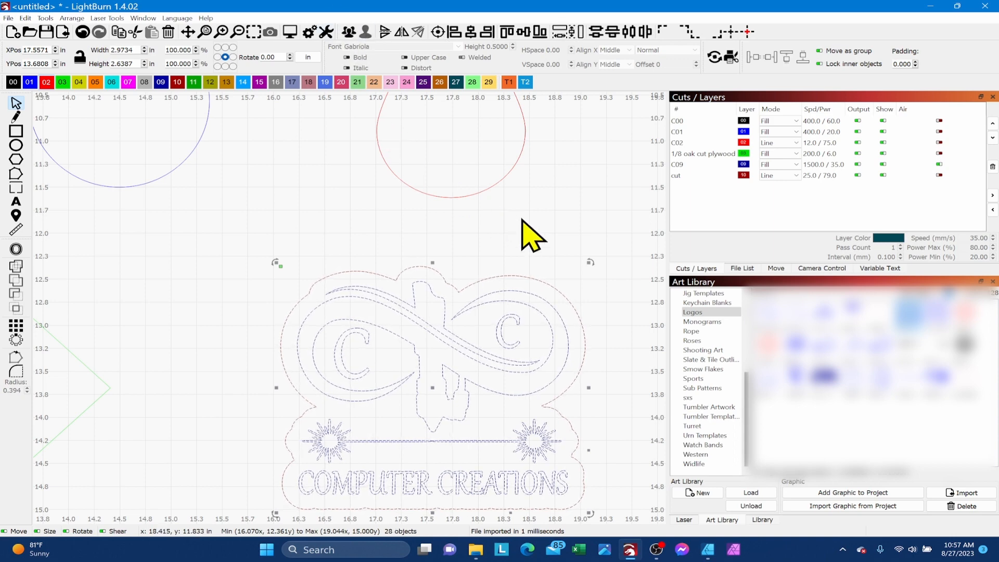
left_click(679, 175)
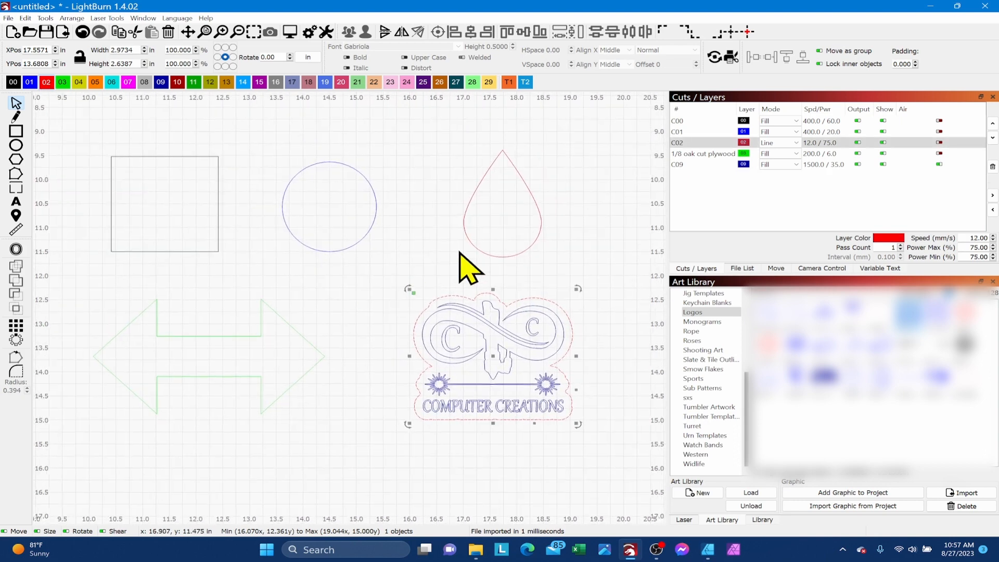
mouse_move(303, 364)
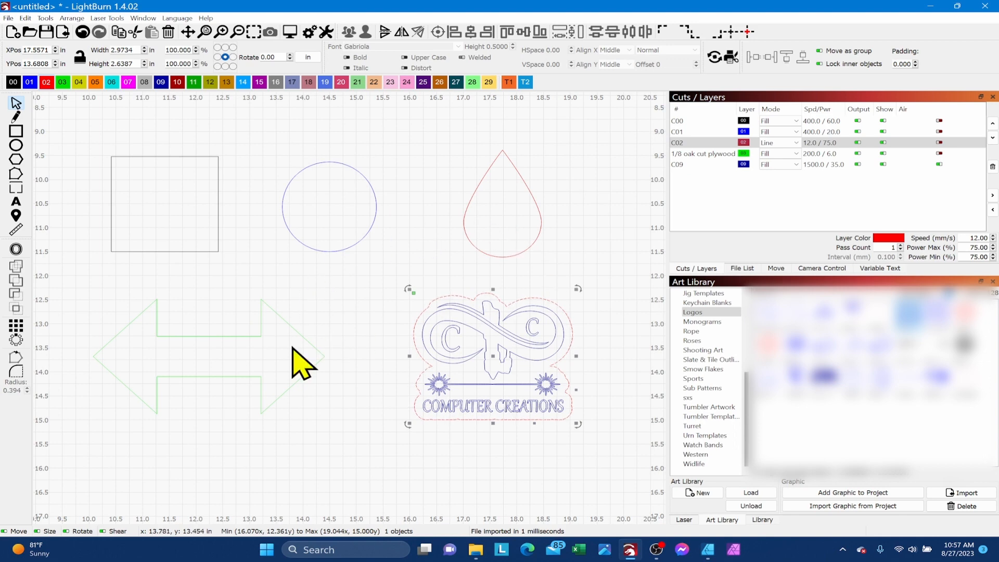
mouse_move(209, 243)
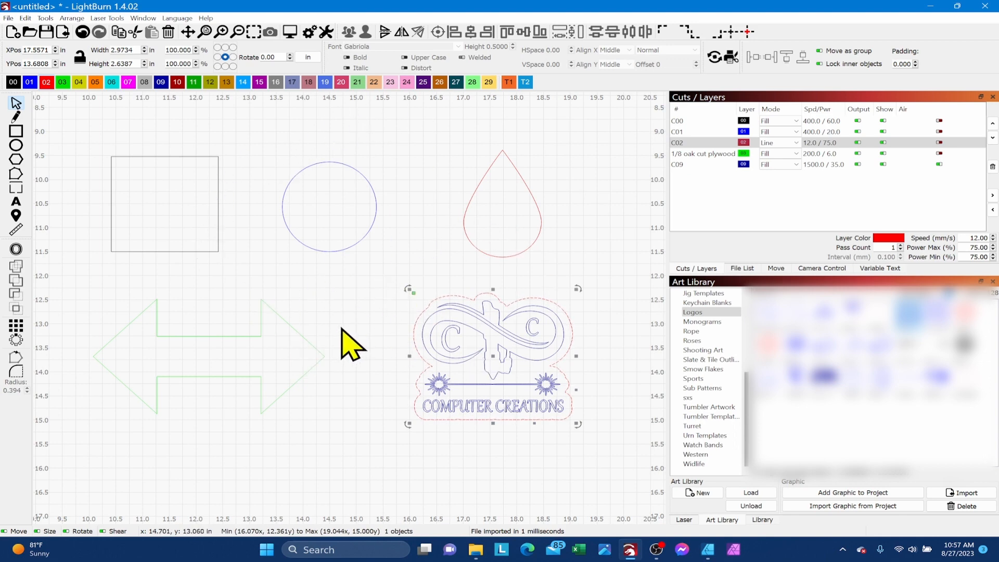
mouse_move(350, 321)
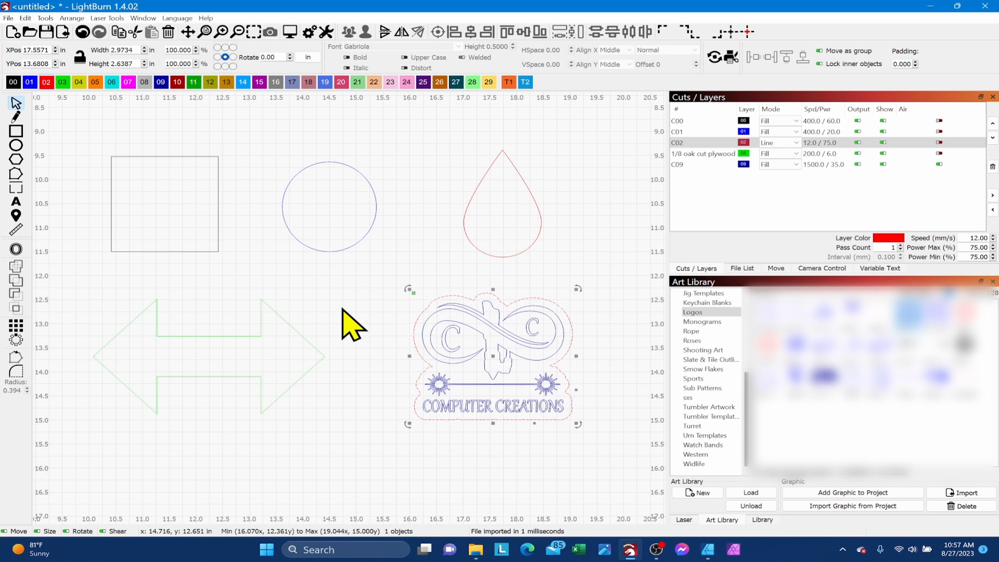